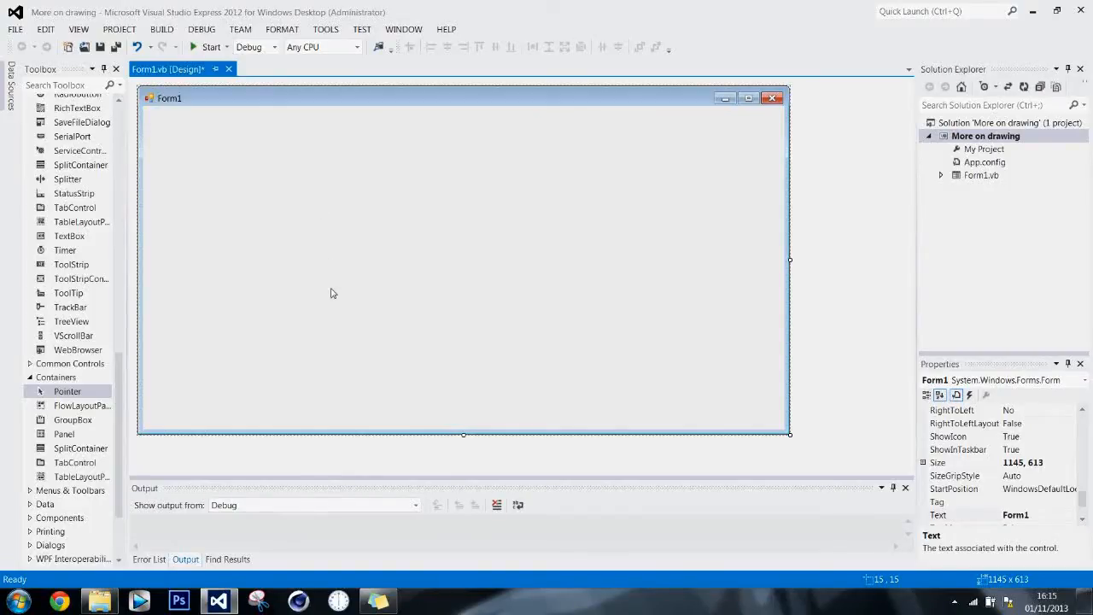
mouse_move(333, 239)
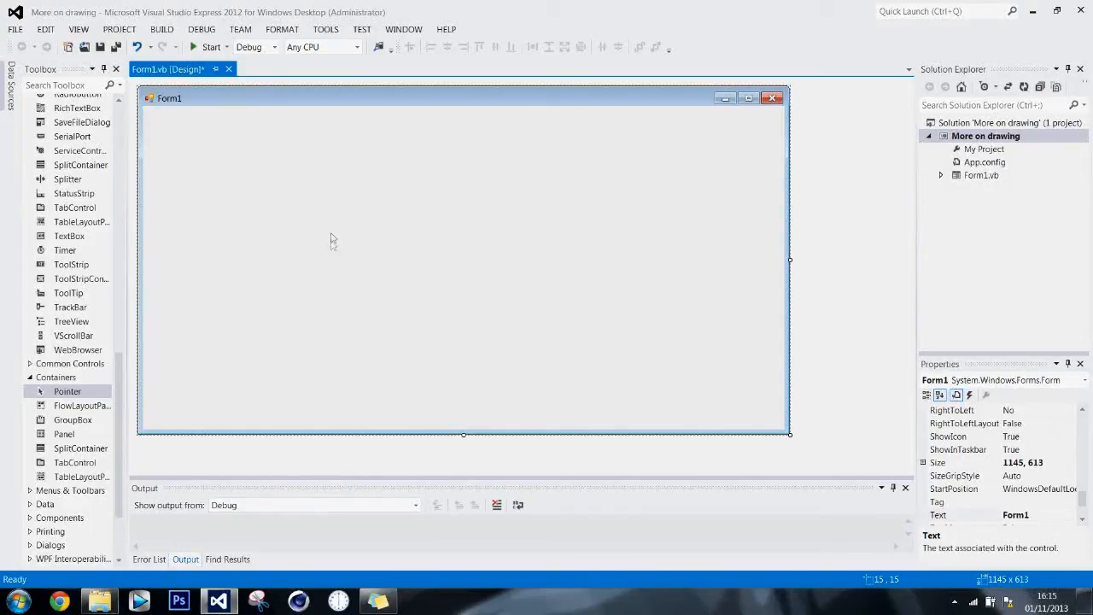
- Switch from the form designer to Form1's code via View Code
right_click(333, 239)
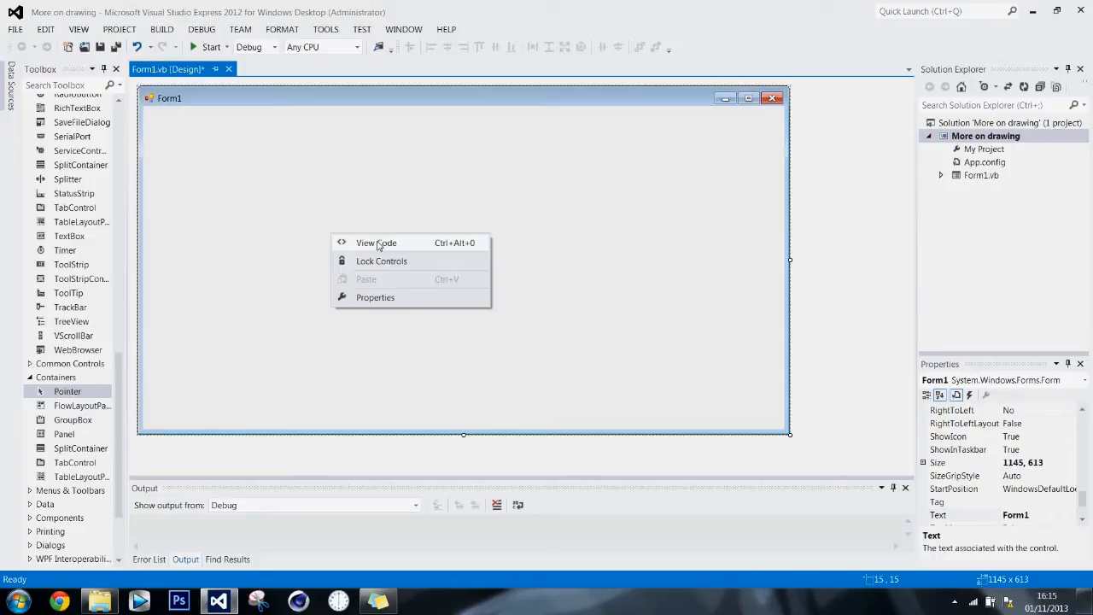
mouse_move(337, 188)
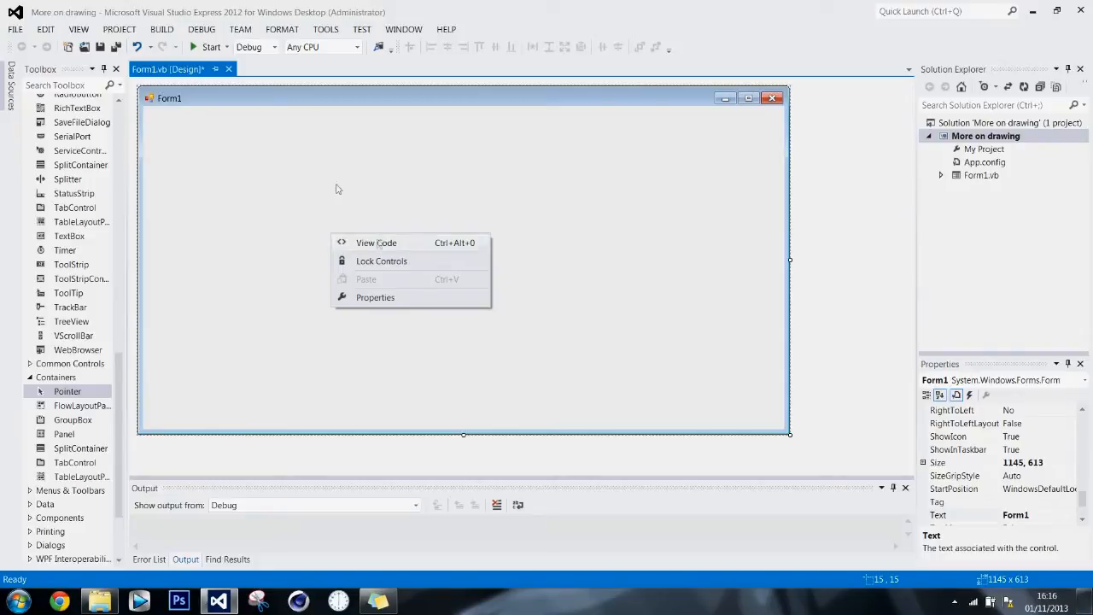
click(376, 243)
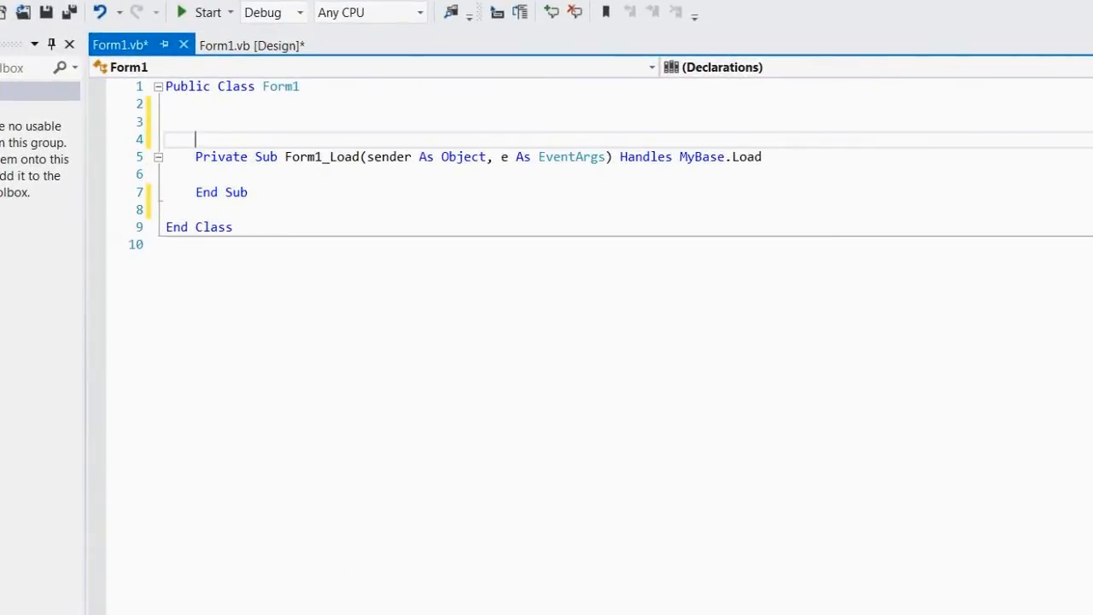
- Declare the field 'Dim gr As Graphics' at the top of the Form1 class
text(Dim g)
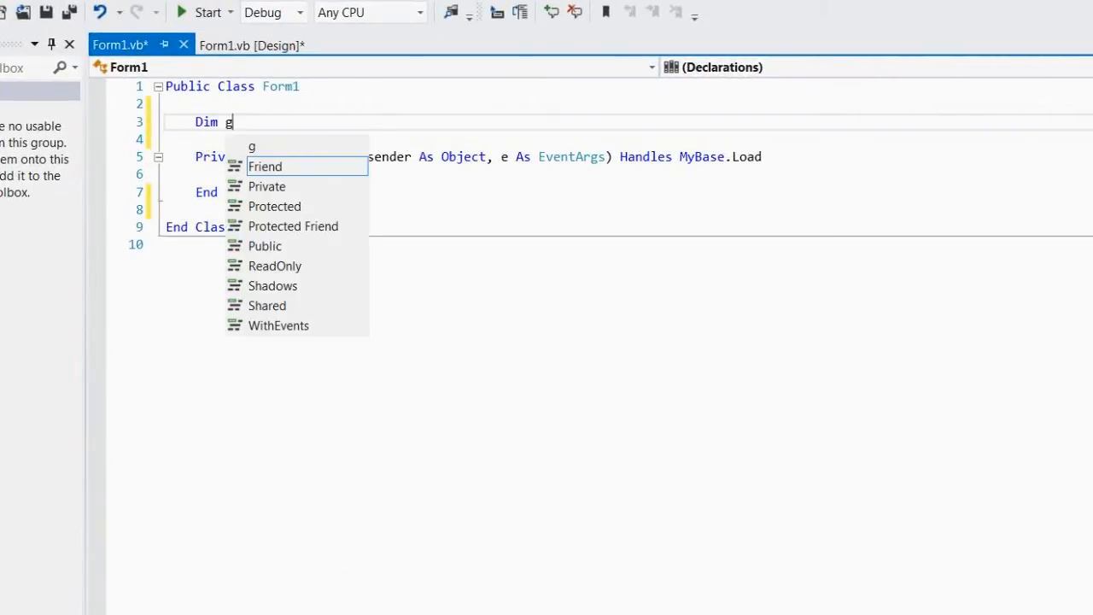
text(As graphics)
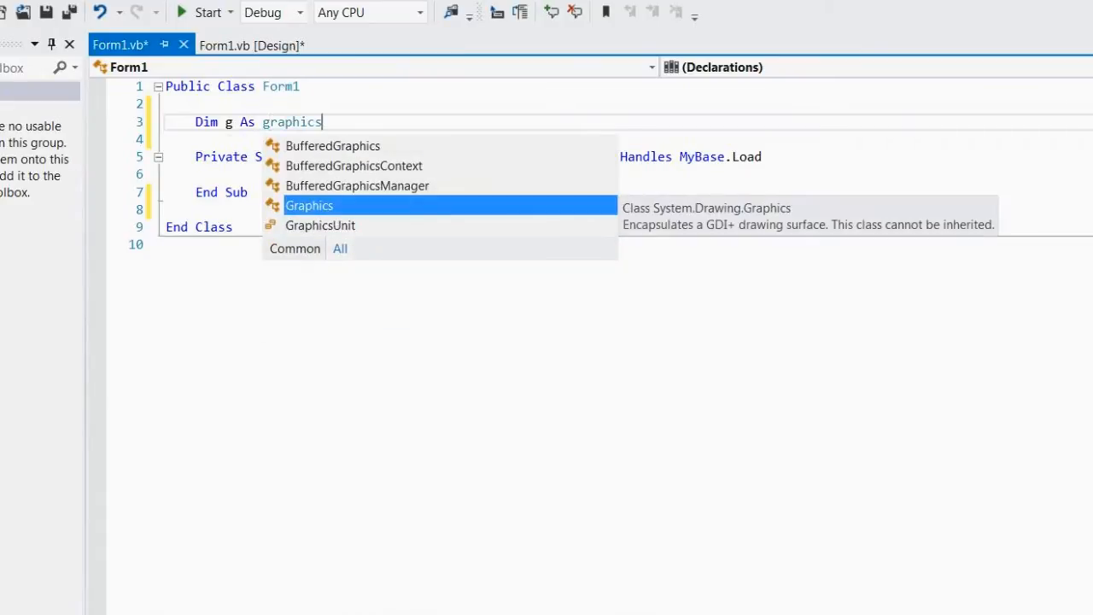
text(r)
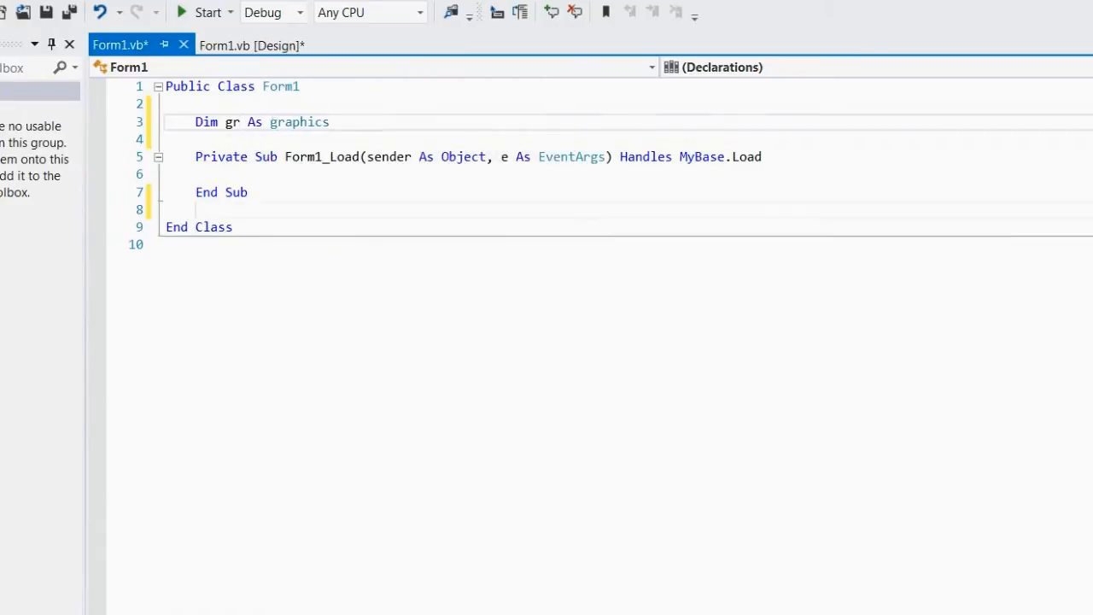
text(ge)
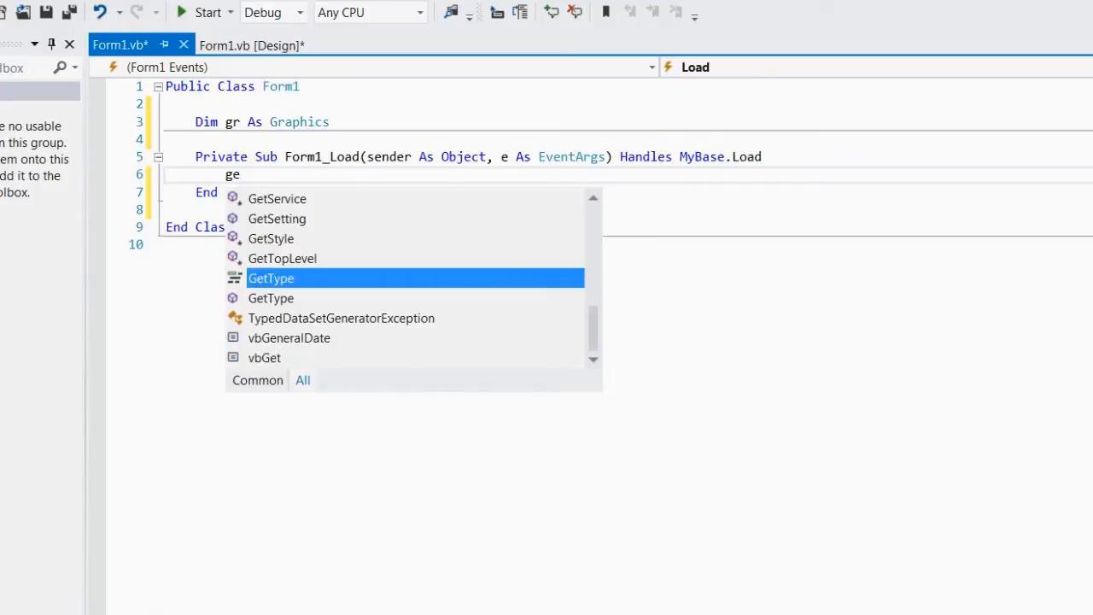
text(gr.)
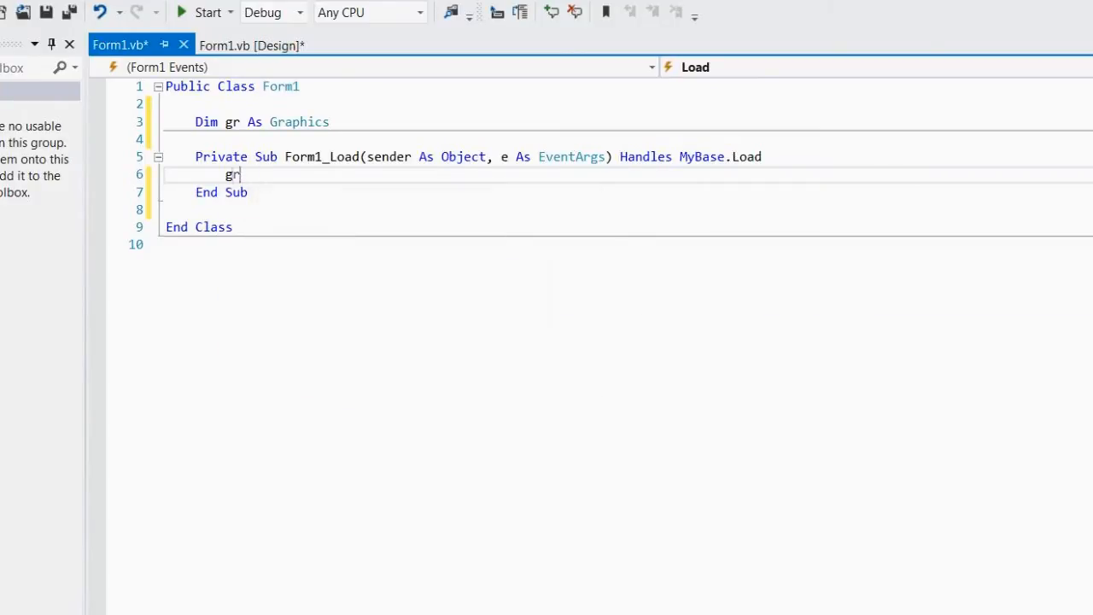
- Assign gr = Me.CreateGraphics() inside Form1_Load using IntelliSense
text(=)
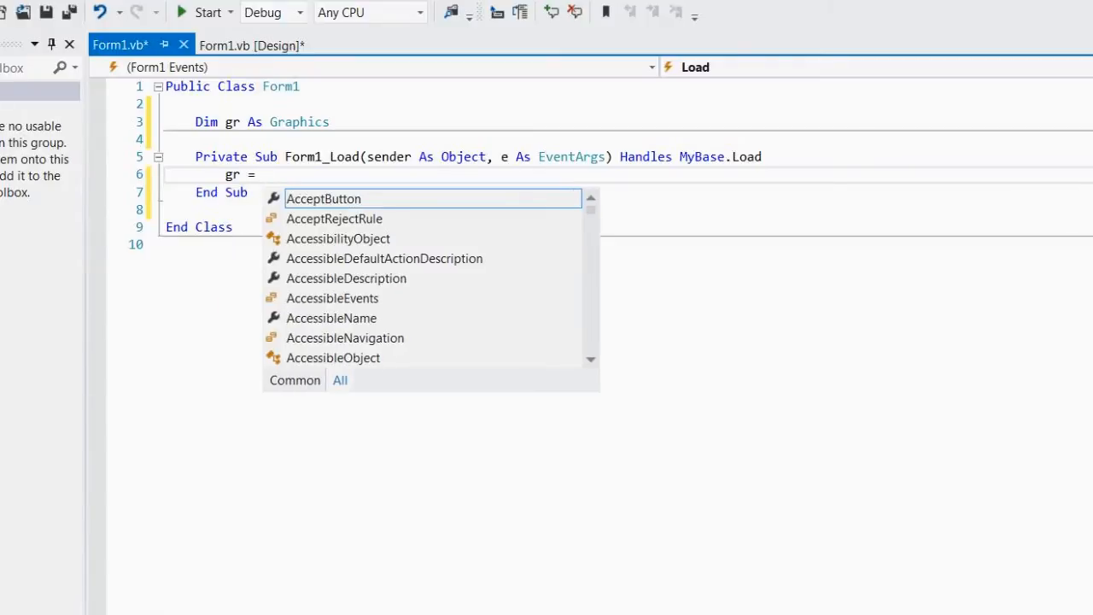
text(Me.)
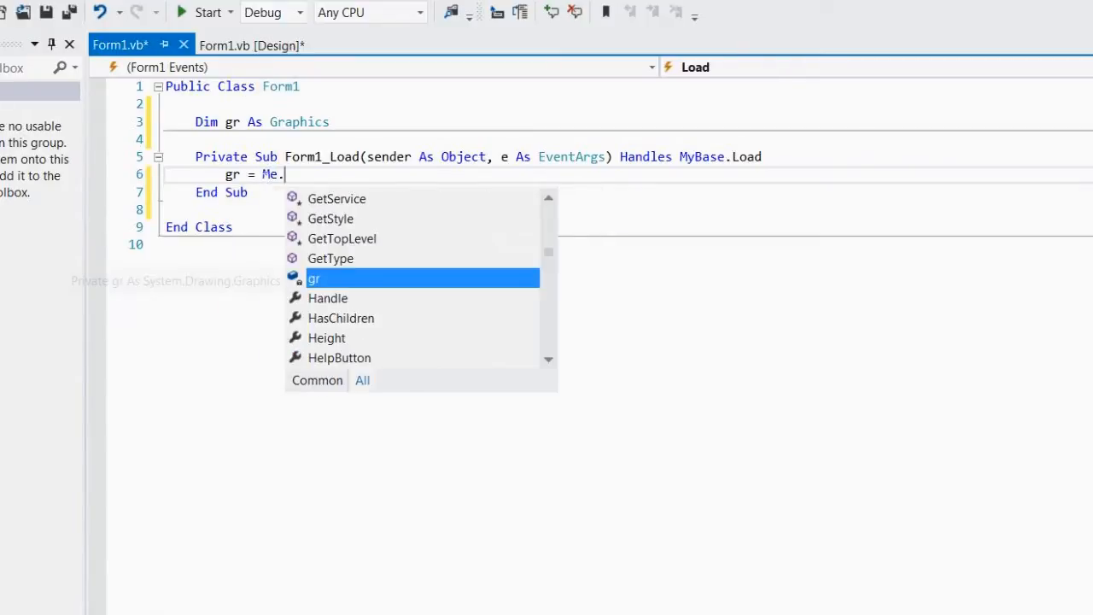
text(M)
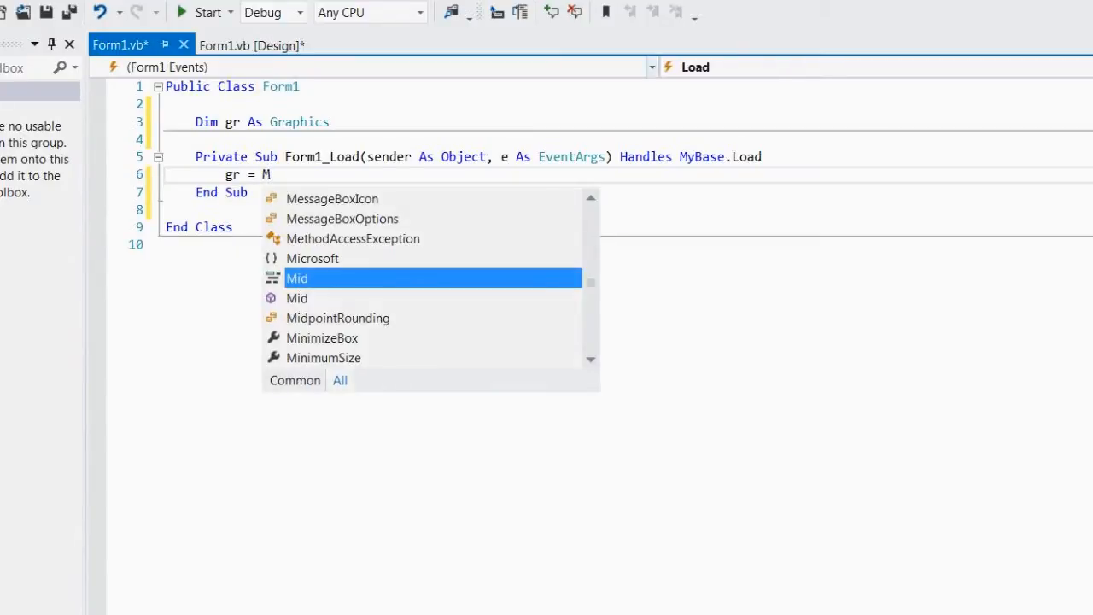
click(253, 44)
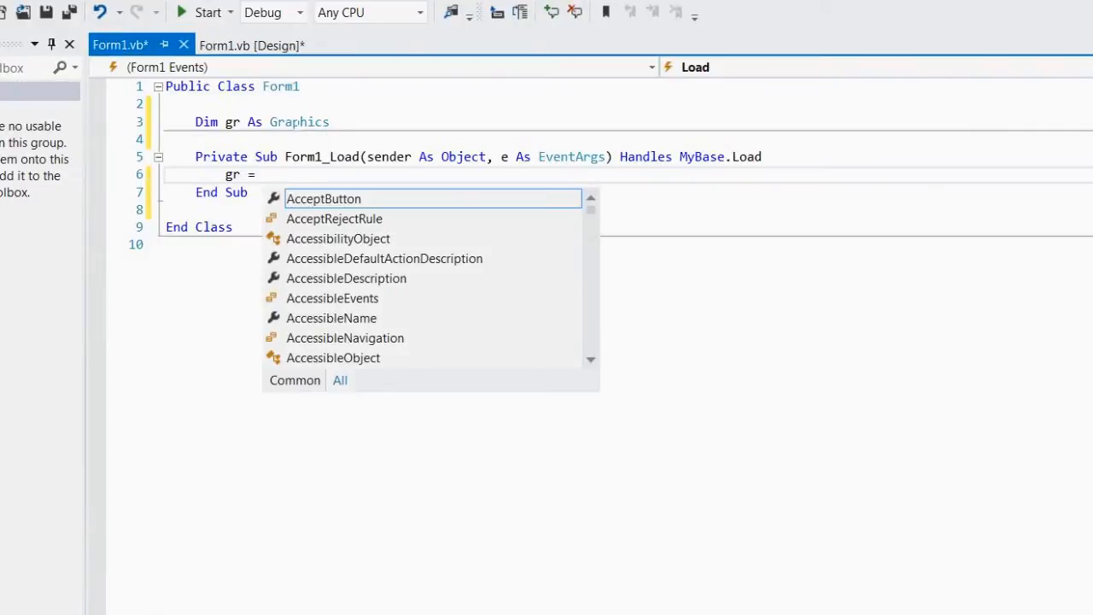
text(Me.)
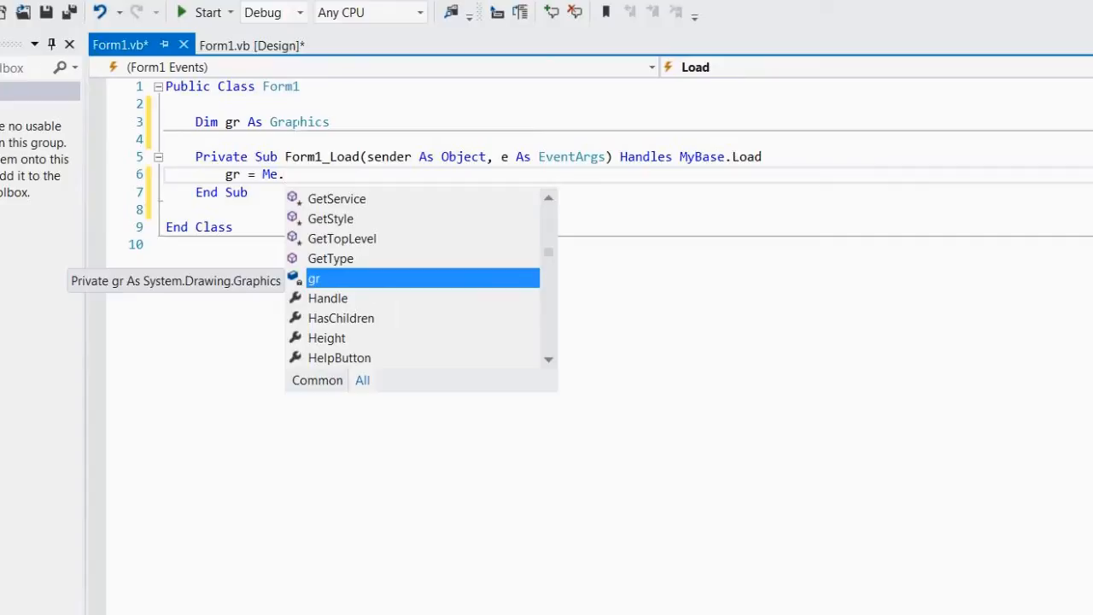
text(create)
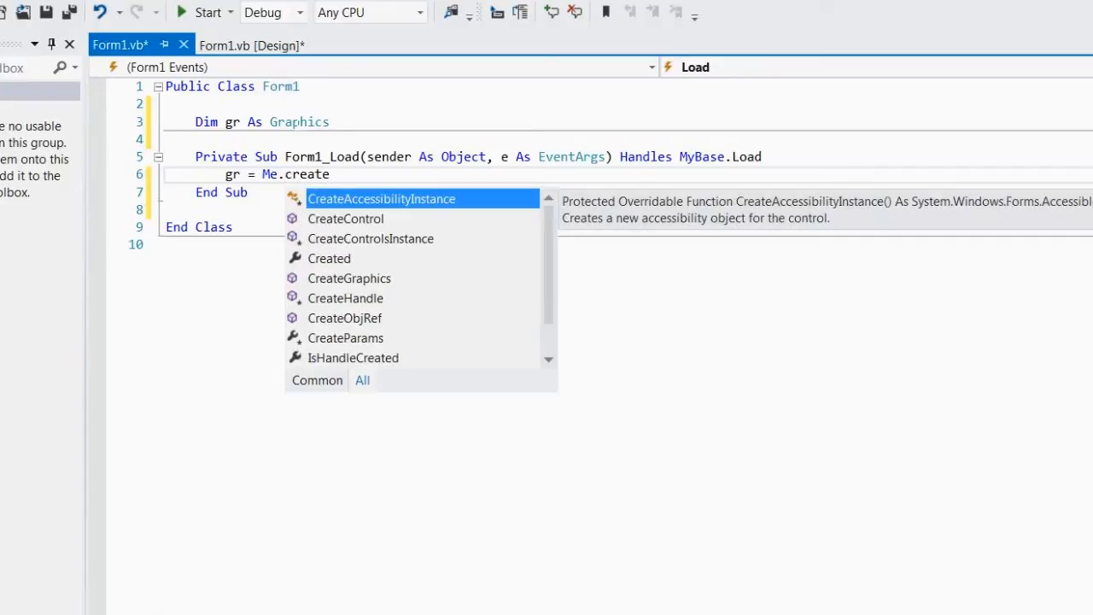
text(Graphics)
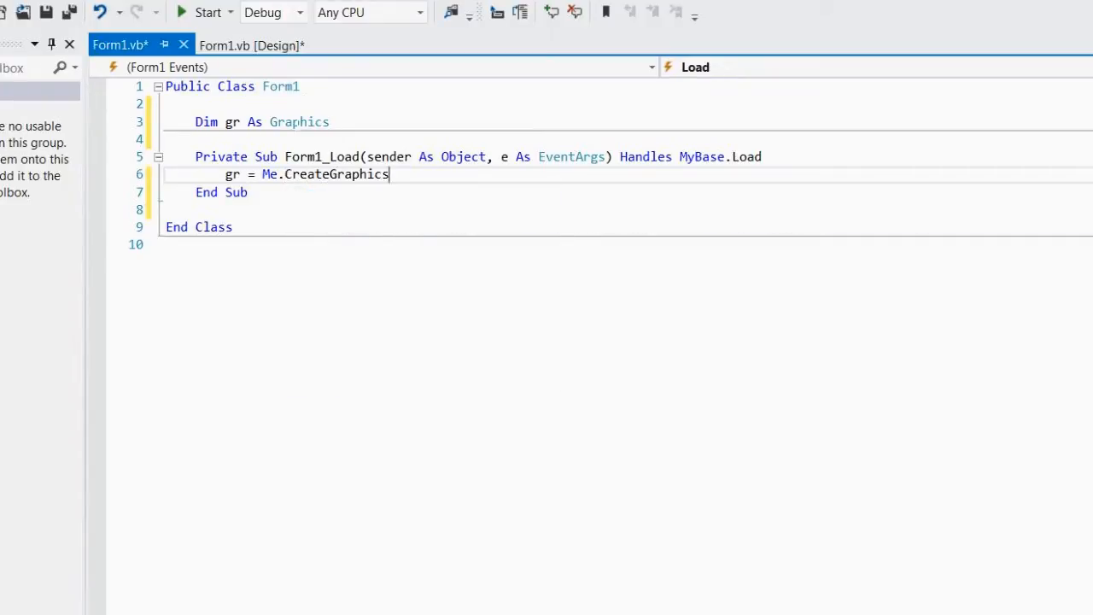
text(())
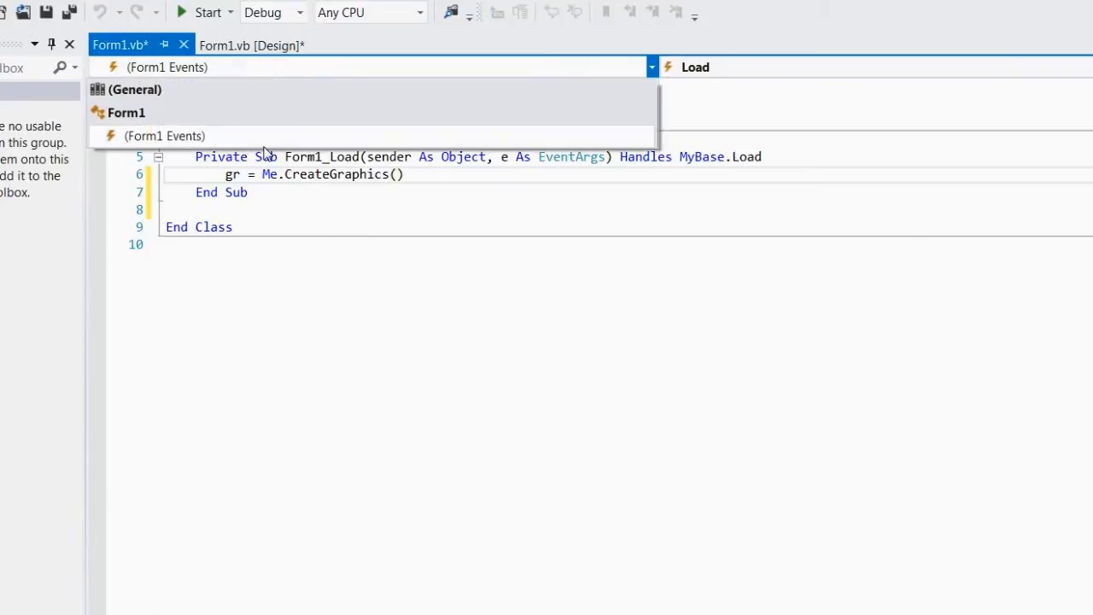
- Add an empty Form1_Paint handler from the form events list and place the cursor inside it
click(652, 67)
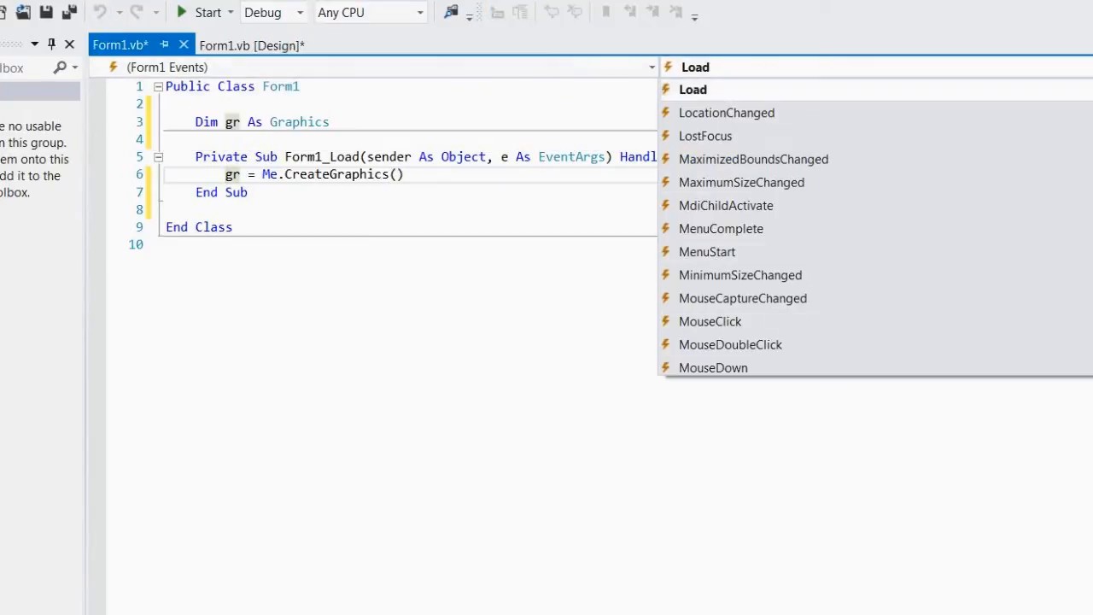
scroll(down, 3)
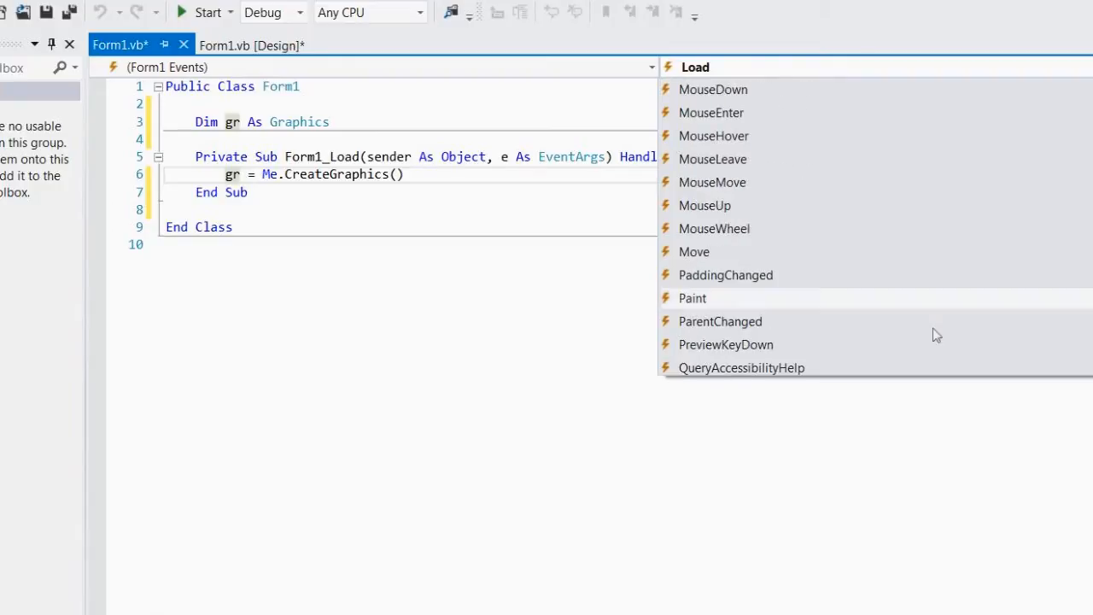
click(692, 297)
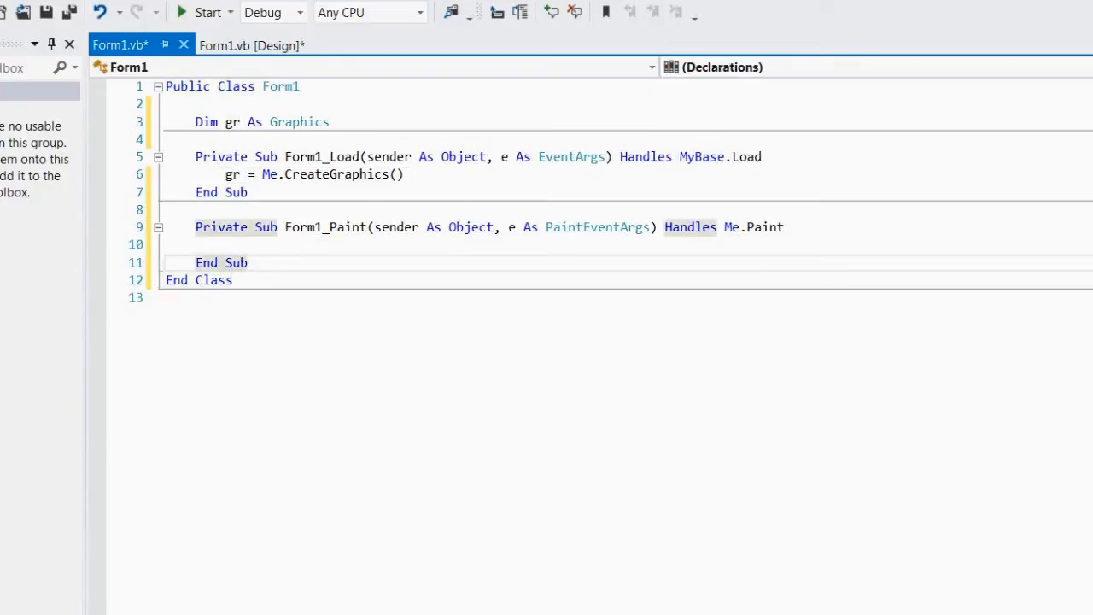
click(341, 244)
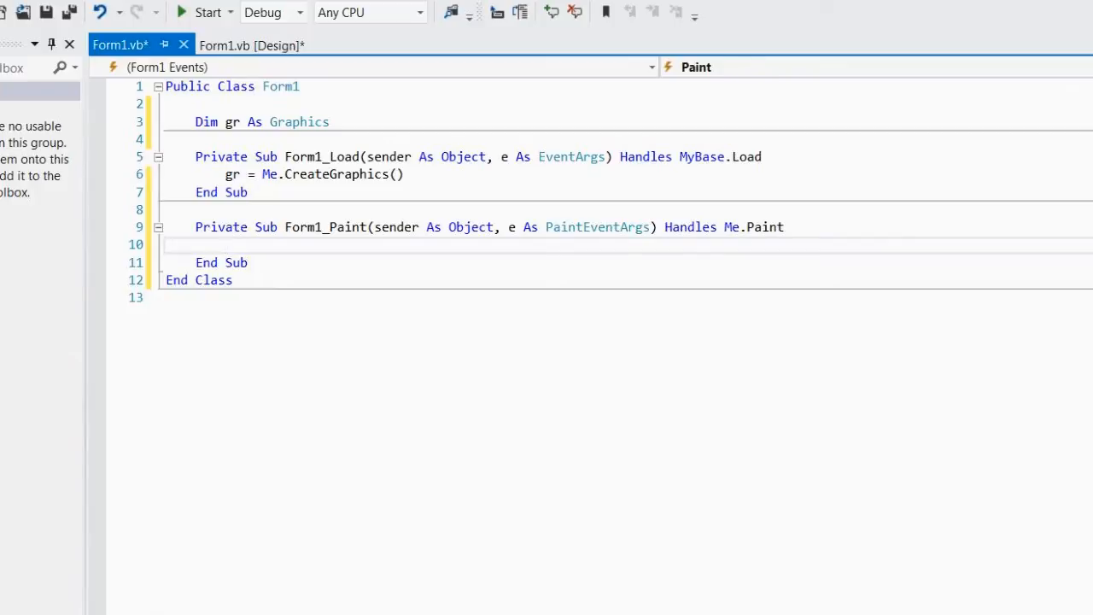
click(249, 263)
text(gr.)
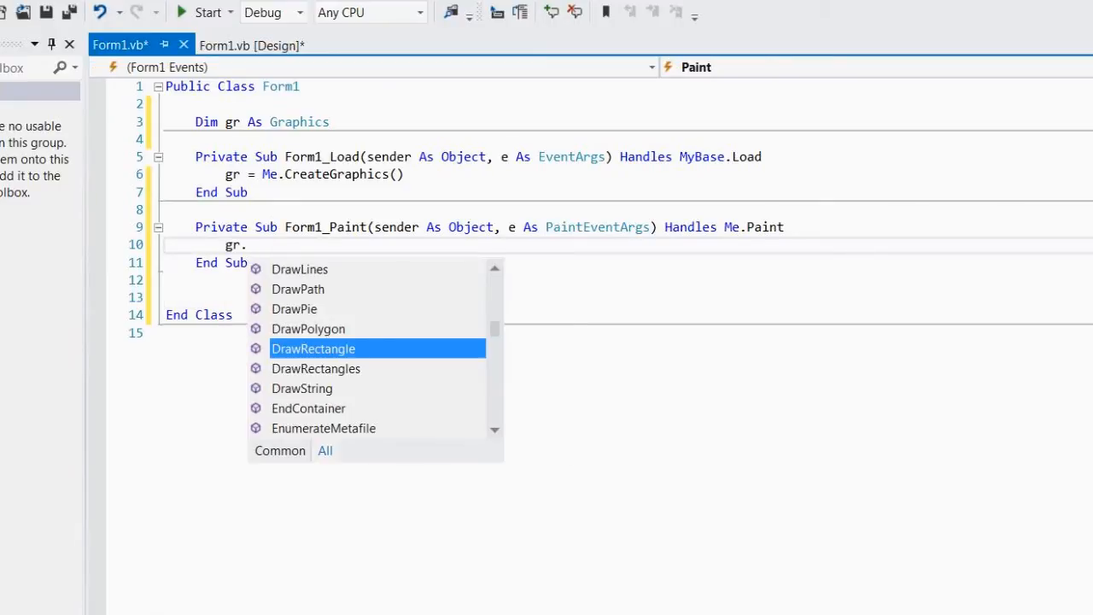
- Write gr.DrawLine(Pen, Point, Point) in Form1_Paint with blank lines above it
text(draw)
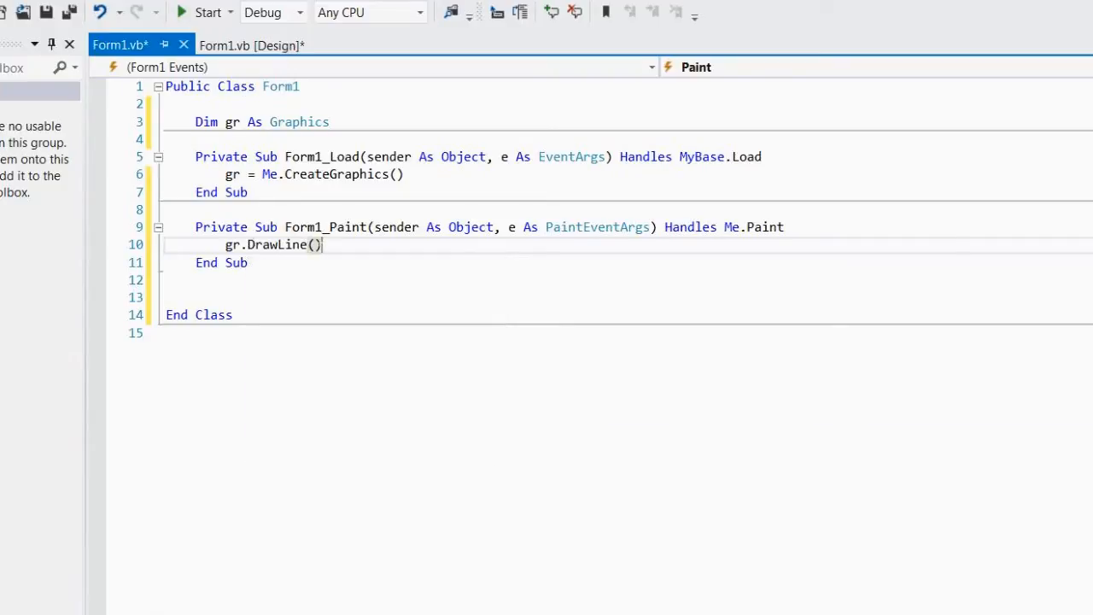
text(pen)
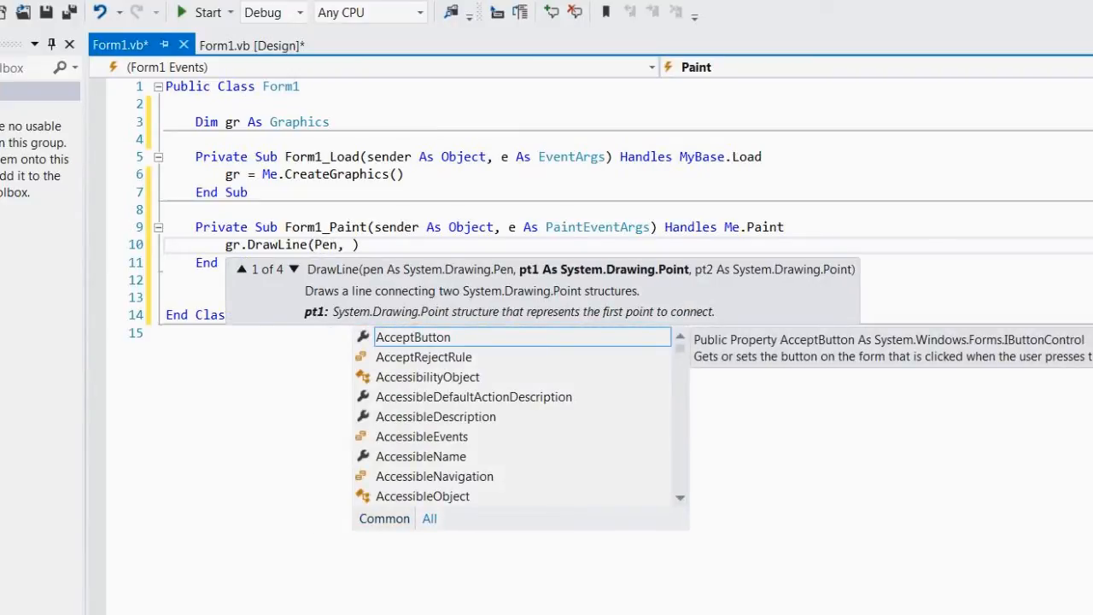
text(Point, point)
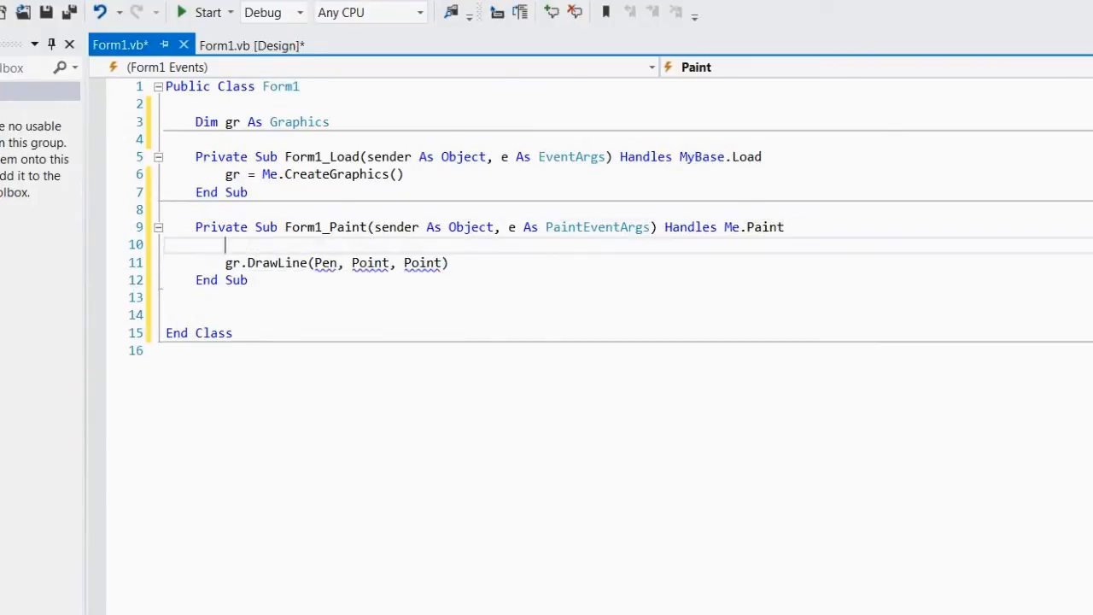
key(enter)
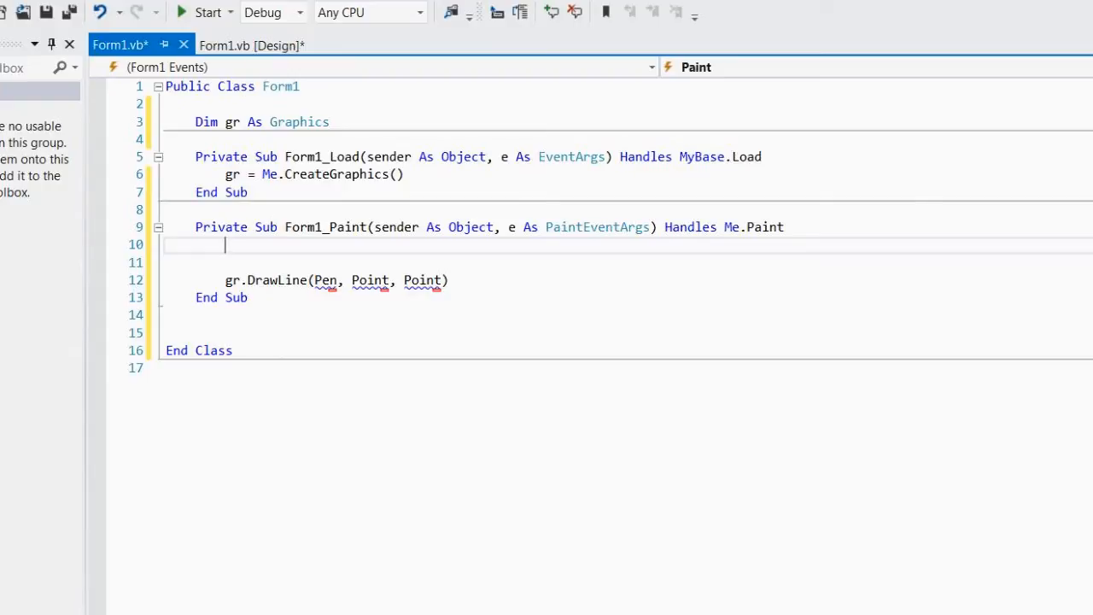
- Declare Dim p As New Pen(Color.DarkGreen) and pass p as DrawLine's first argument
text(dim)
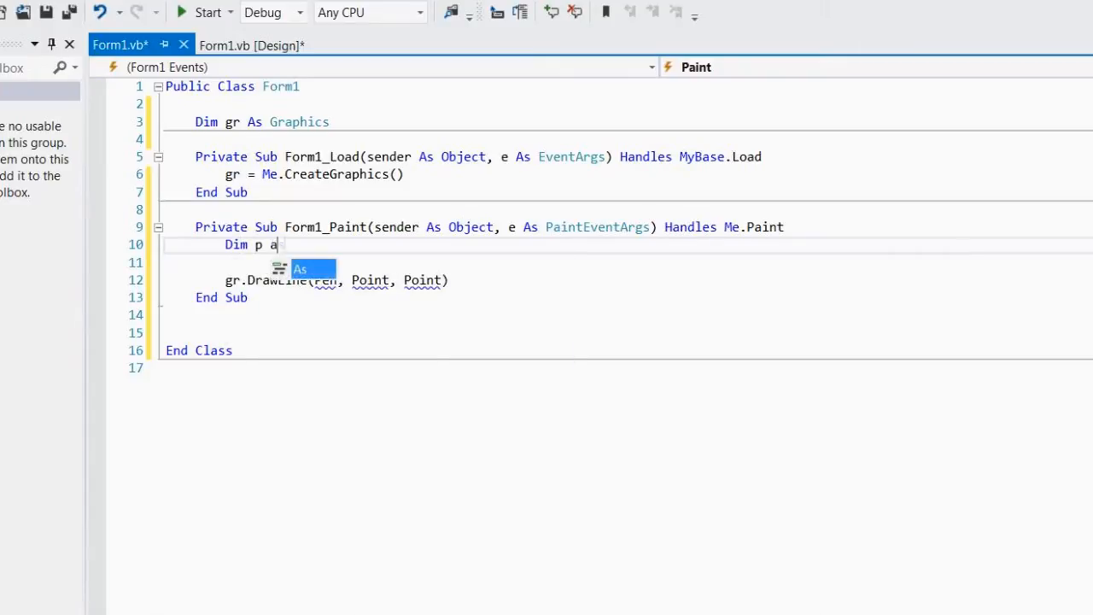
text(s New pen()
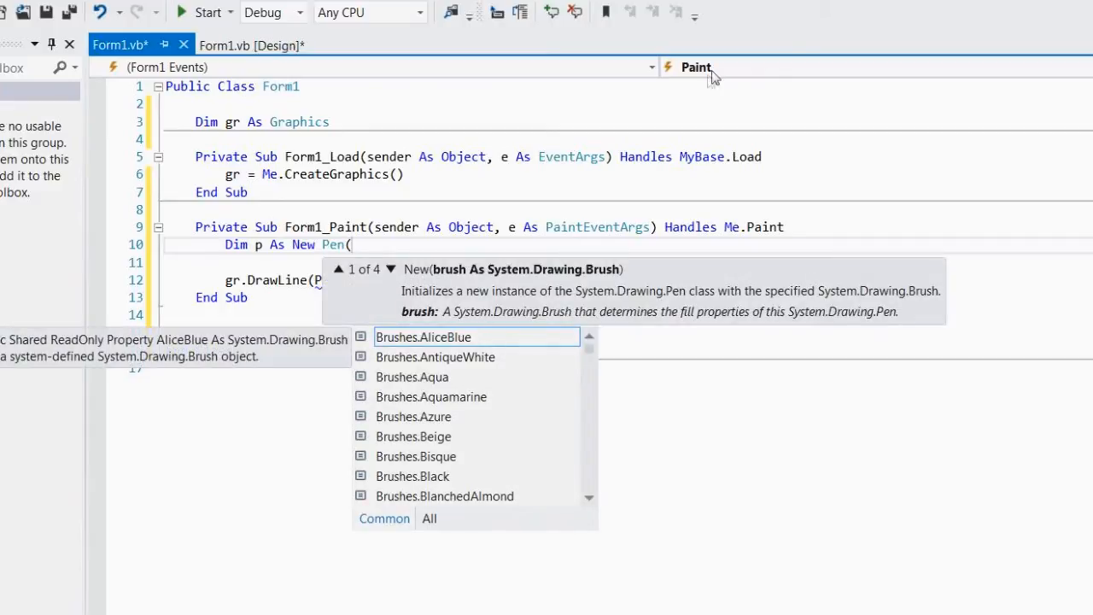
mouse_move(594, 362)
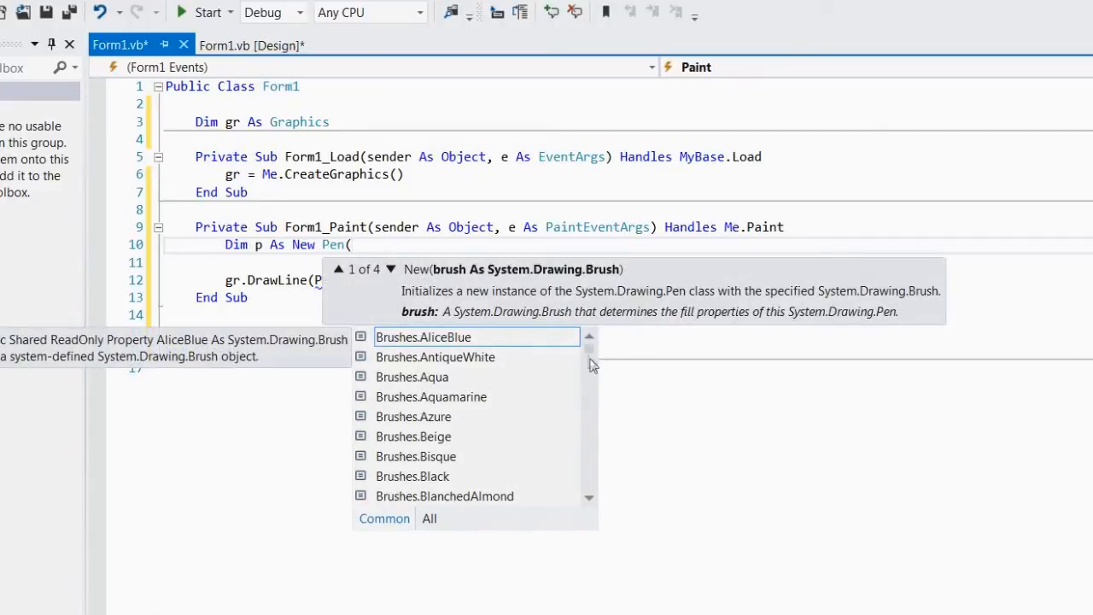
click(391, 270)
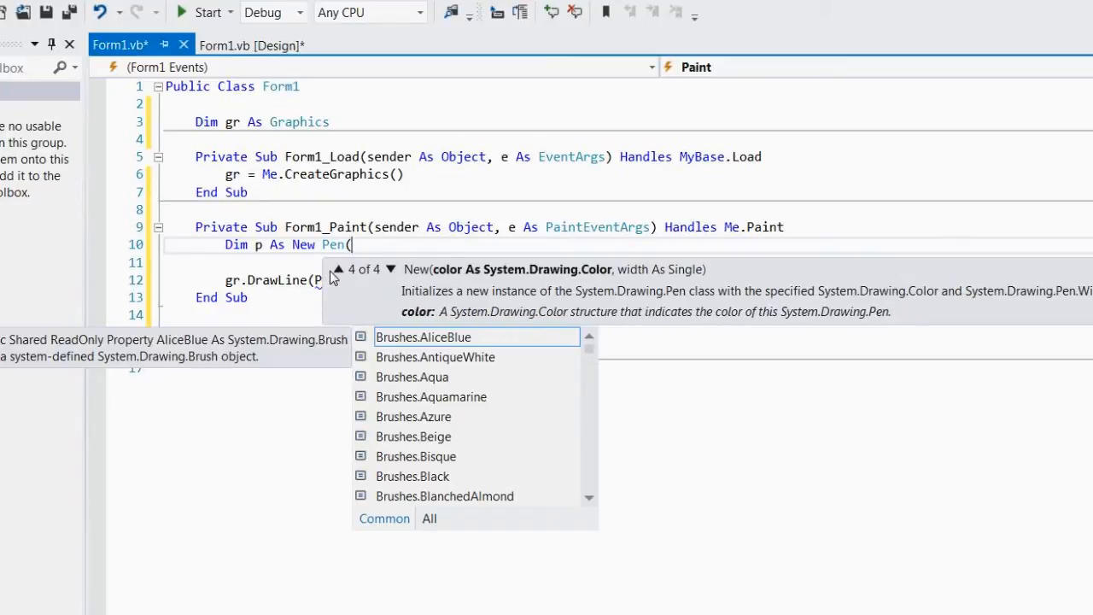
text(color.)
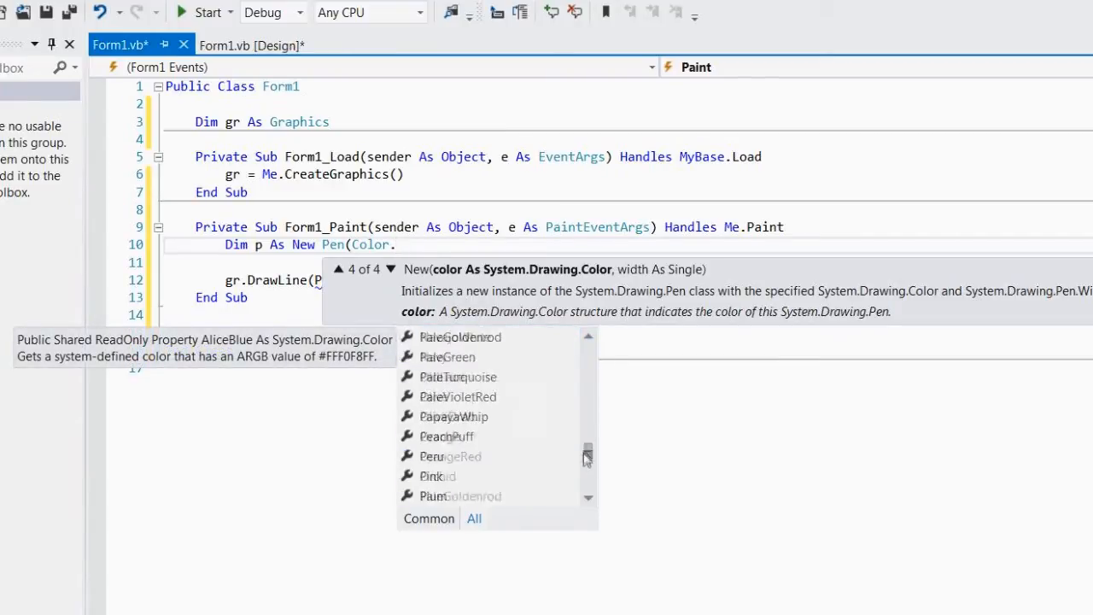
scroll(down, 3)
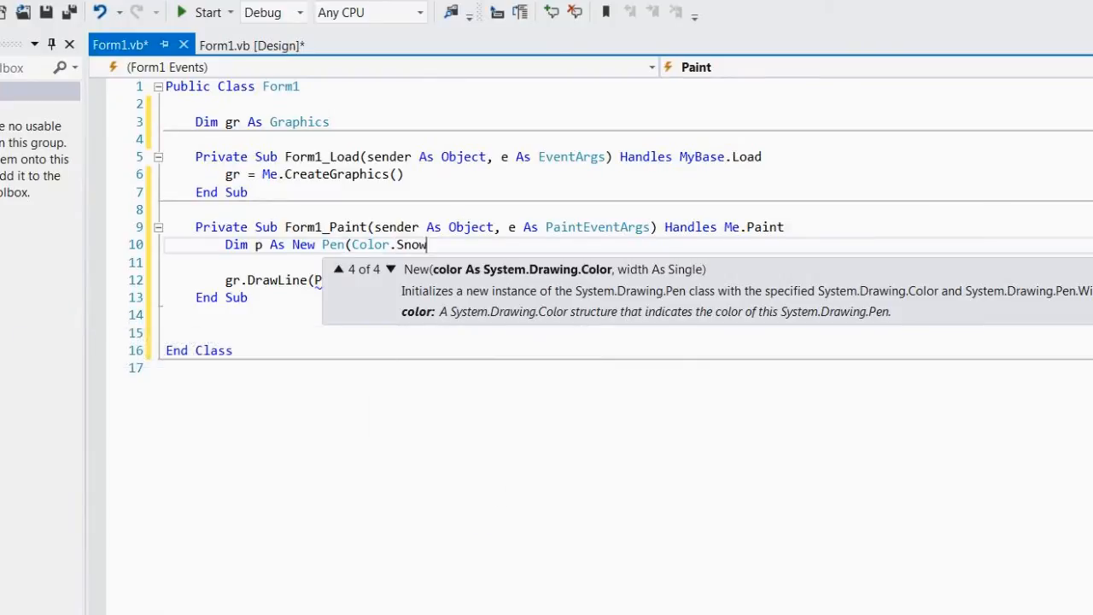
mouse_move(550, 318)
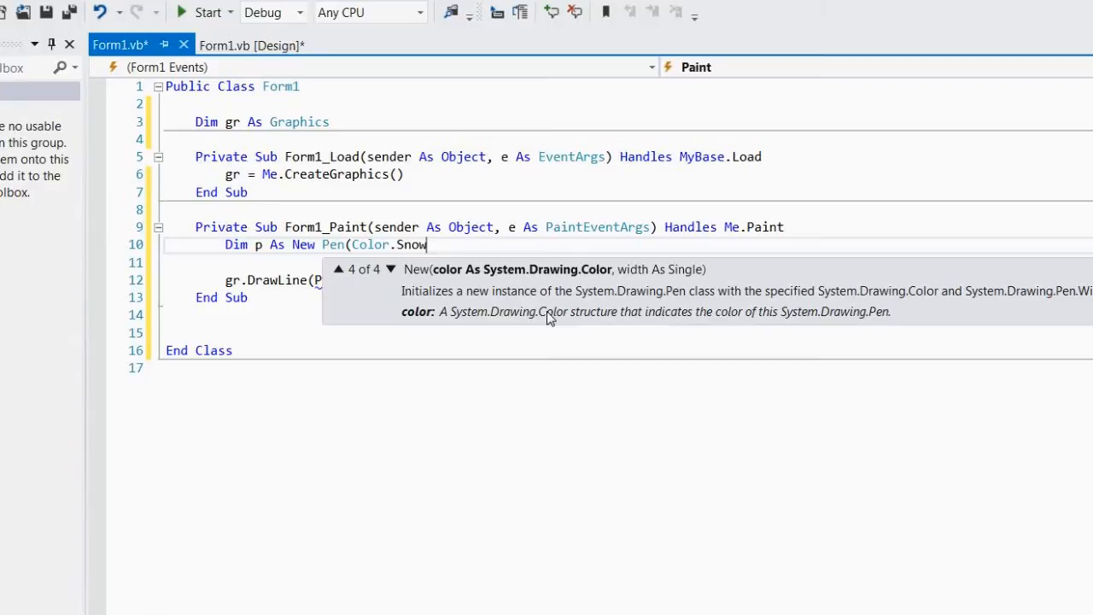
text())
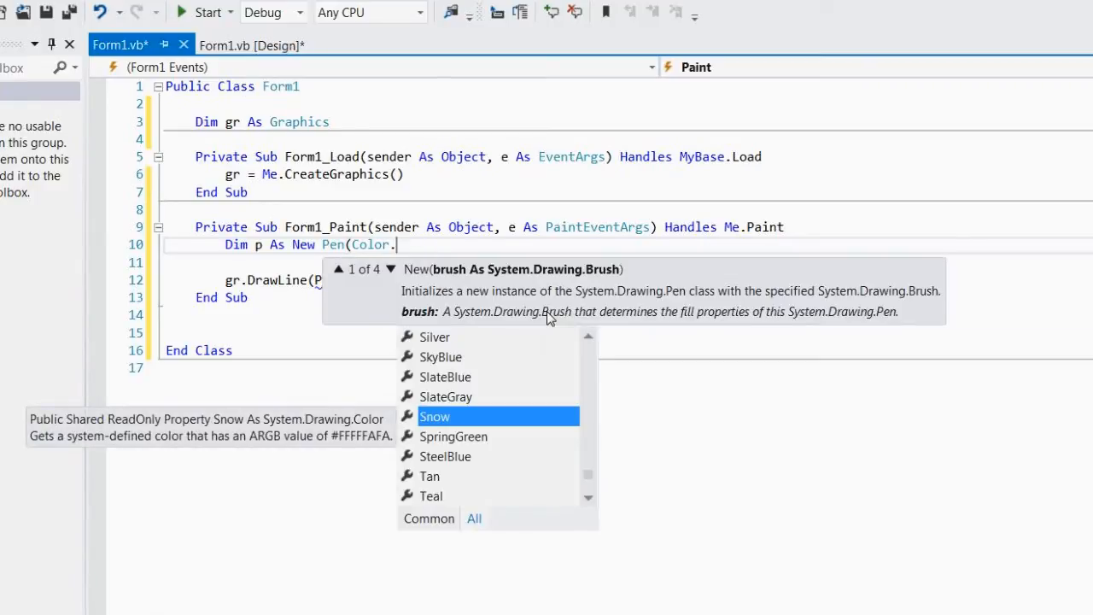
mouse_move(532, 415)
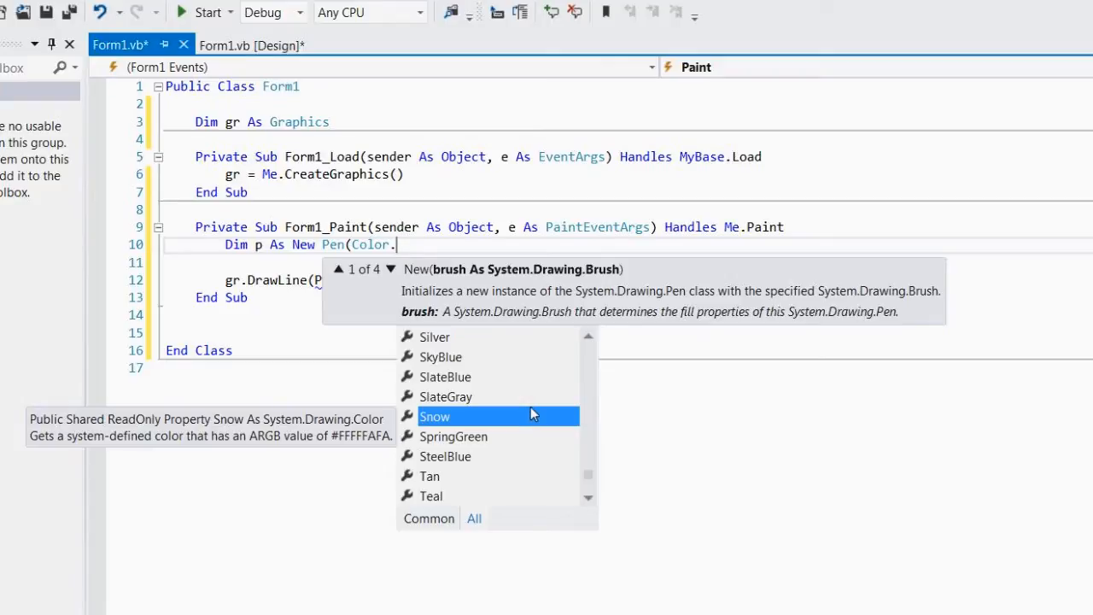
text(dar)
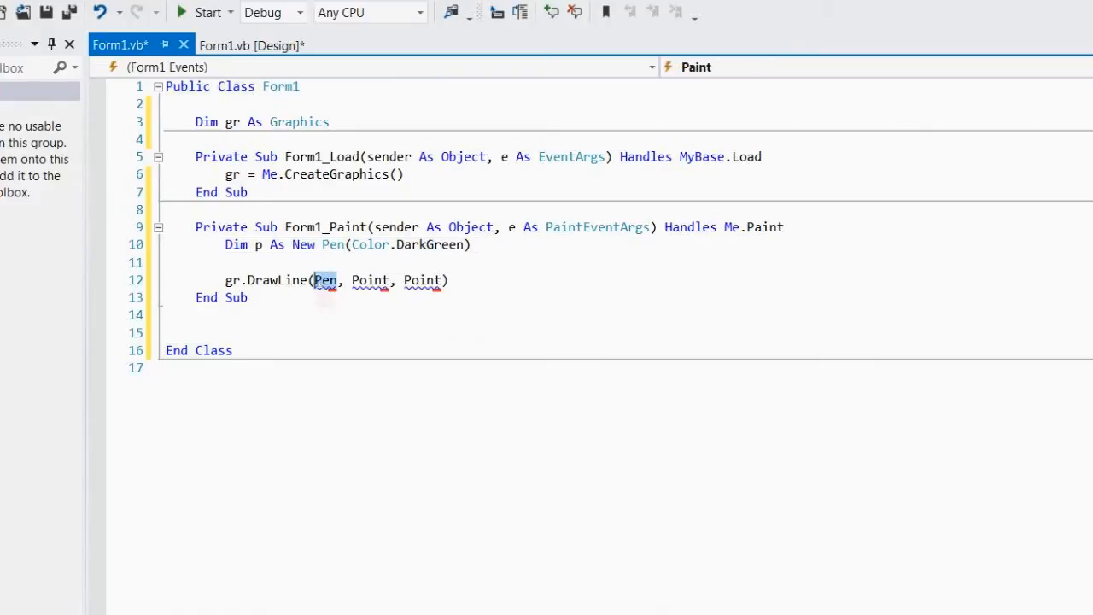
text(p)
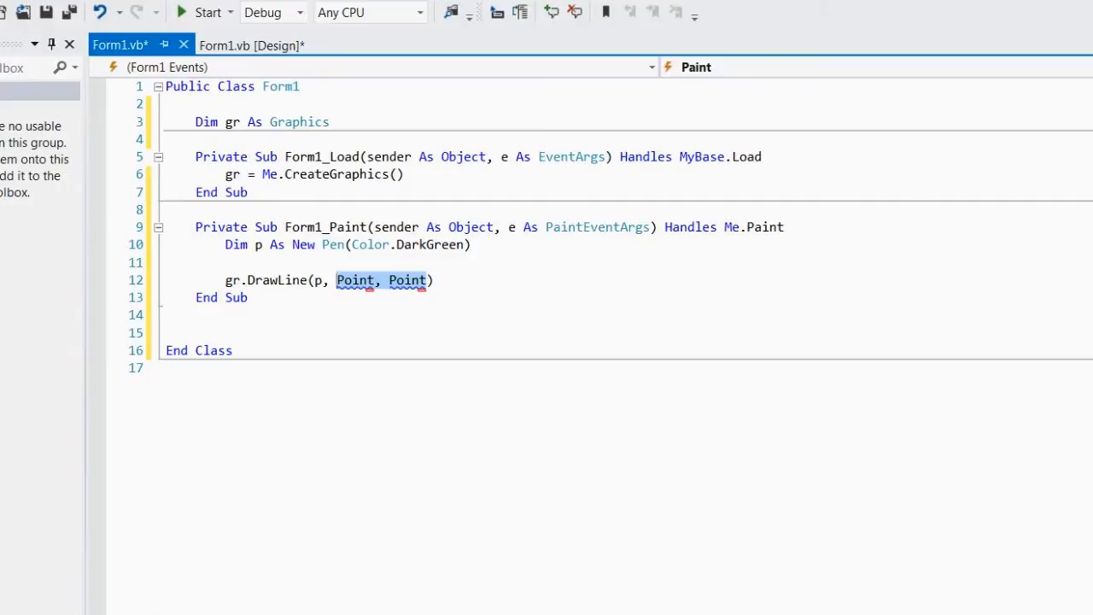
- Replace the Point placeholders so the call reads gr.DrawLine(p, 50, 50, 150, 250)
text(50)
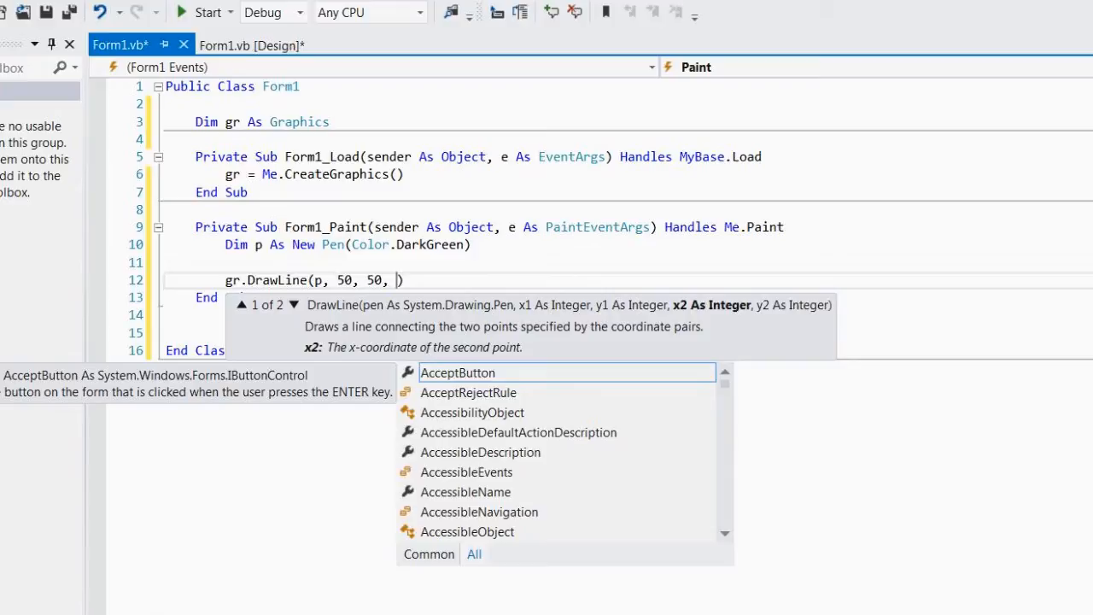
text(150)
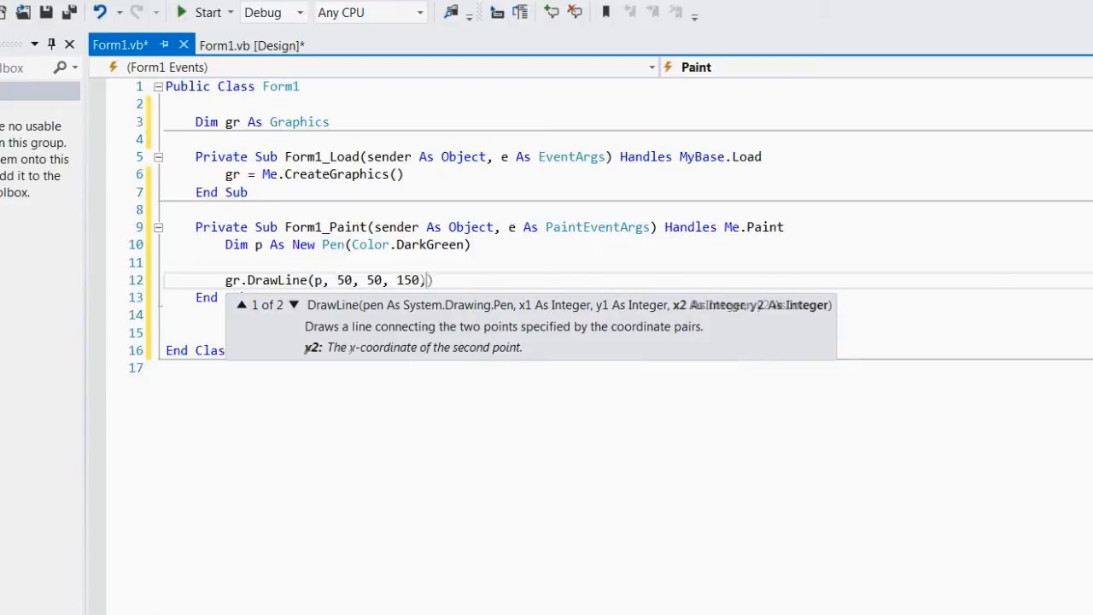
text(,)
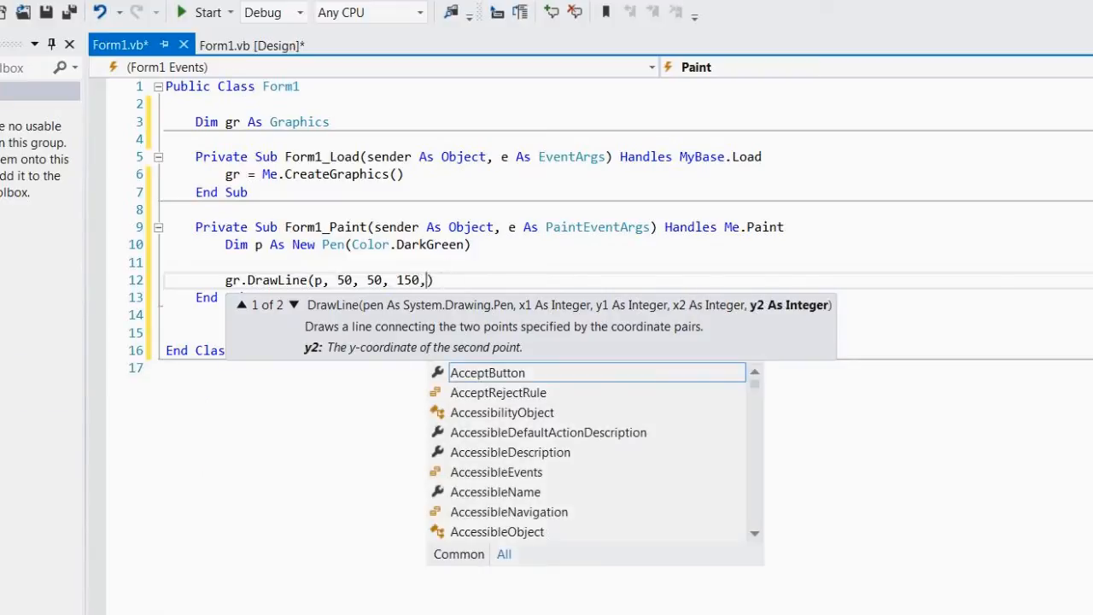
text(150)
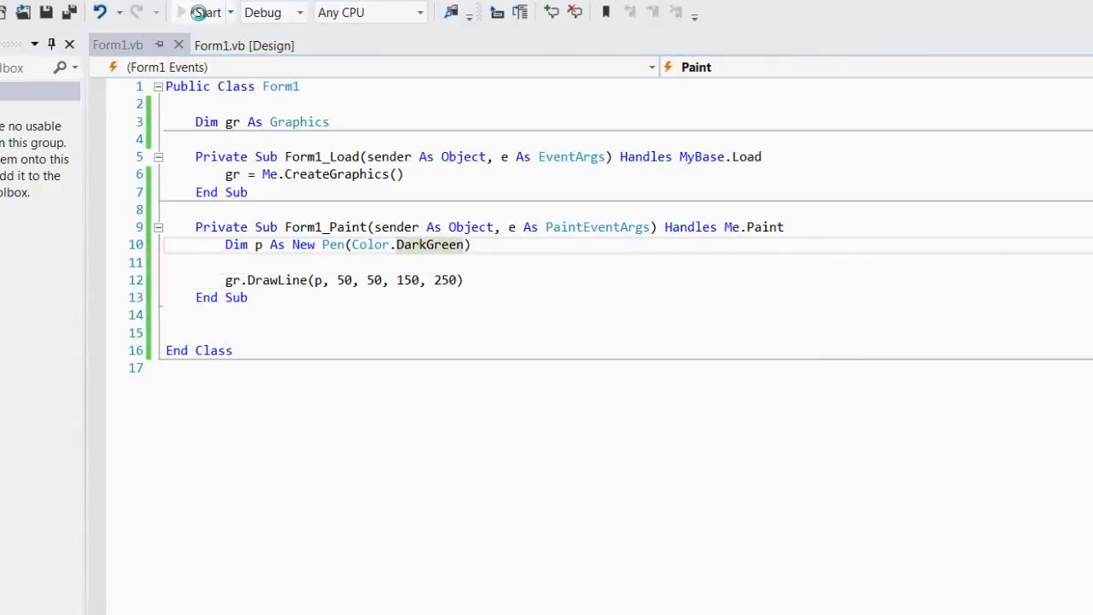
- Run the project in debug mode to see the drawn line
click(205, 12)
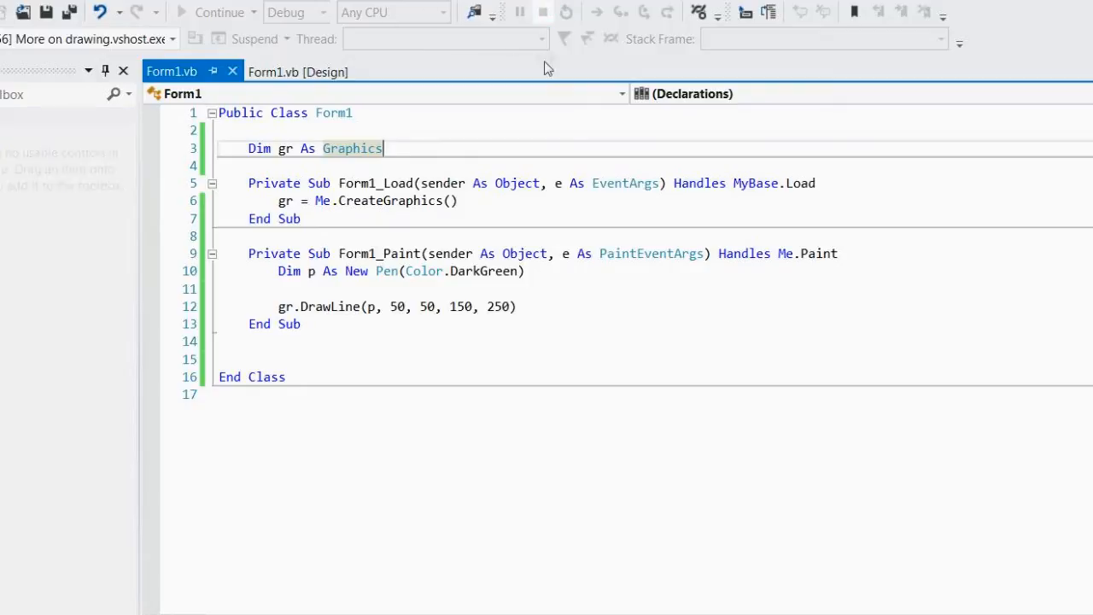
- Rework the pen declaration and add 'Dim c As Color' at the top of Form1_Paint
text(Dim p)
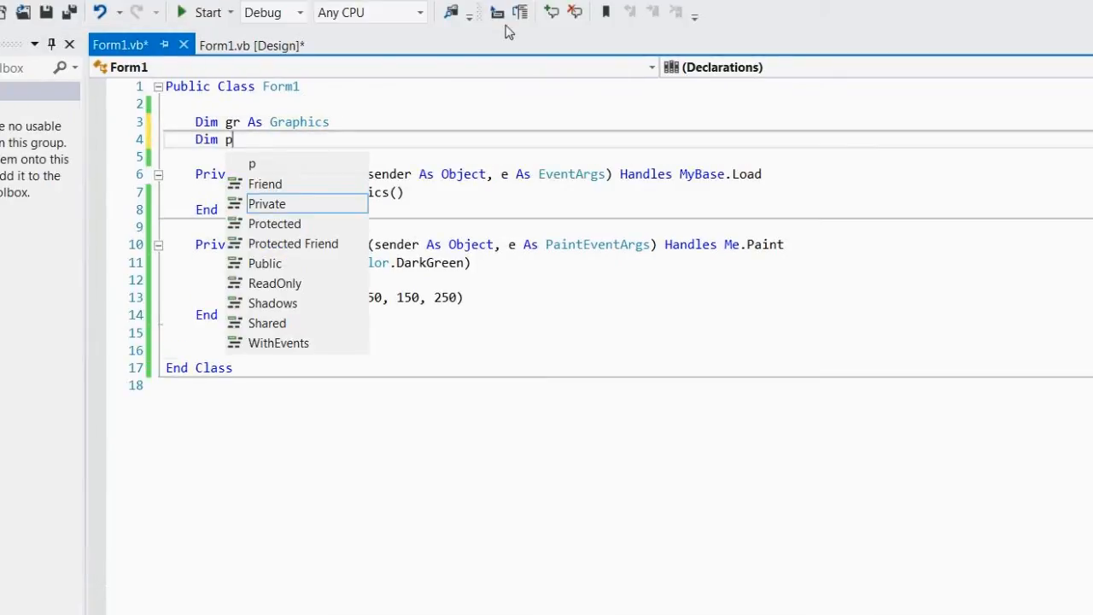
text(As pen)
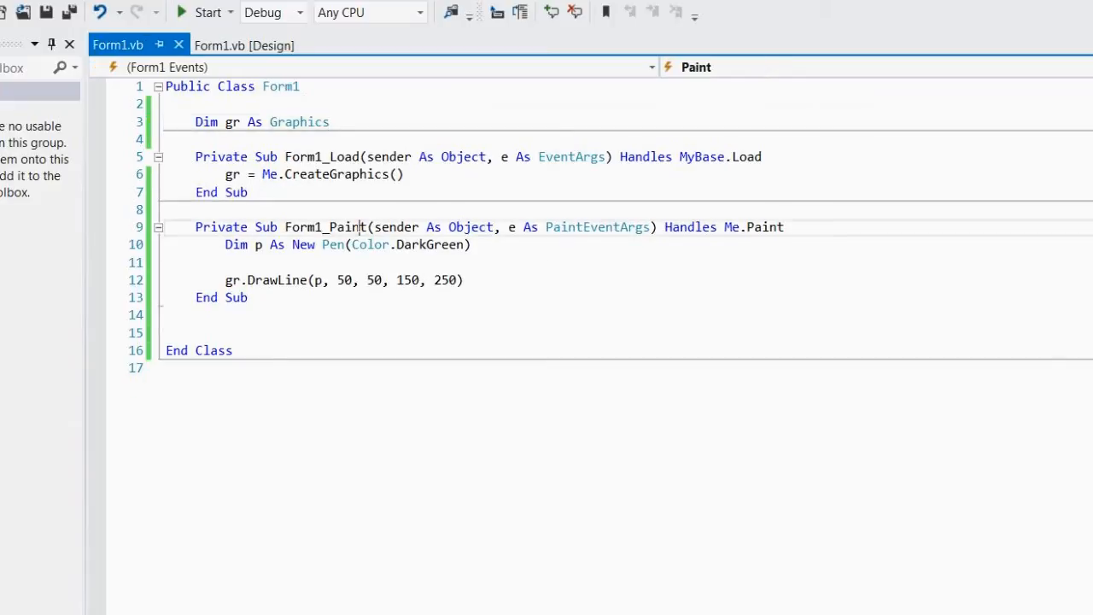
double_click(325, 225)
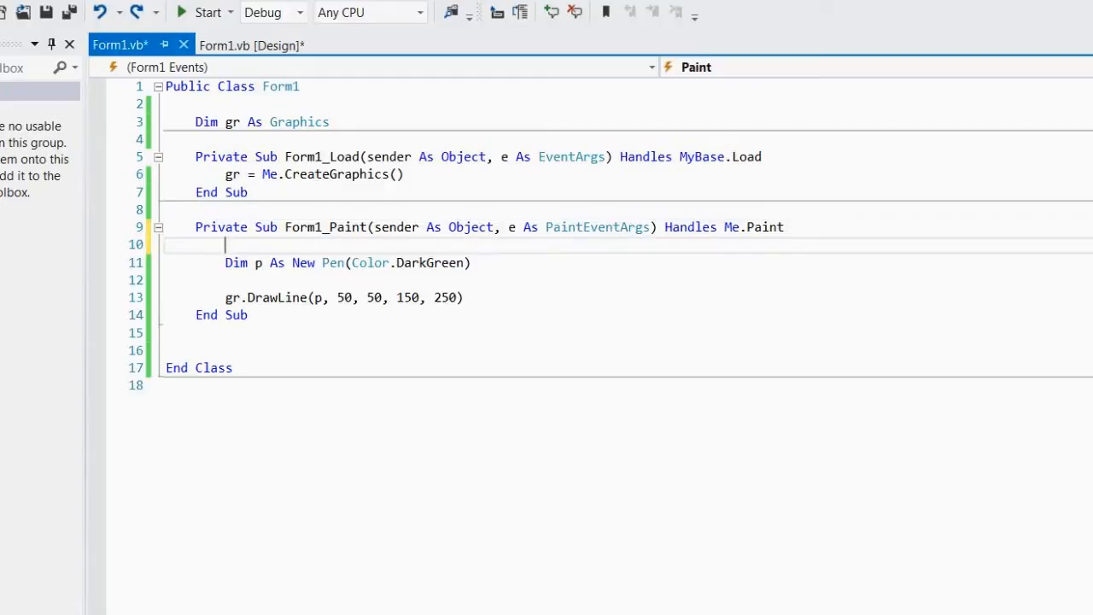
text(d)
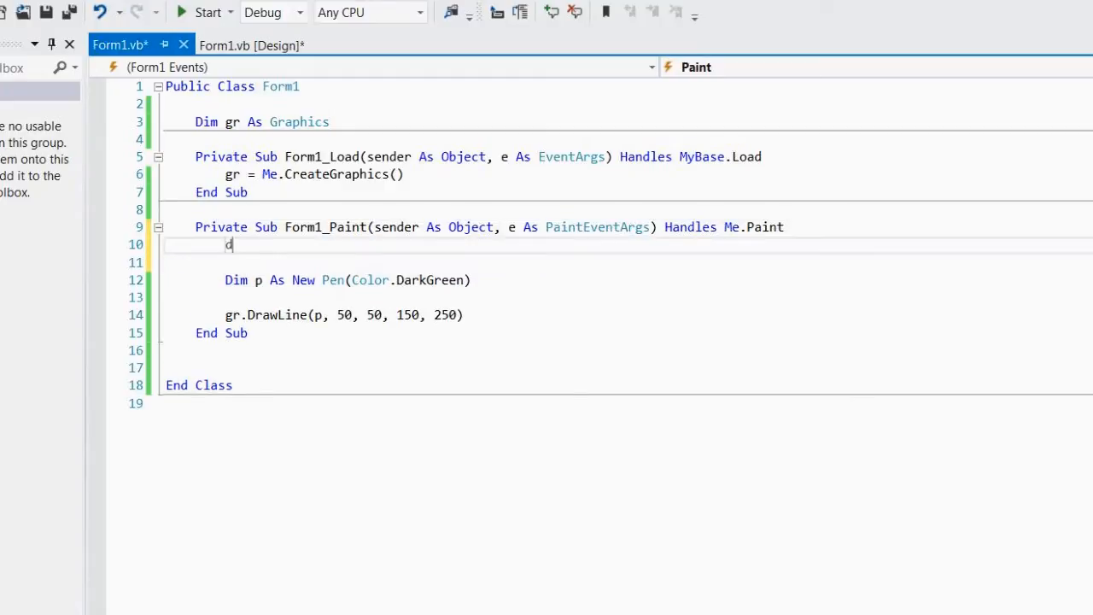
text(im c As color)
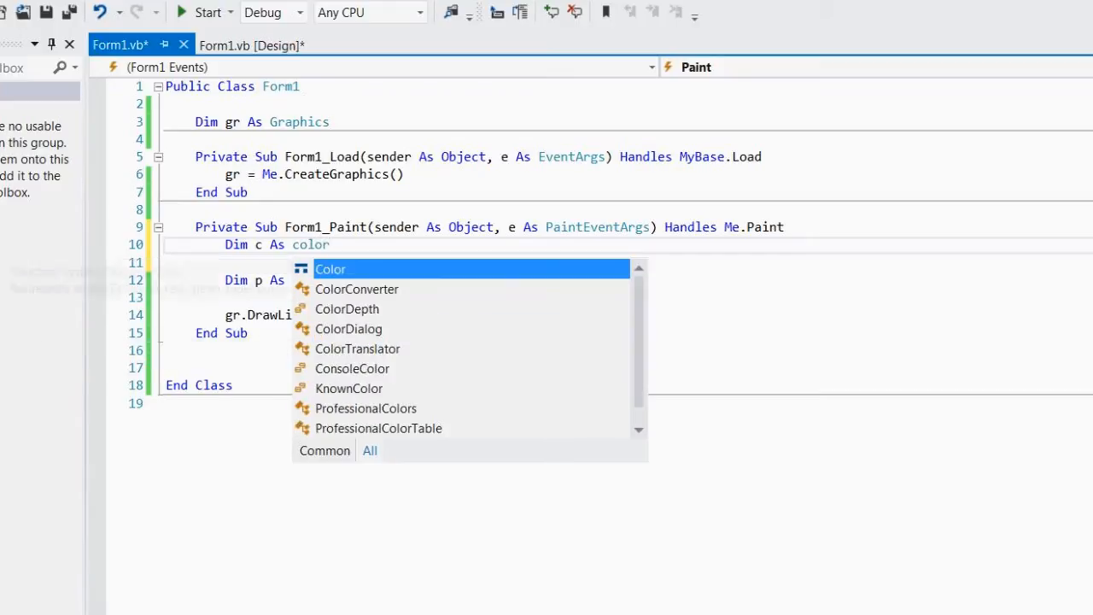
mouse_move(331, 269)
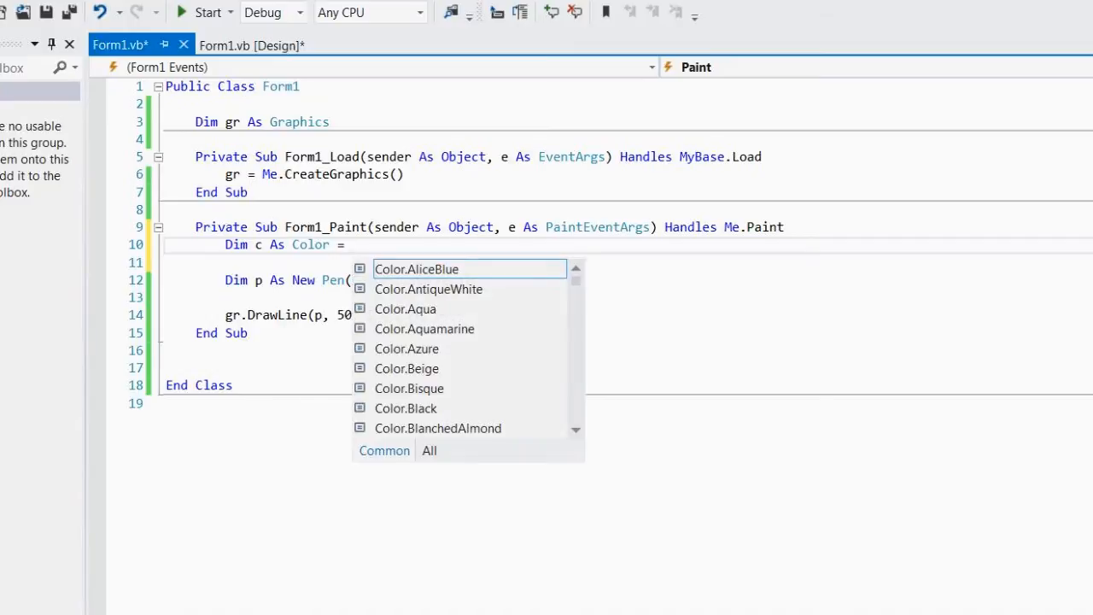
- Set c = Color.DarkBlue, build the pen as New Pen(c), then select DarkBlue for replacement
text(color.)
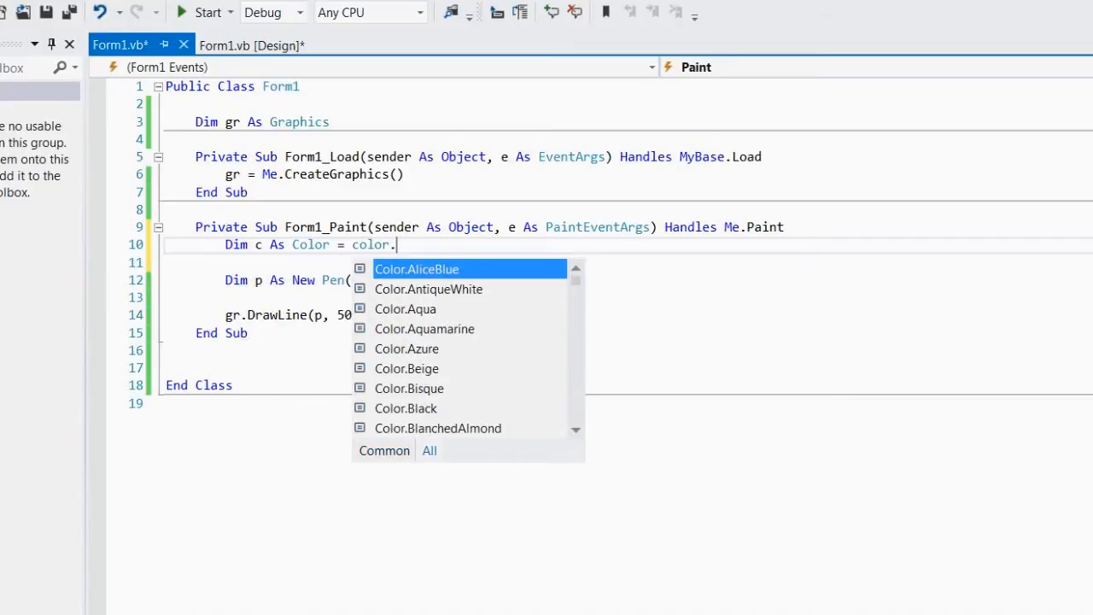
mouse_move(416, 268)
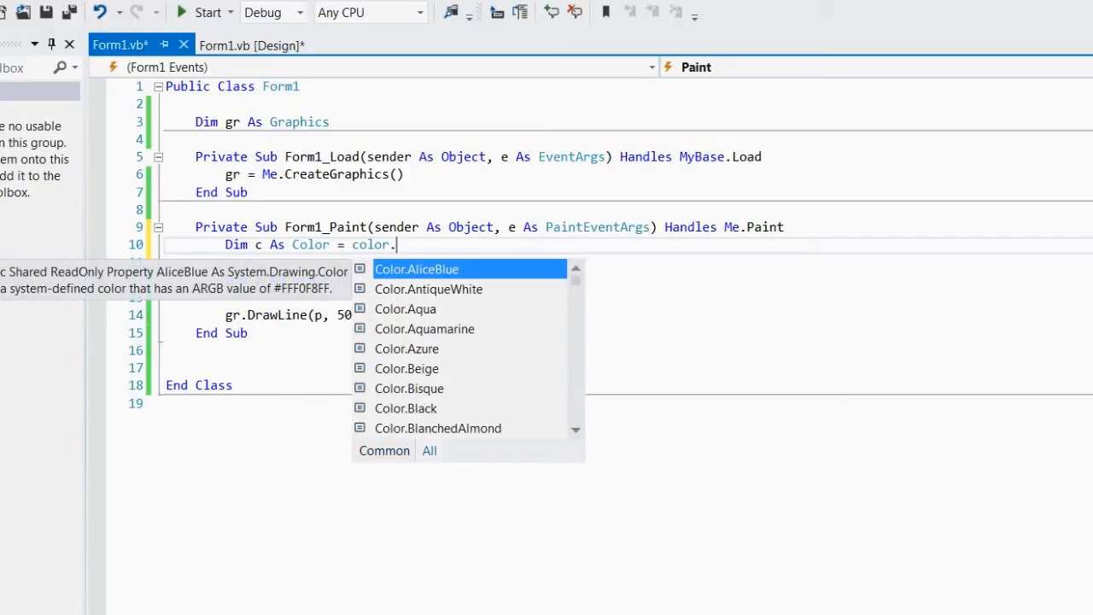
scroll(down, 3)
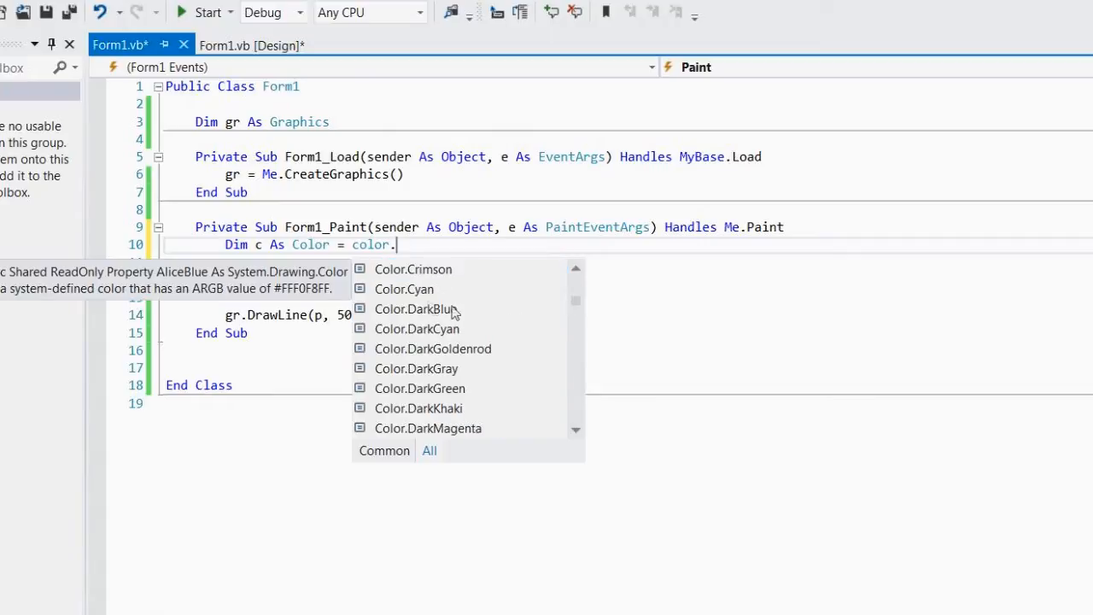
mouse_move(451, 314)
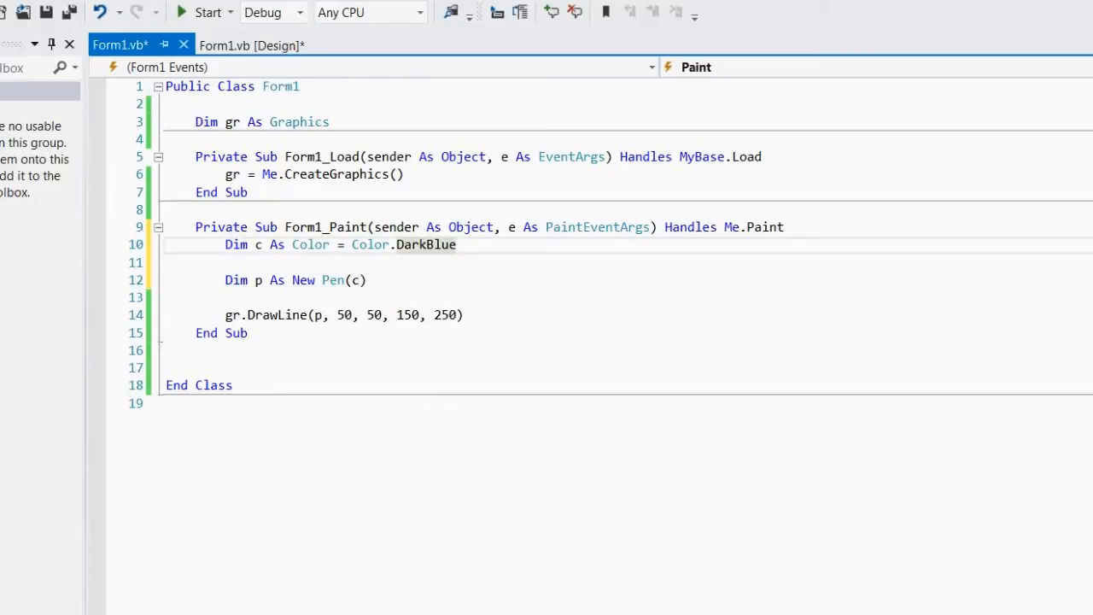
click(456, 245)
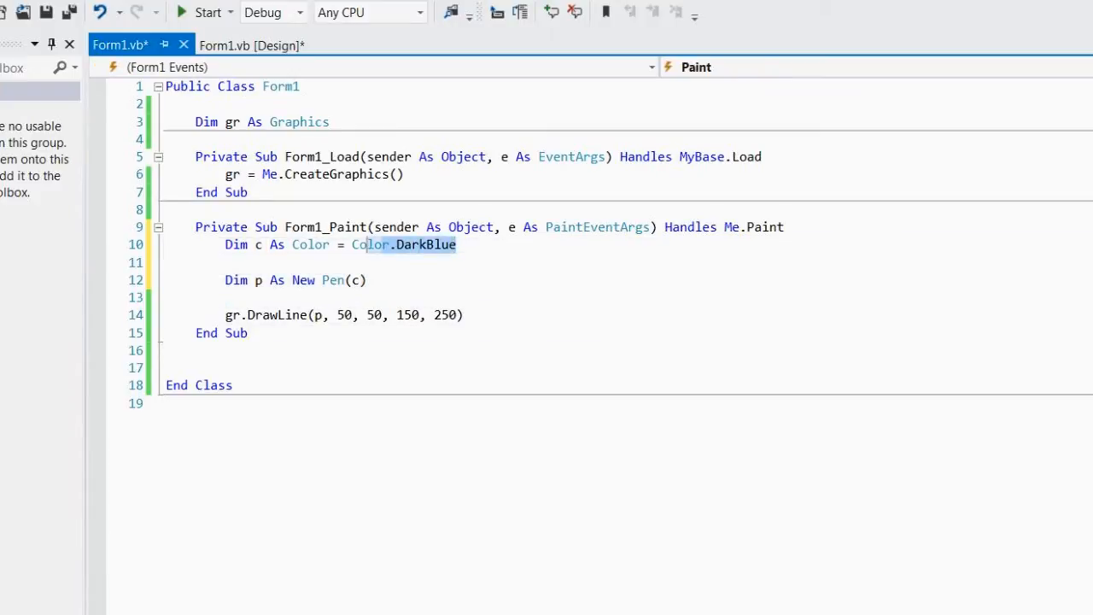
double_click(425, 245)
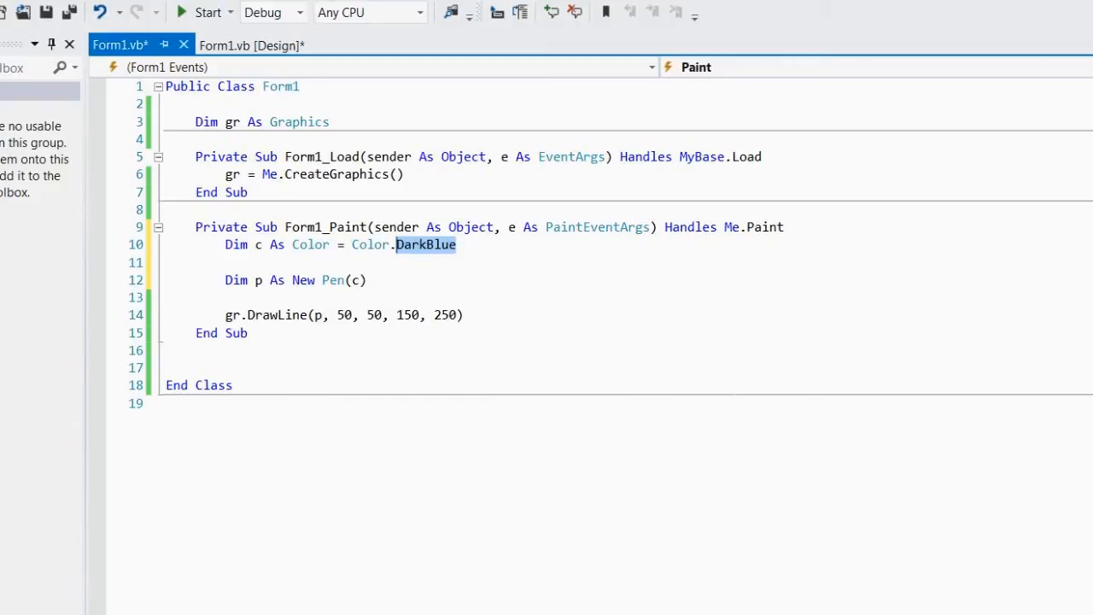
- Change the colour to Color.FromArgb( and browse its overload signatures
text(fr)
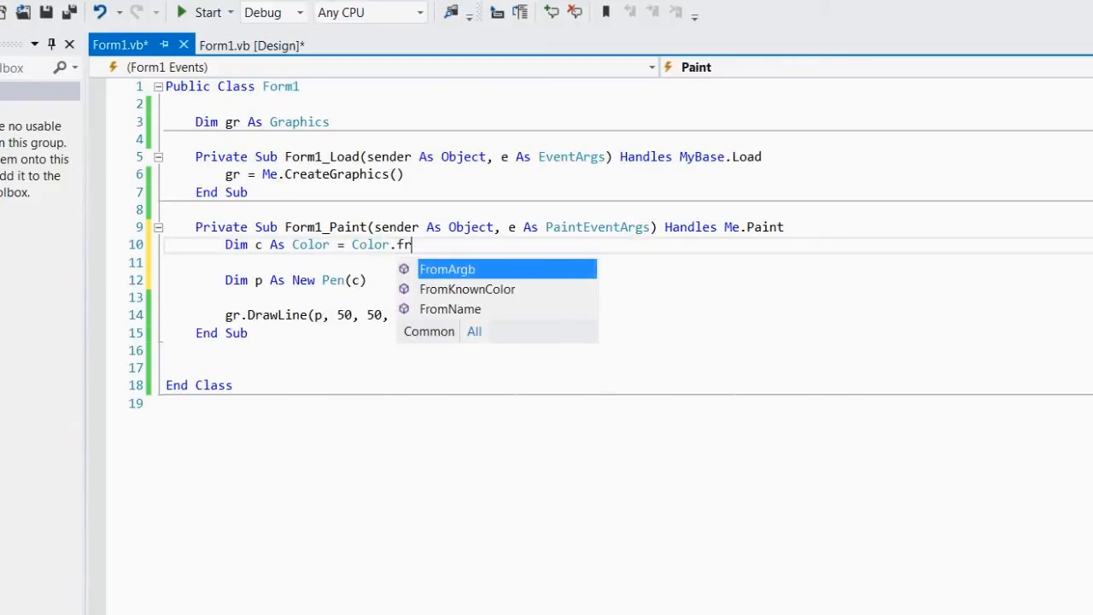
mouse_move(447, 270)
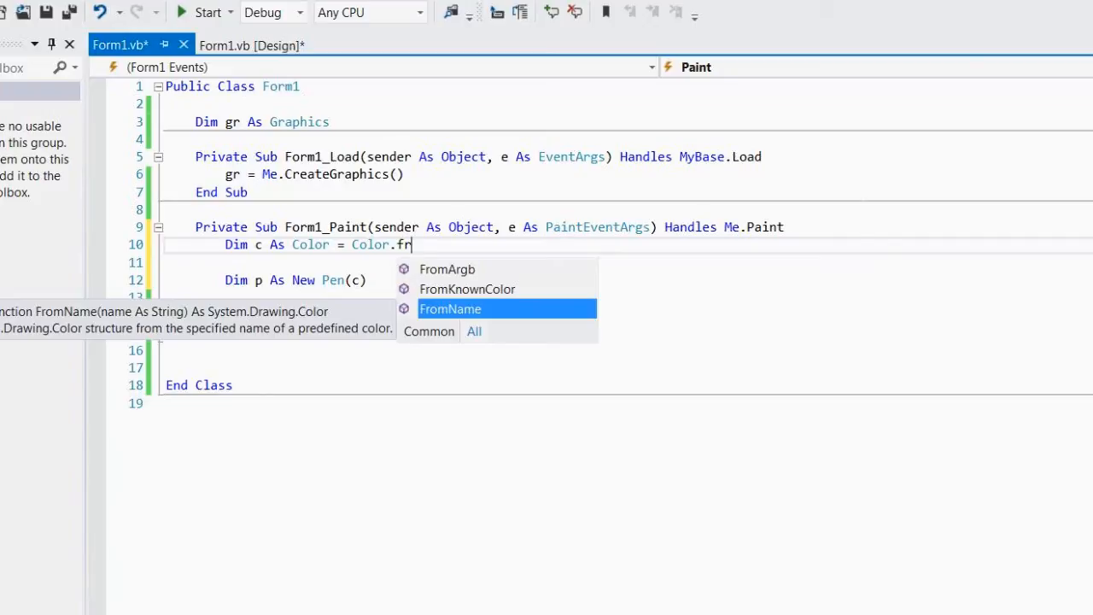
mouse_move(417, 314)
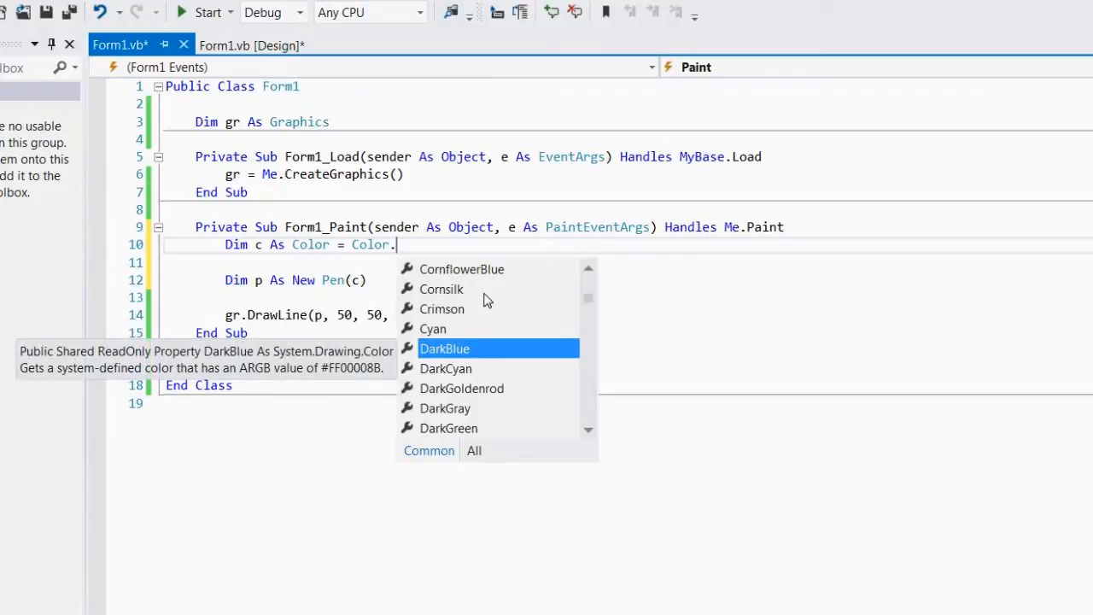
text(fro)
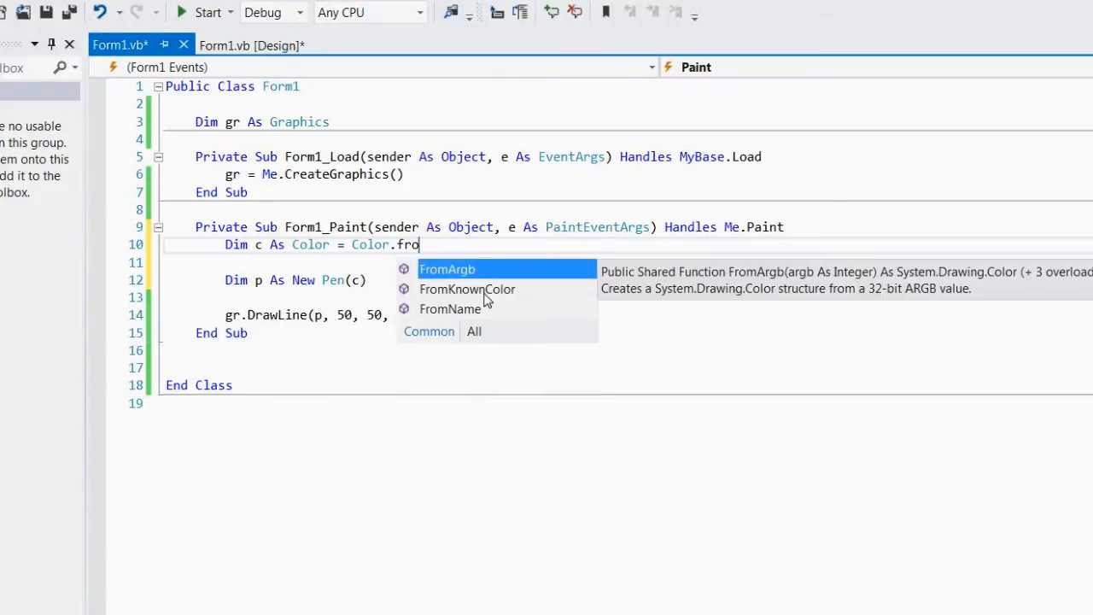
mouse_move(477, 297)
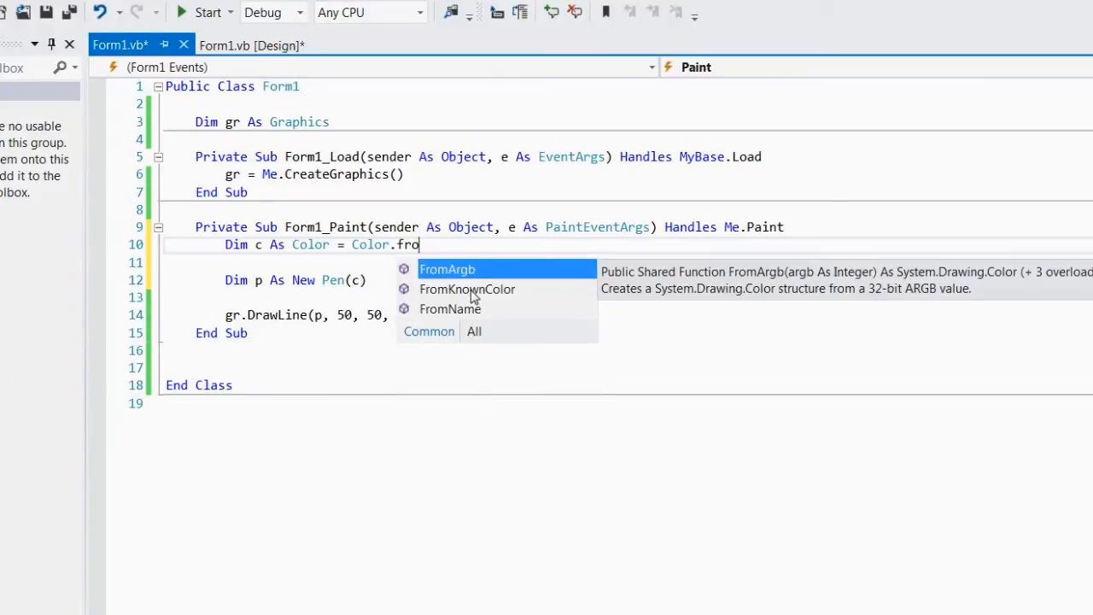
mouse_move(414, 317)
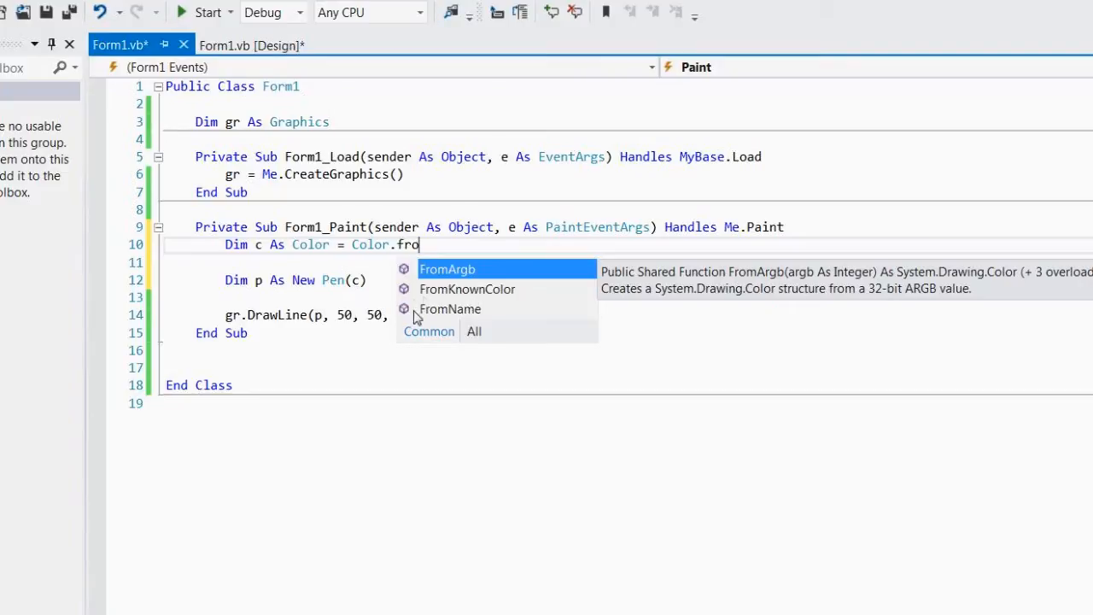
mouse_move(545, 281)
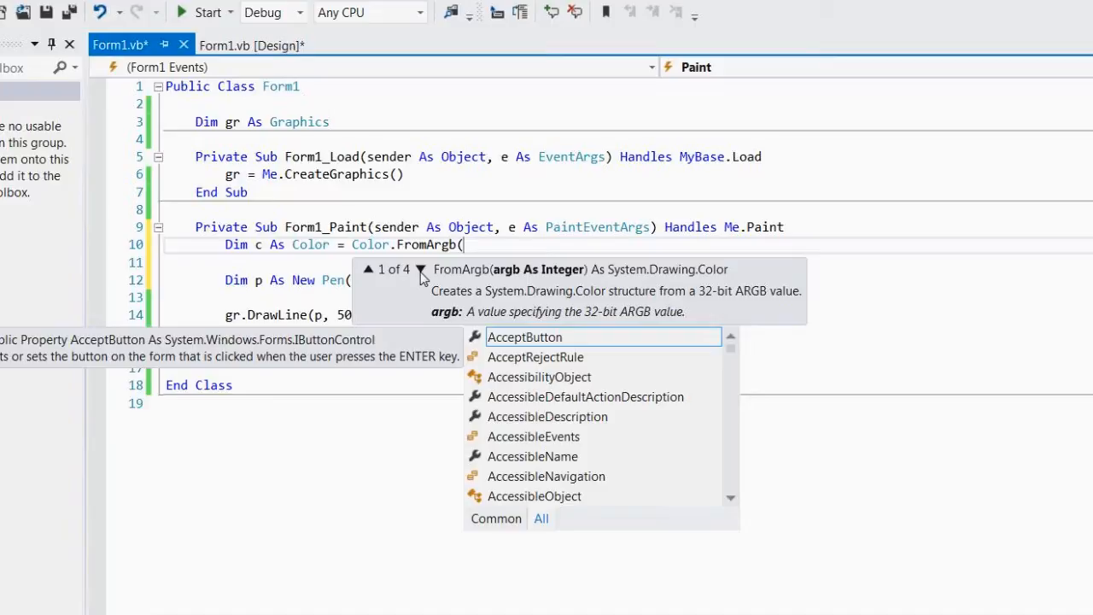
mouse_move(586, 328)
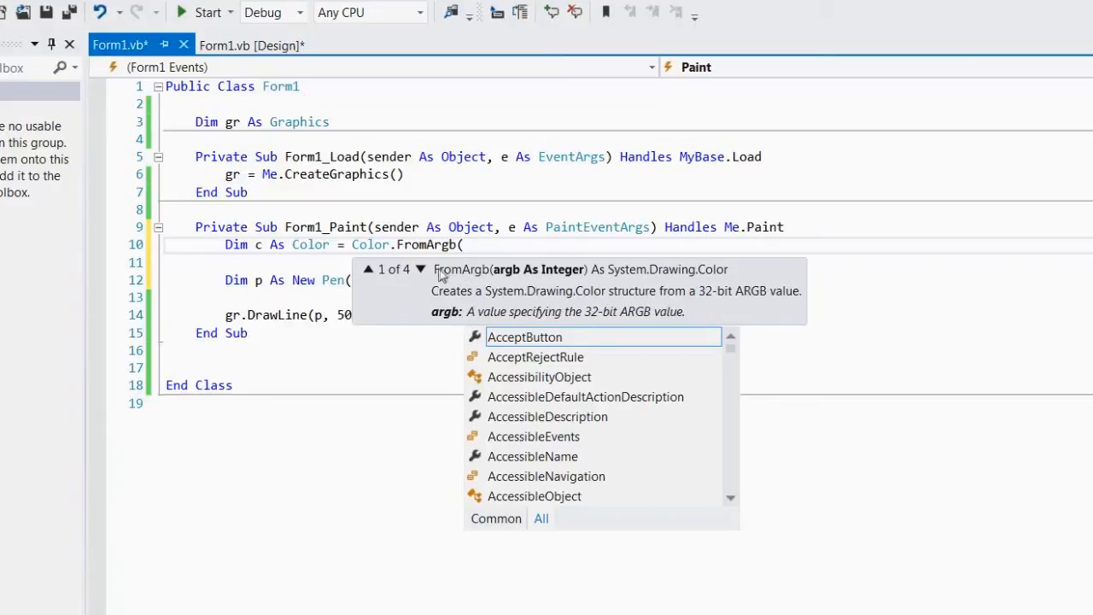
click(420, 270)
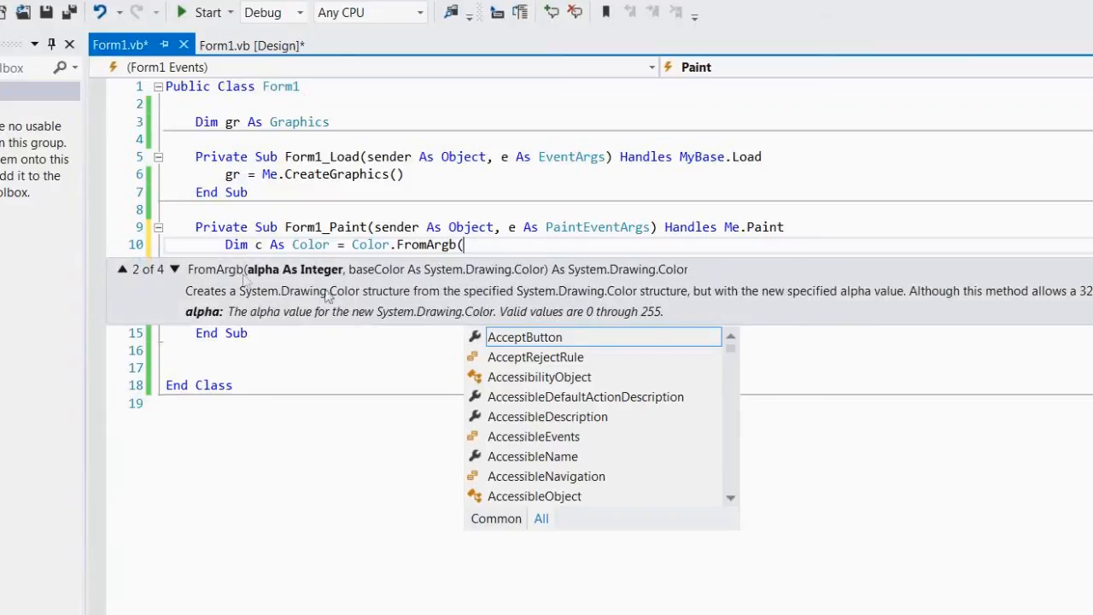
mouse_move(389, 294)
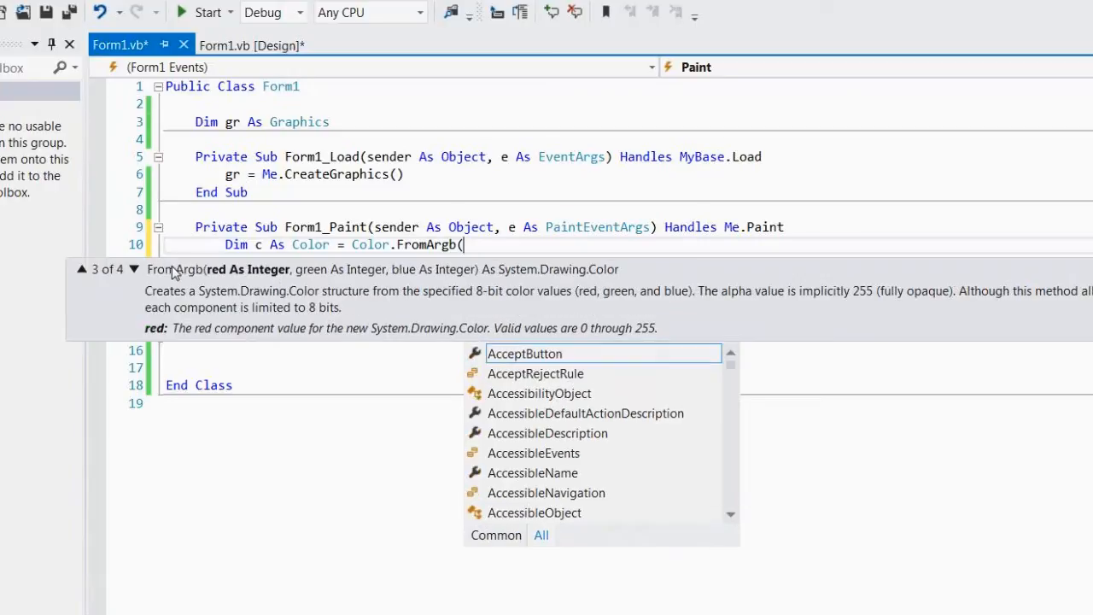
mouse_move(133, 282)
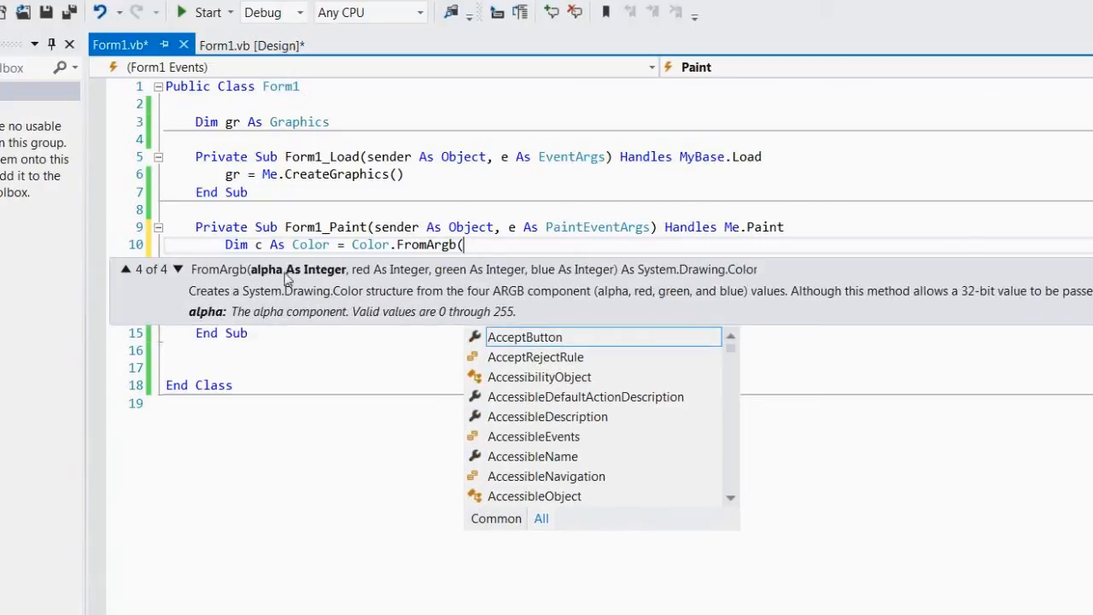
mouse_move(157, 271)
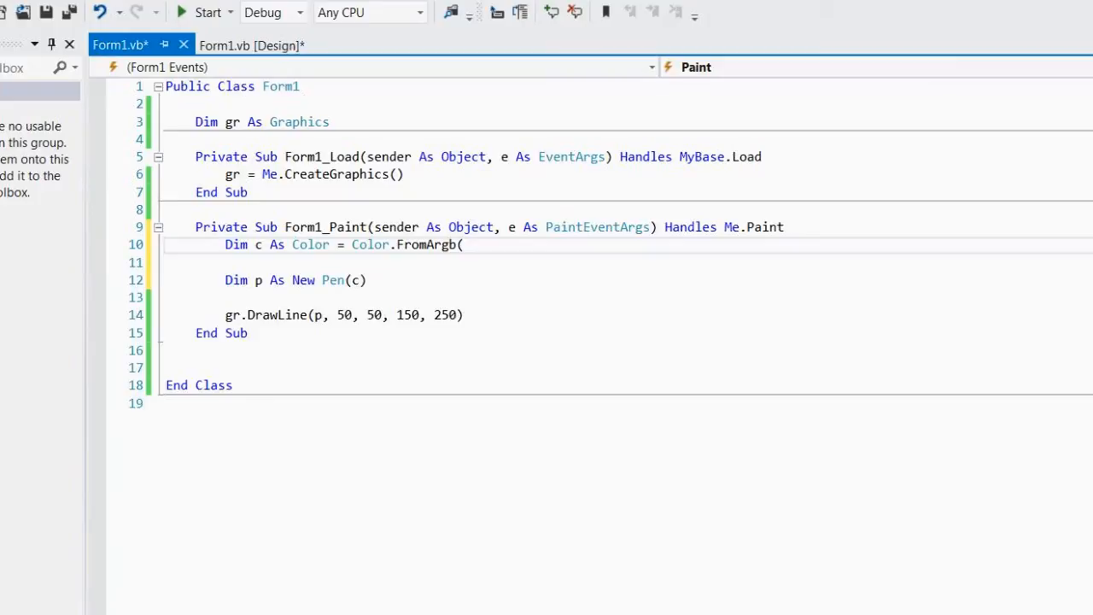
- Add Randomize() above the colour line and fill FromArgb with three Rnd() * 255 arguments
click(782, 227)
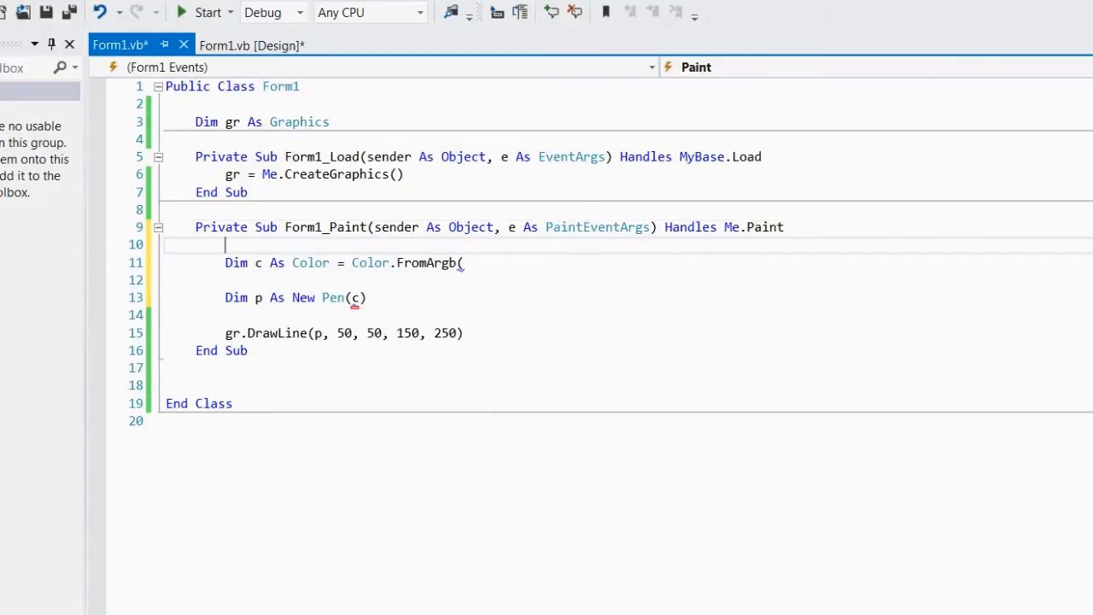
text(Randomize)
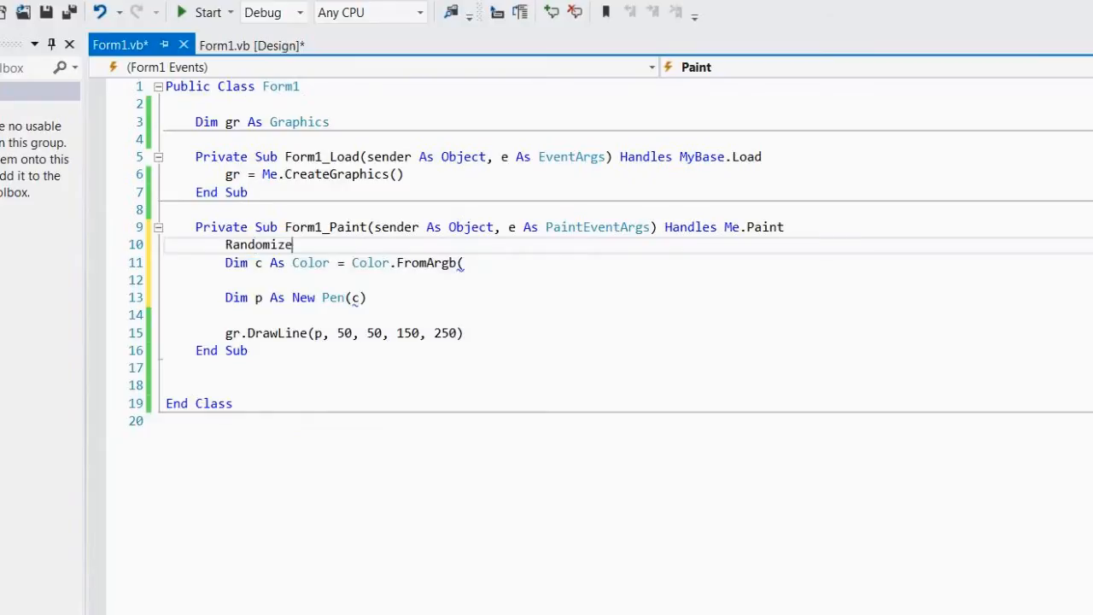
text(())
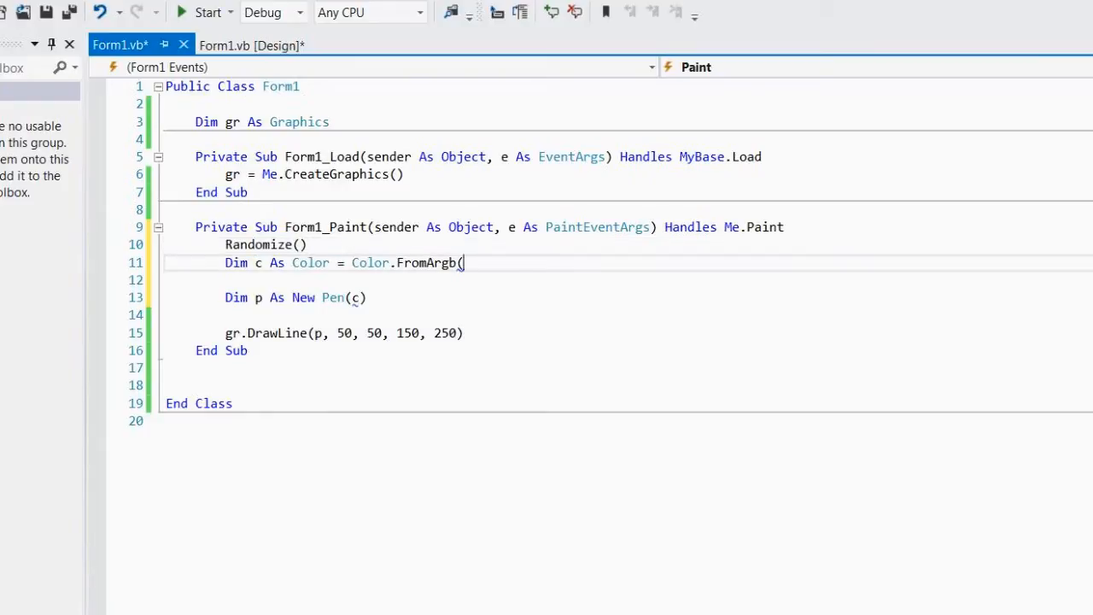
text(Rnd*)
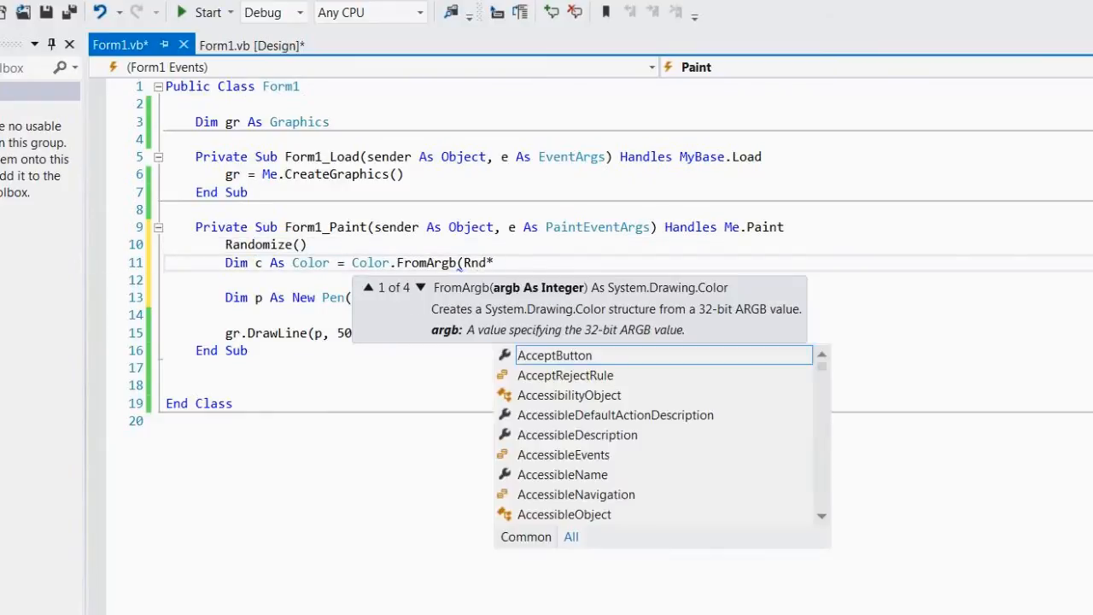
text(255,)
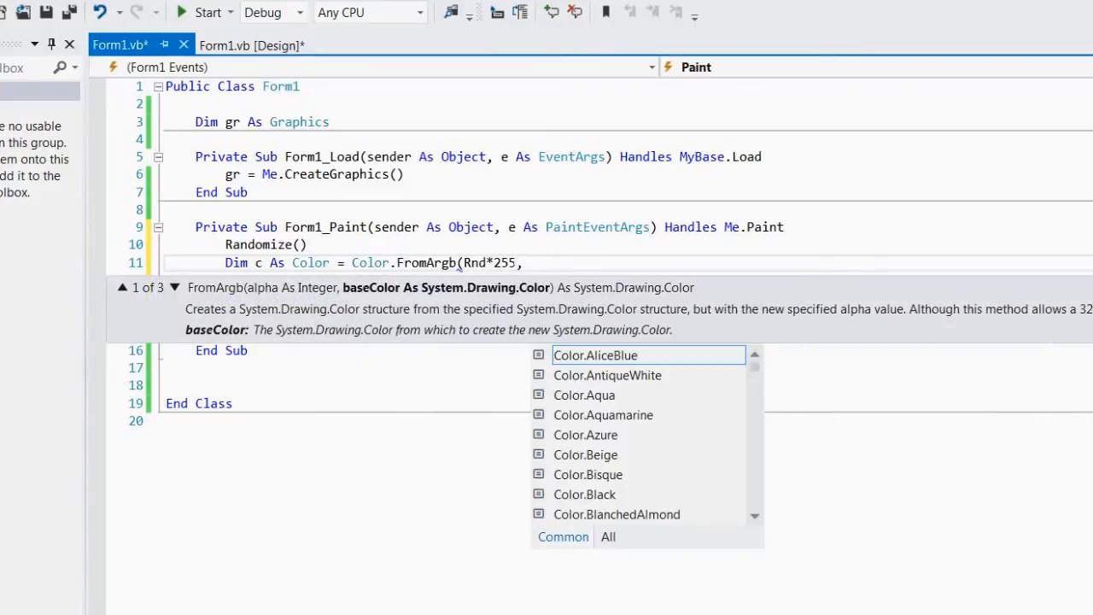
text(, Rnd*2)
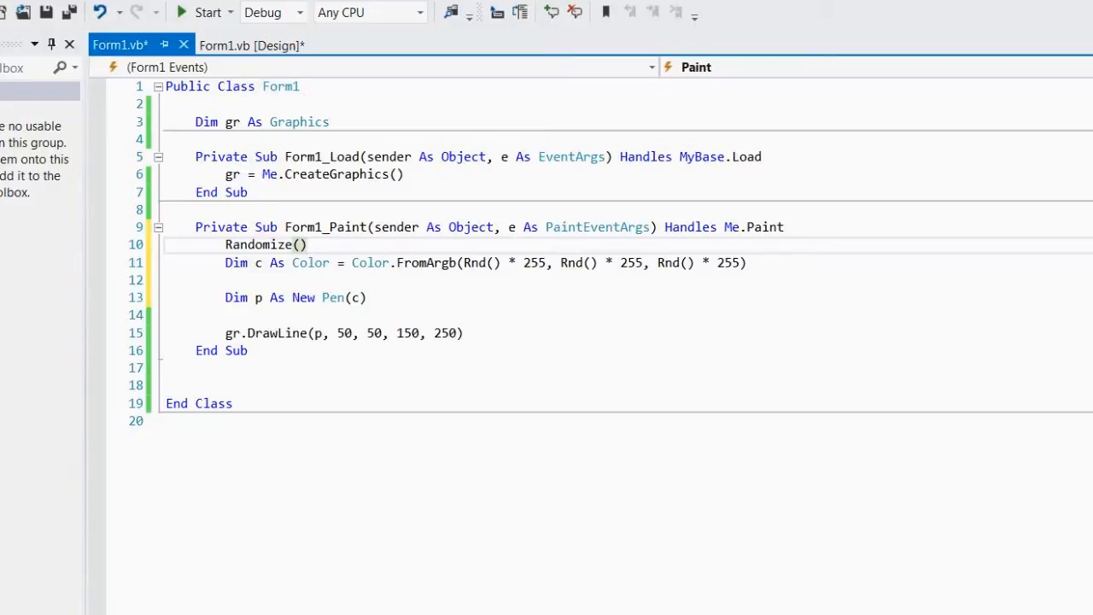
mouse_move(311, 263)
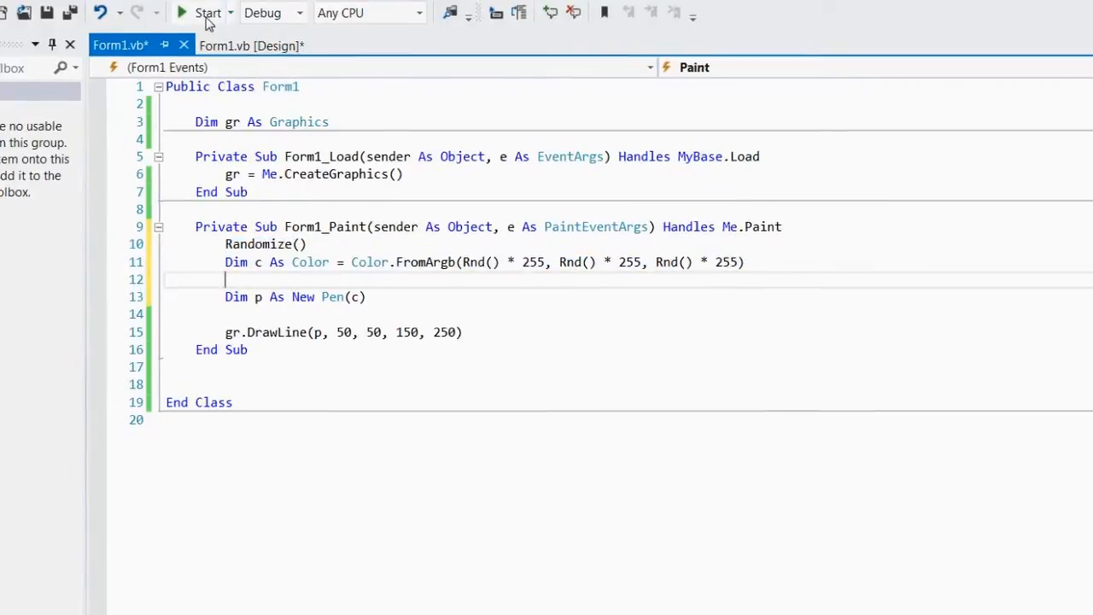
click(206, 12)
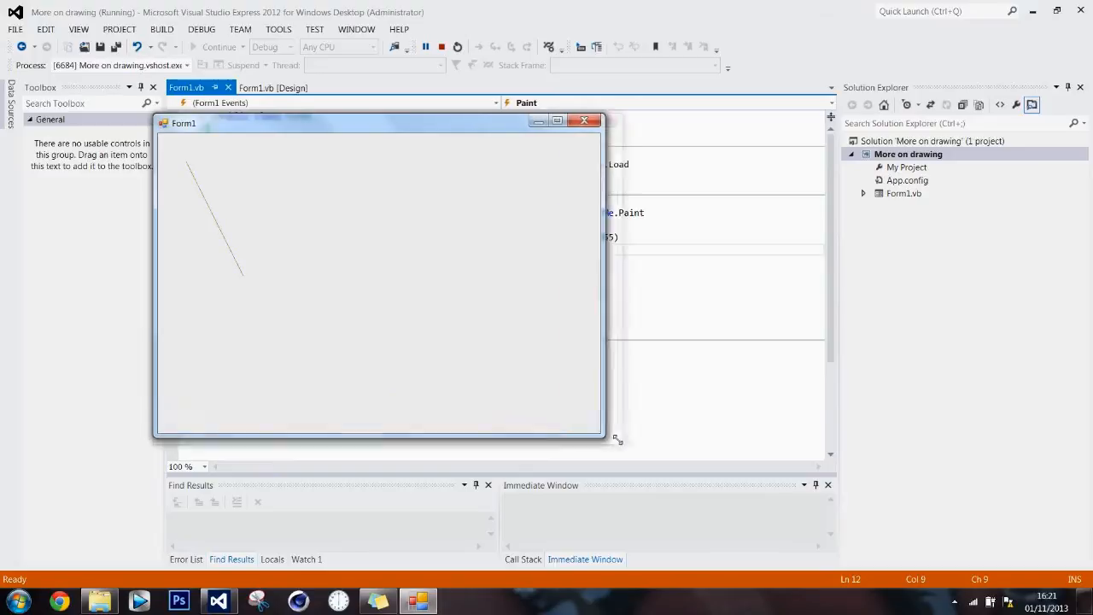
drag(614, 437, 989, 521)
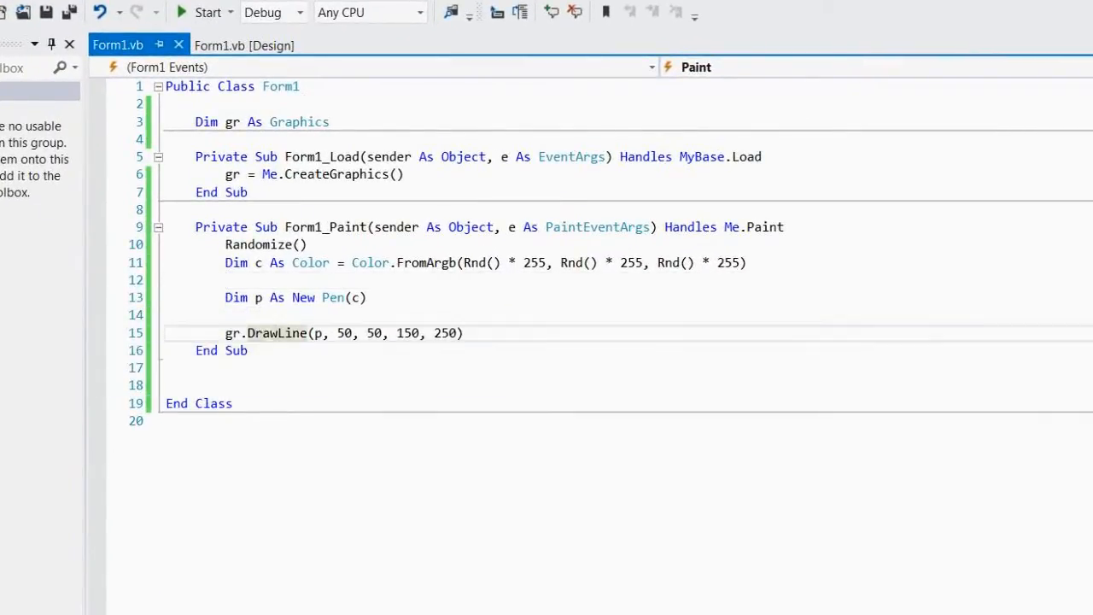
- Declare 'Dim br As New SolidBrush(c)' in Form1_Paint and switch the draw call to gr.FillRectangle(p, 50, 50, 150, 250)
double_click(264, 333)
text(FillRectangl)
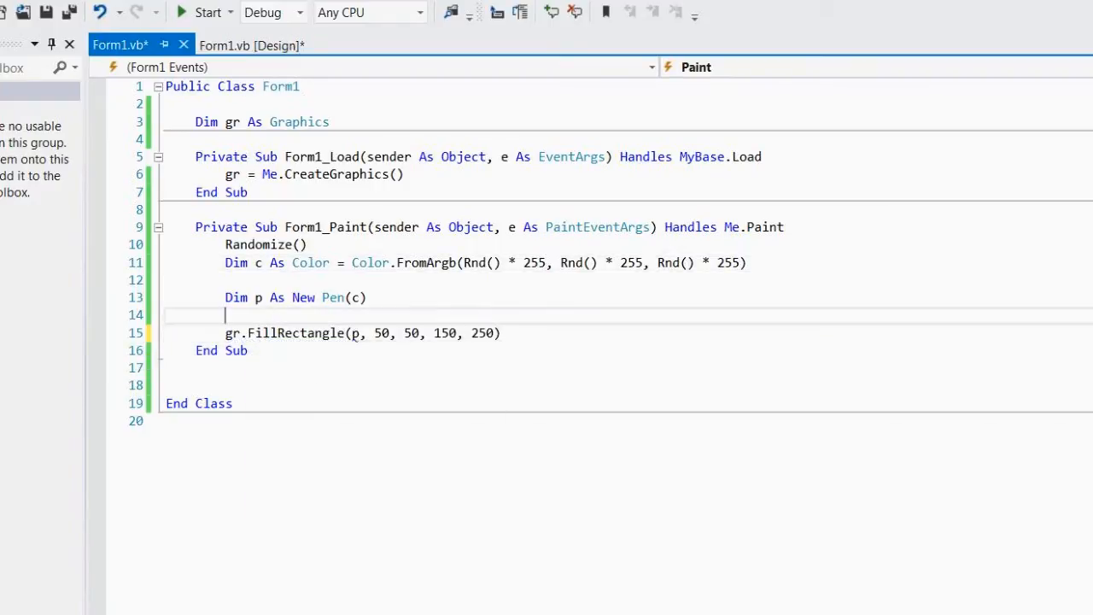
mouse_move(236, 298)
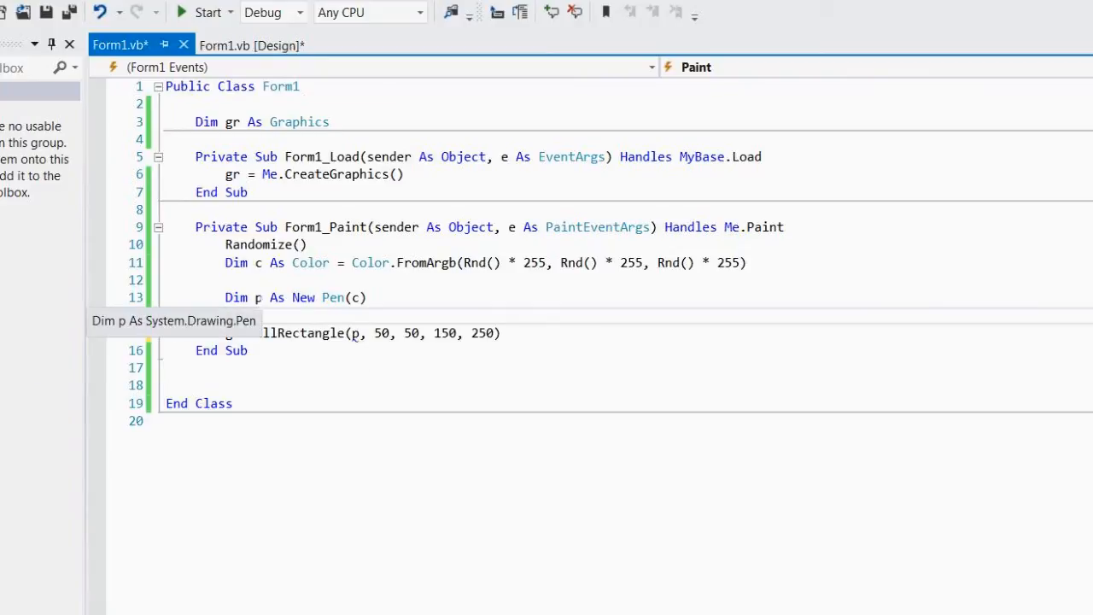
text(d)
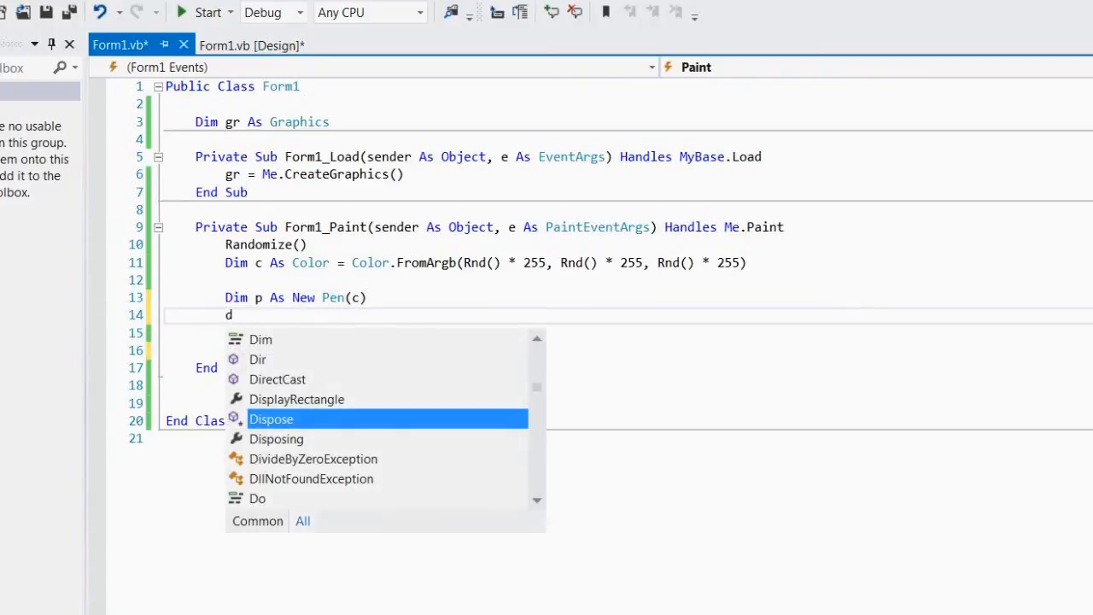
text(im br As br)
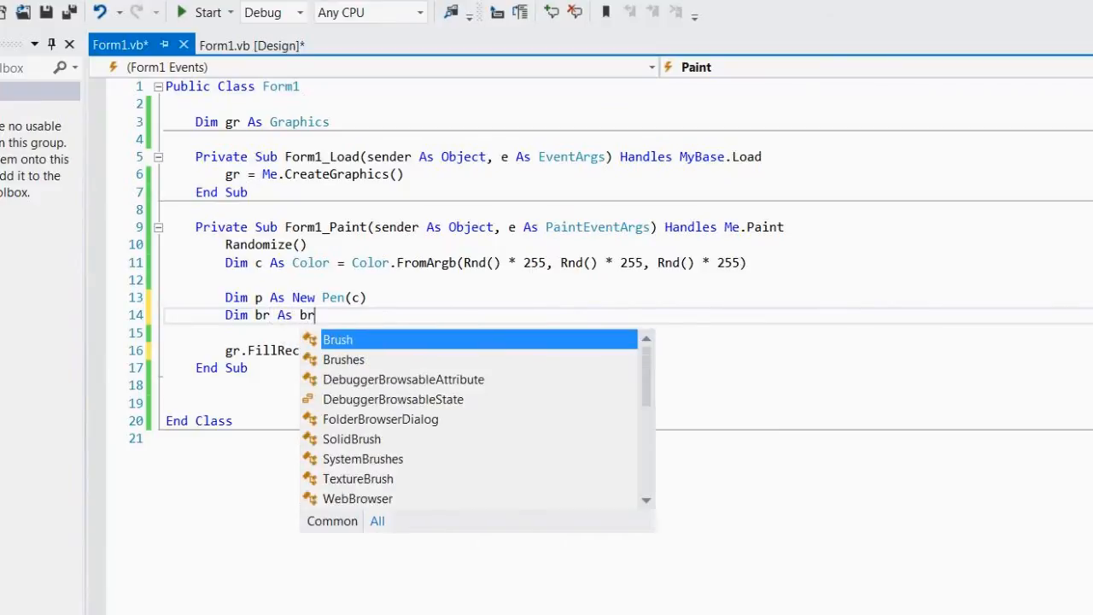
text(u)
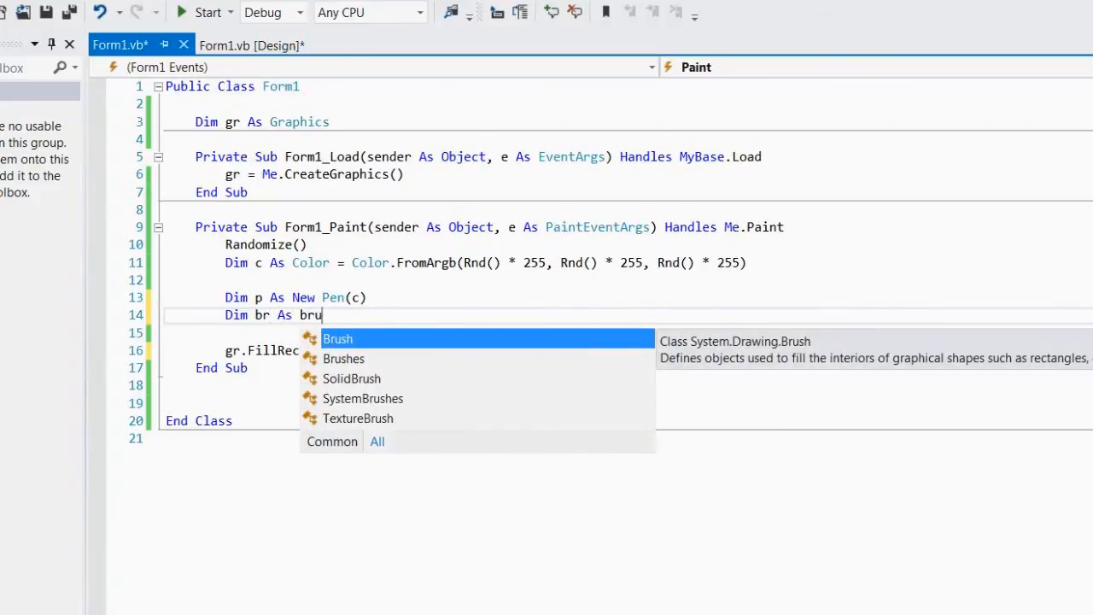
text(SolidBrush)
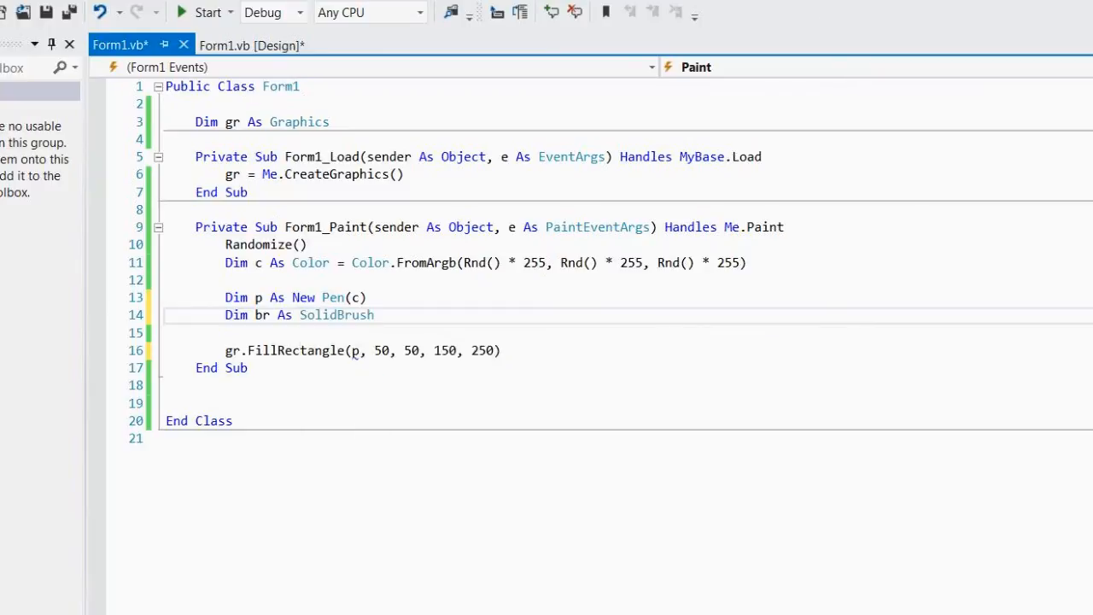
text(()
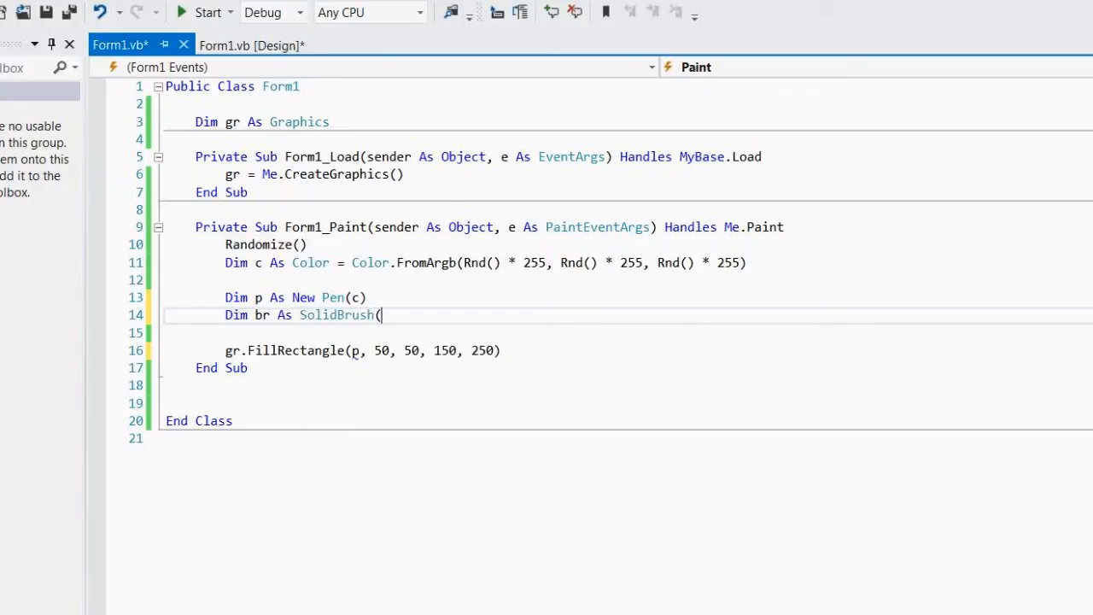
text(c)
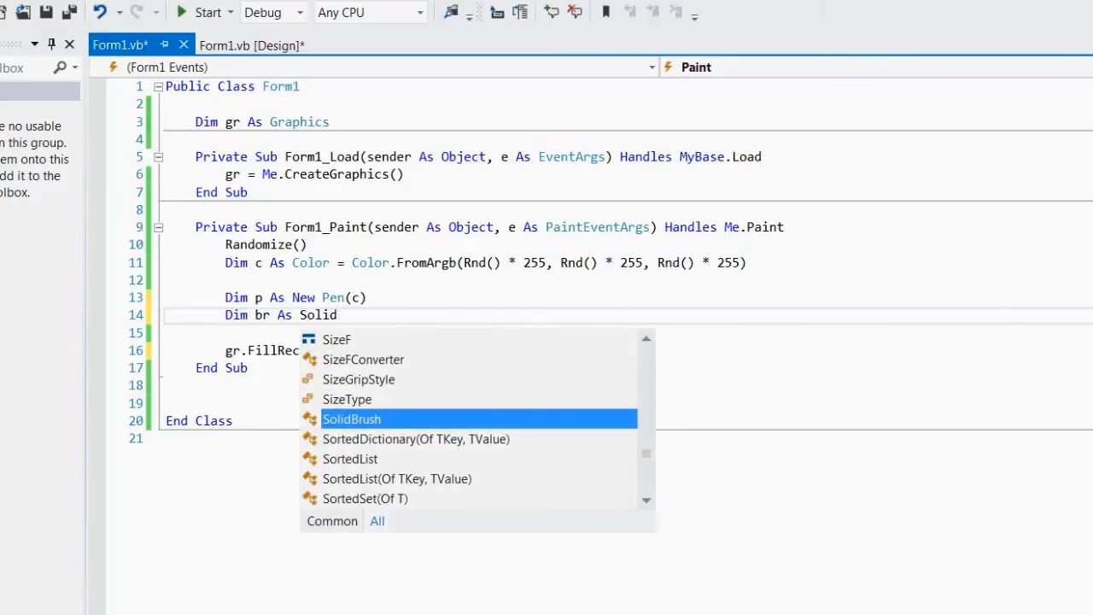
text(New sol)
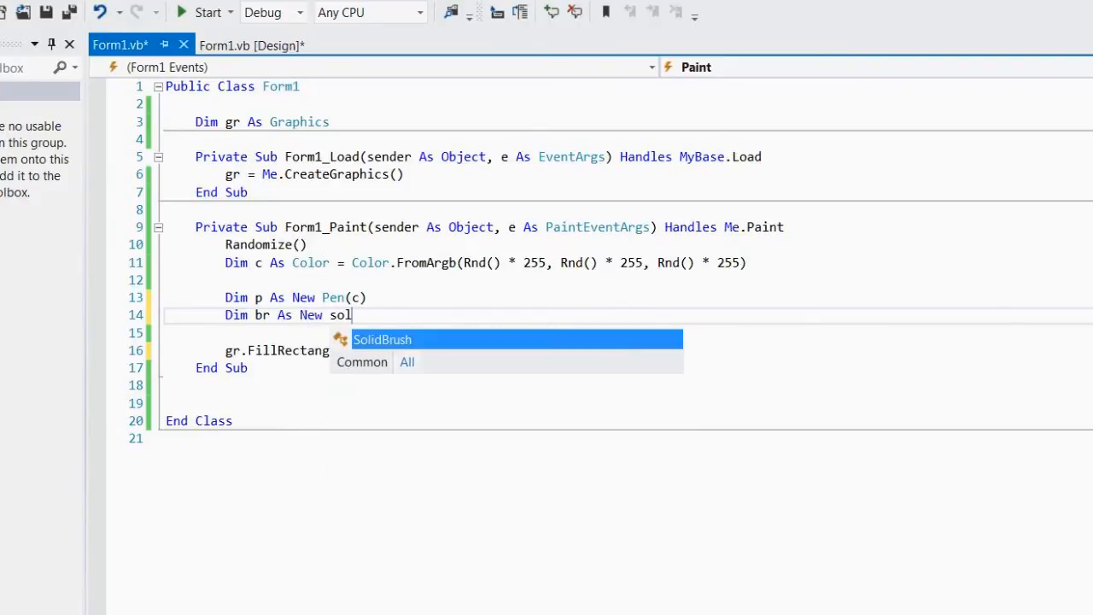
text(idBrush(c)
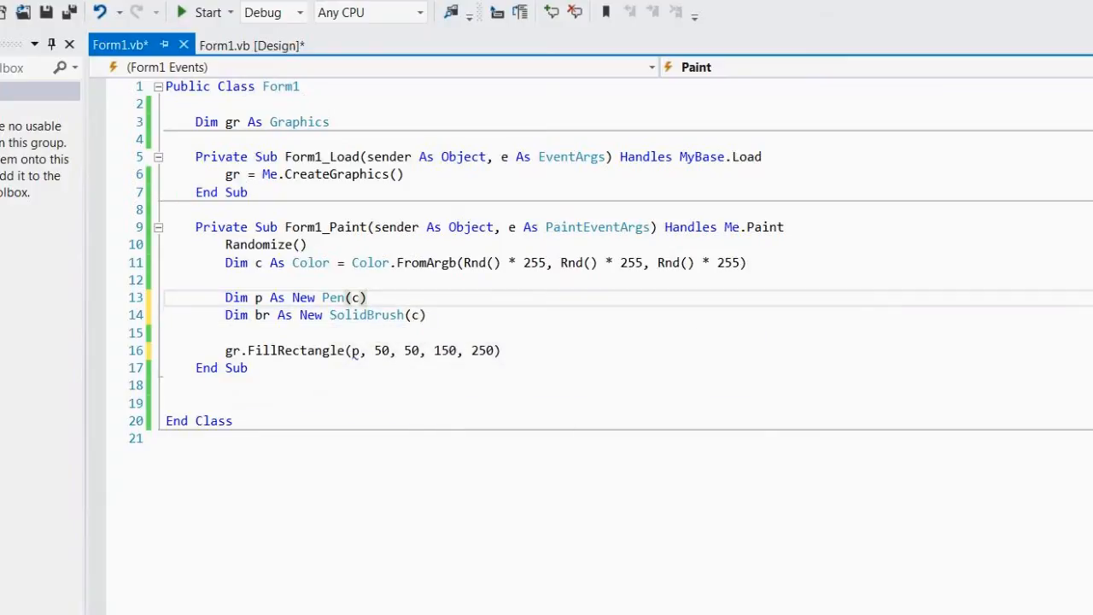
text(,)
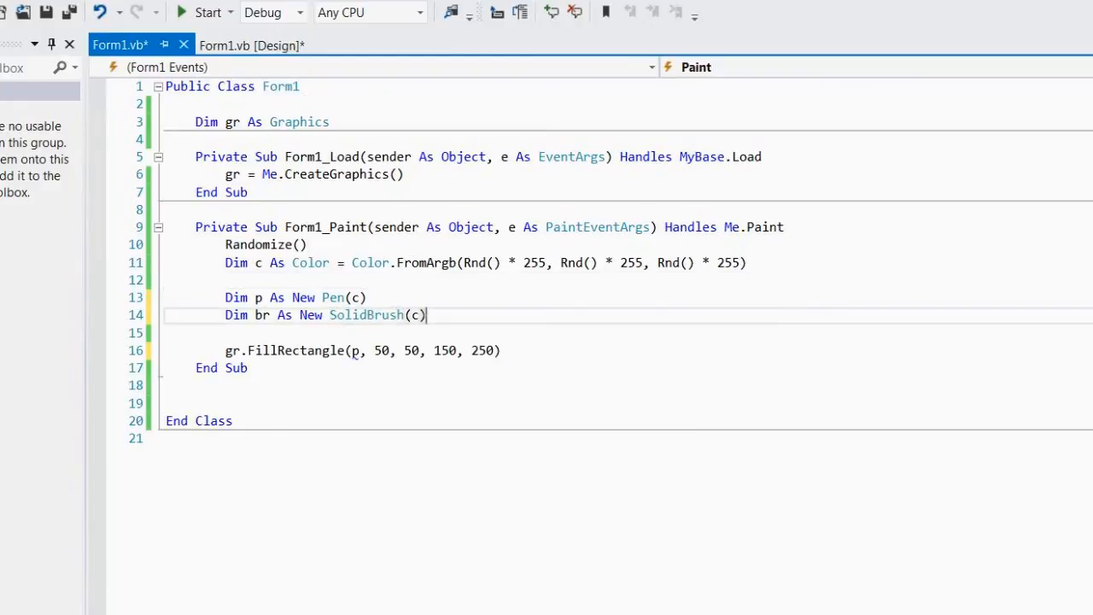
- Replace FillRectangle with DrawLine, give the Pen width Math.Floor(Rnd() * 10) + 1, and run the form
double_click(293, 350)
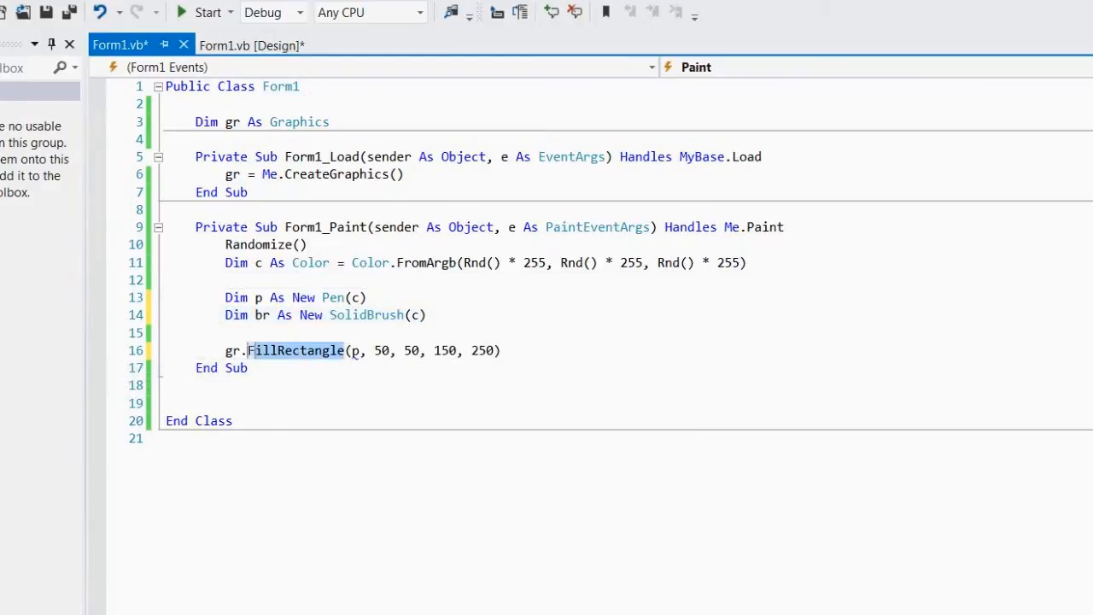
text(drawl)
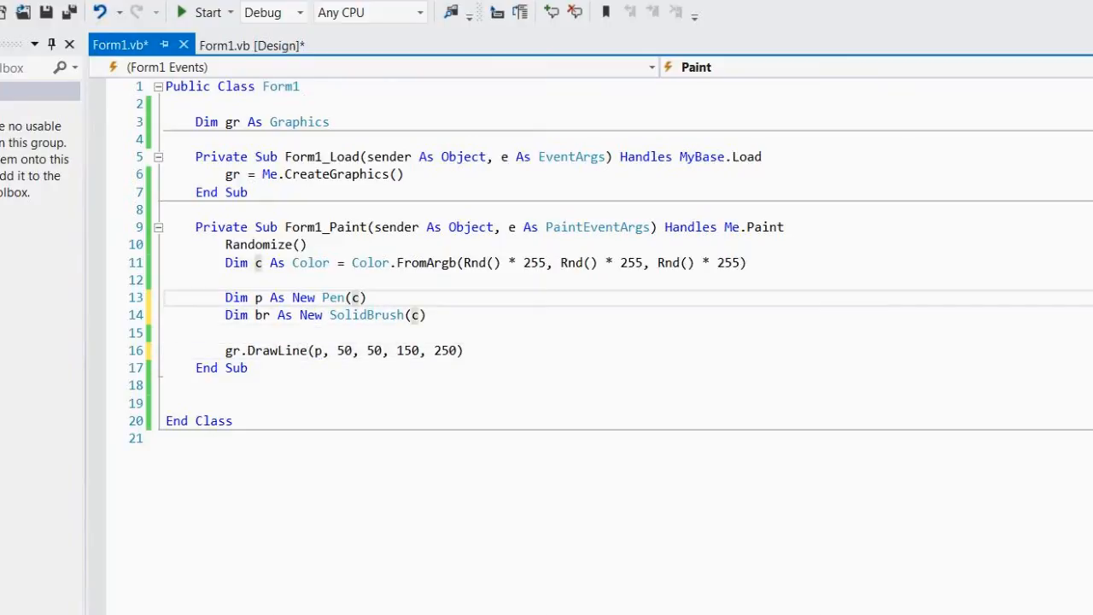
text(,)
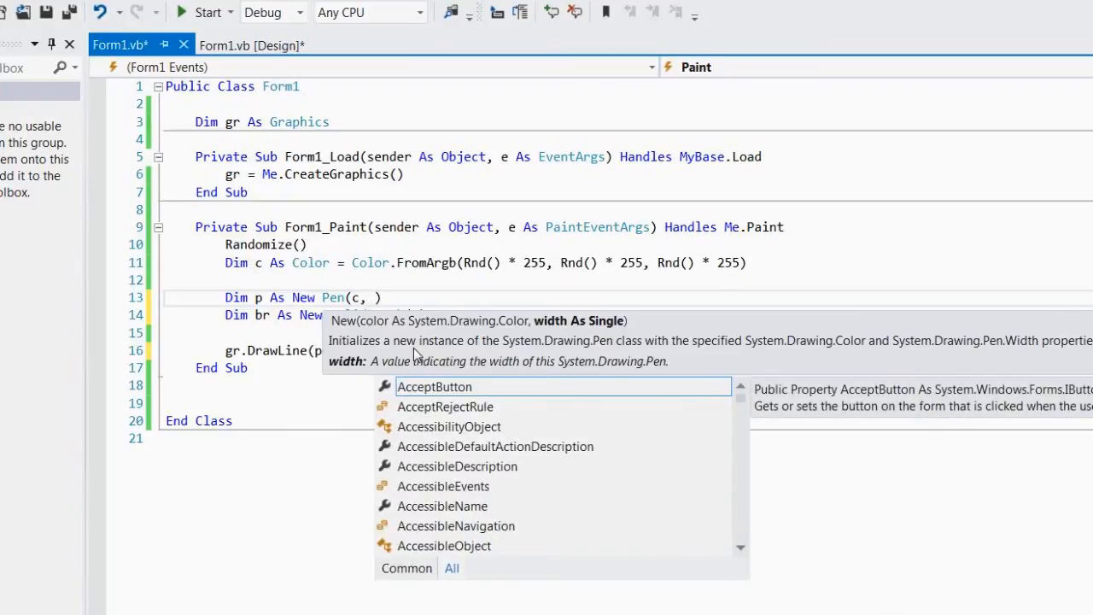
text(rnd)
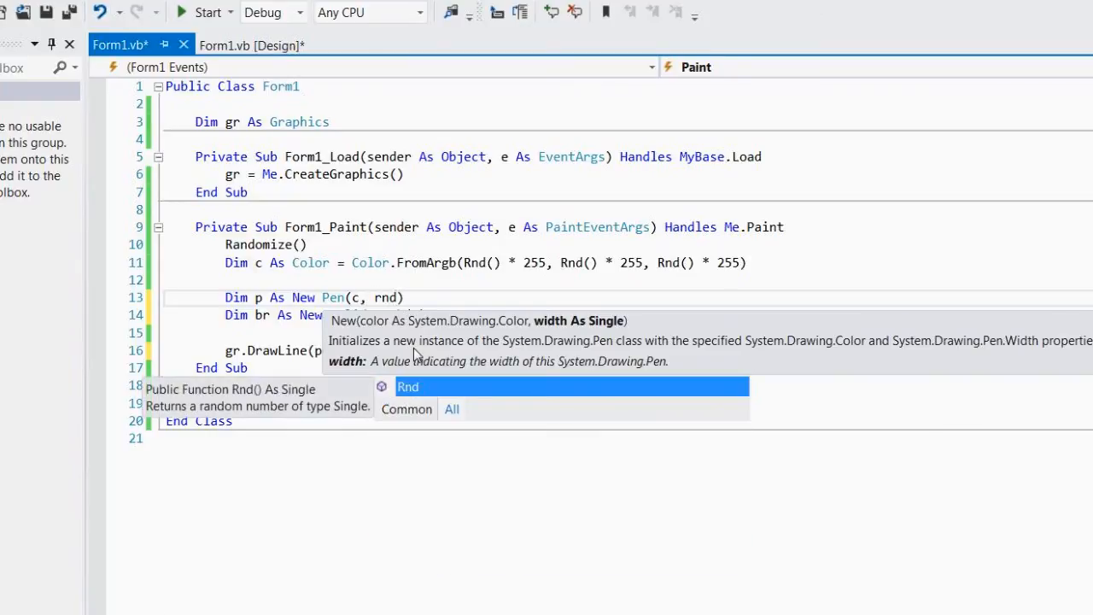
text(*)
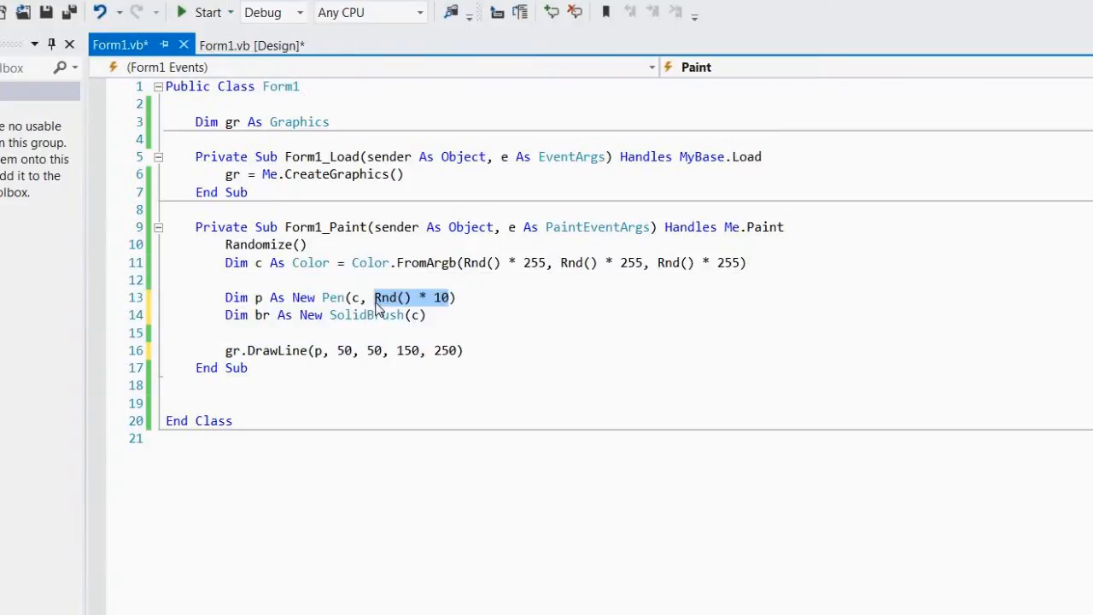
text(mat)
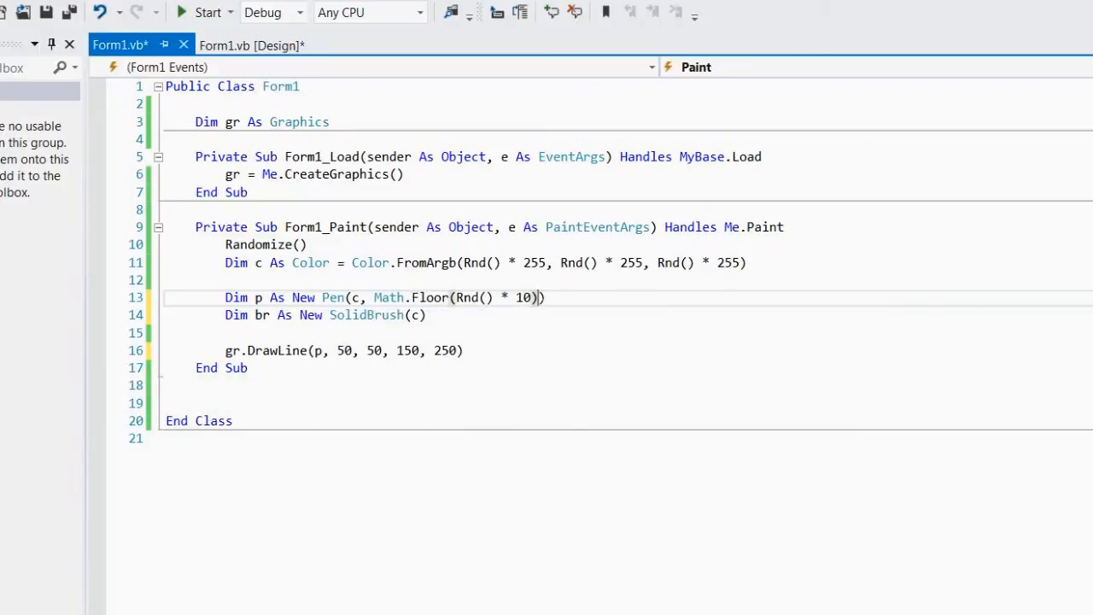
text(+ 1)
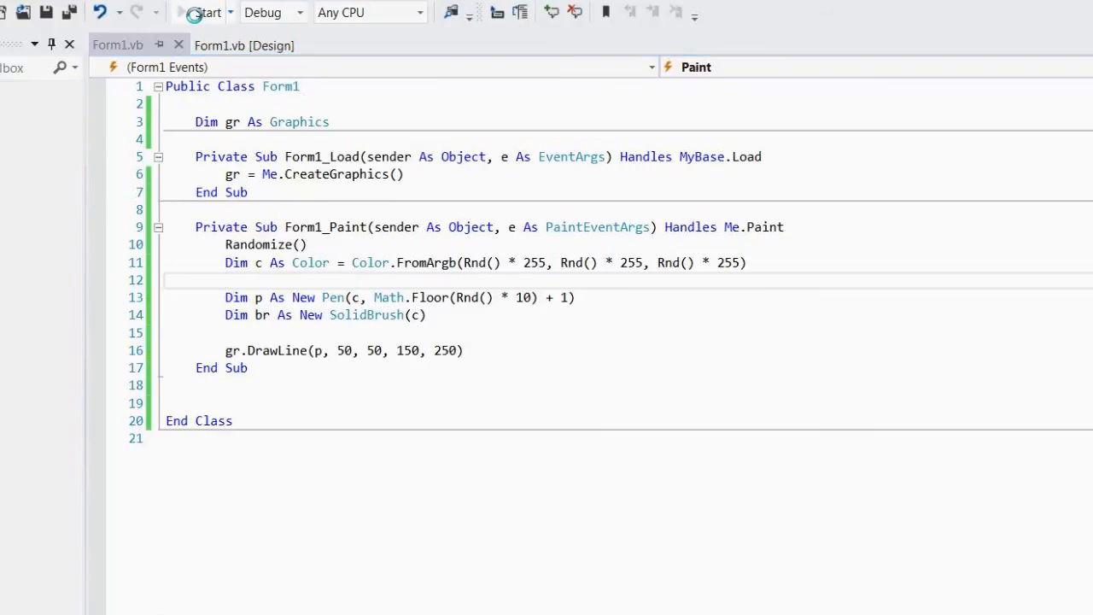
click(205, 12)
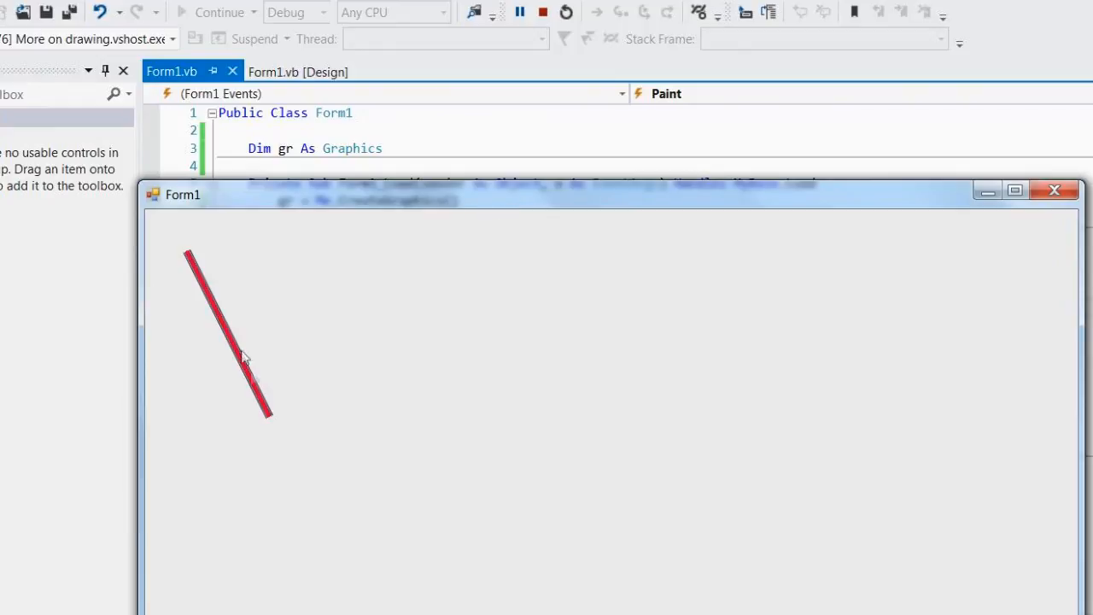
- Add gr.Clear(Me.BackColor) at the top of Form1_Paint and run the form to test it
click(543, 12)
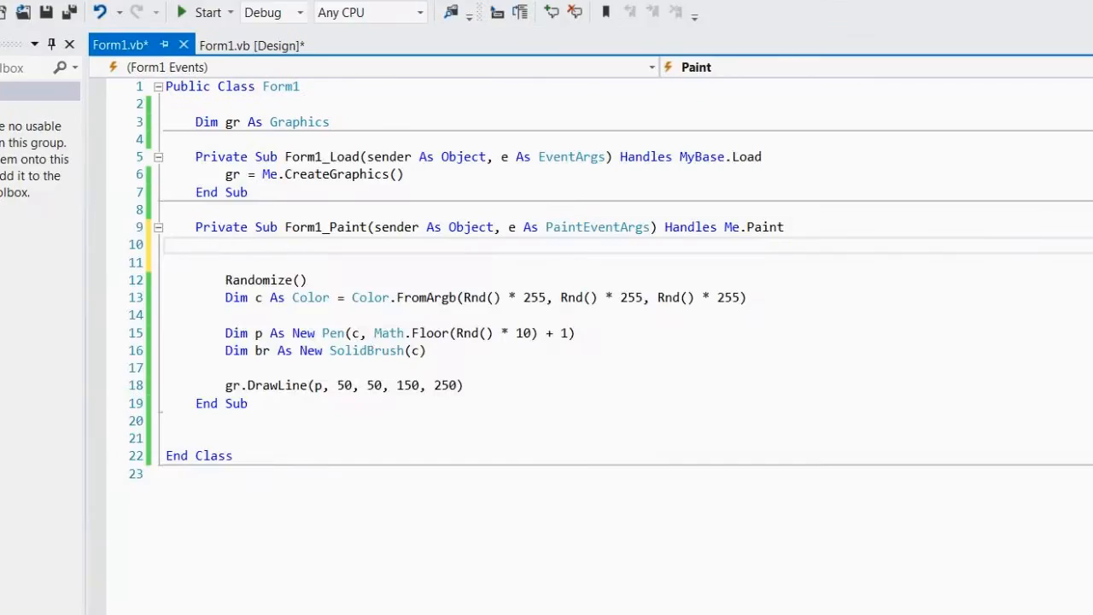
text(gr.c)
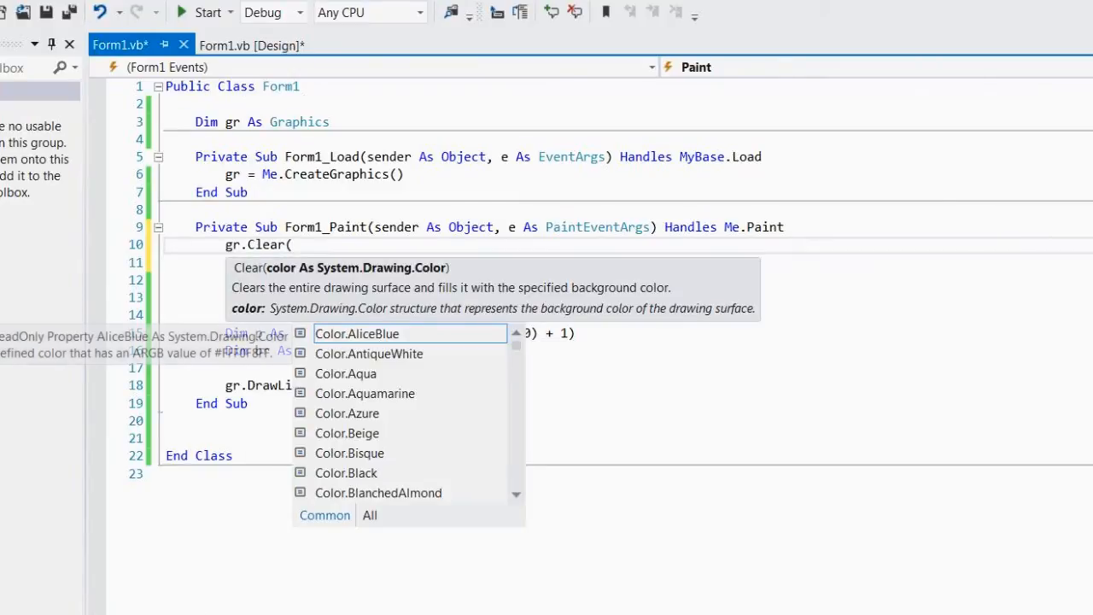
text(me)
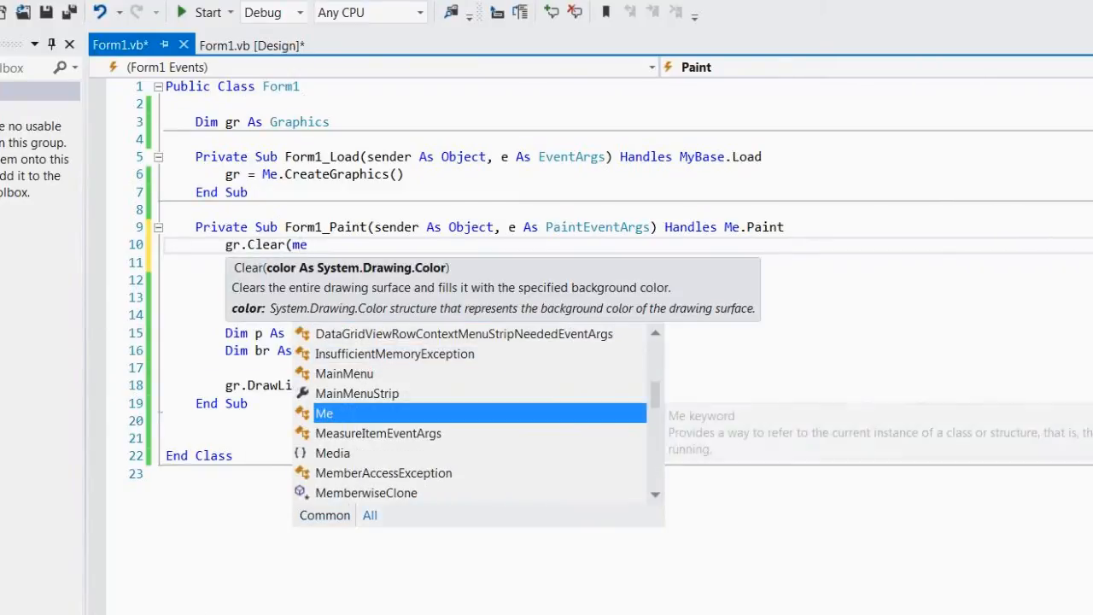
text(.)
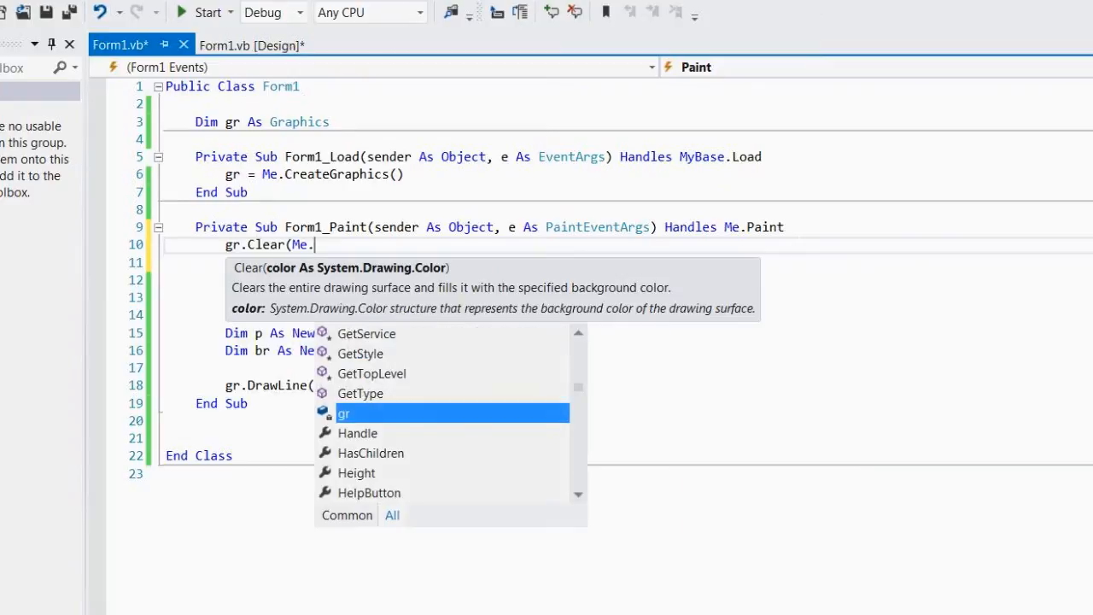
text(bac)
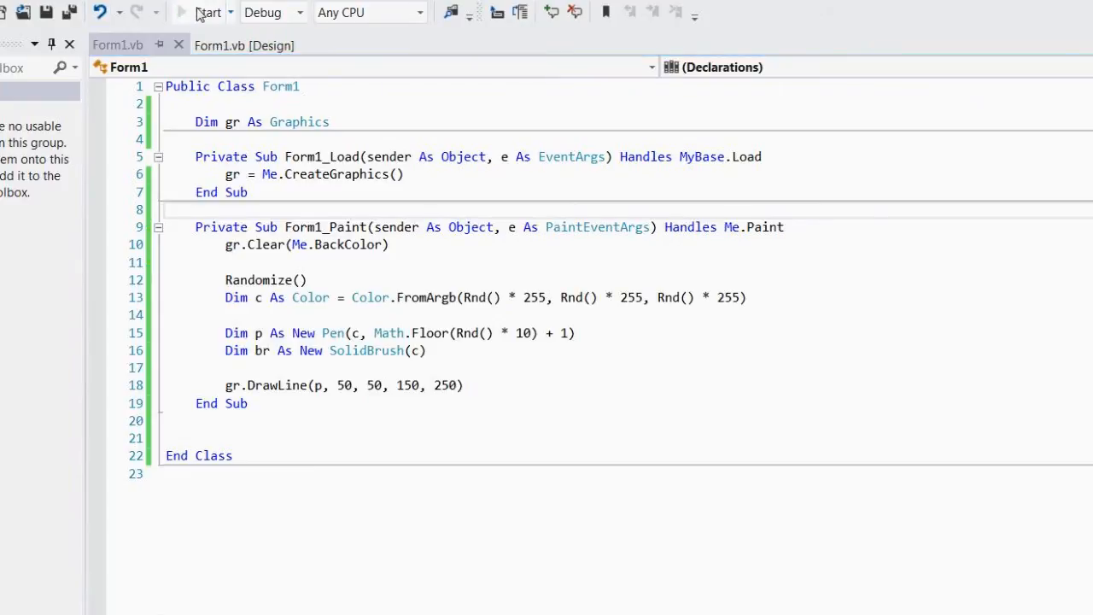
click(207, 12)
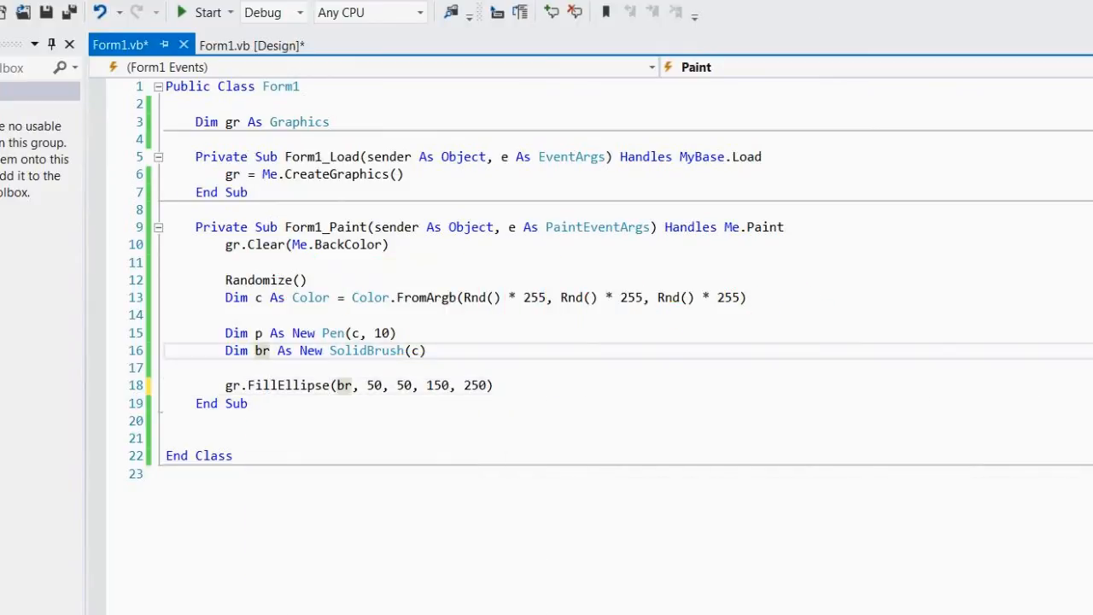
mouse_move(191, 17)
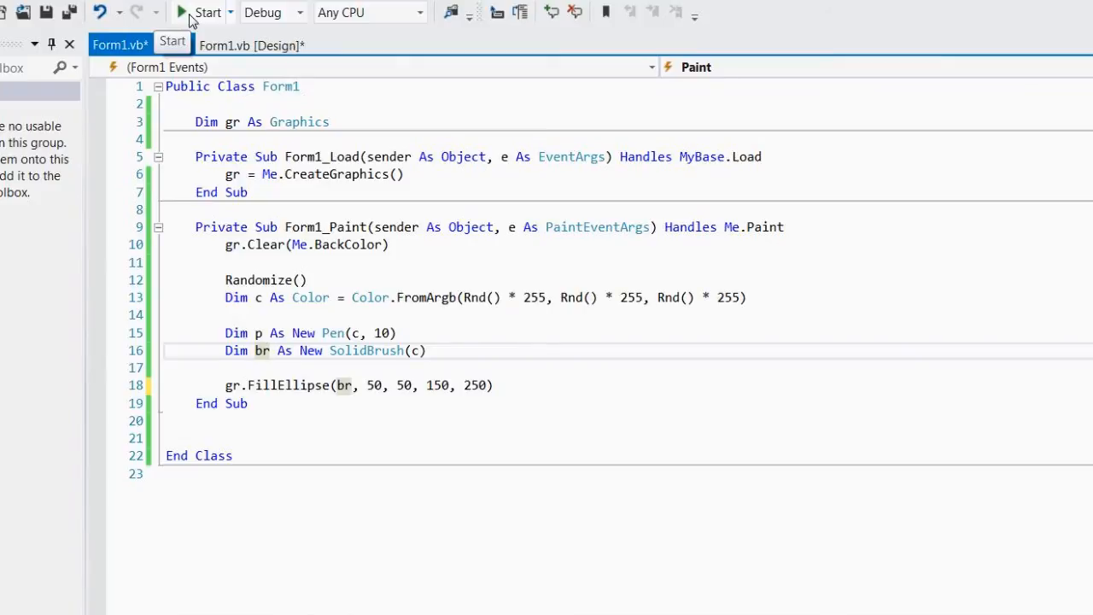
- Run to see the filled ellipse, comment out the gr.Clear line with an apostrophe, then run again and close
click(198, 12)
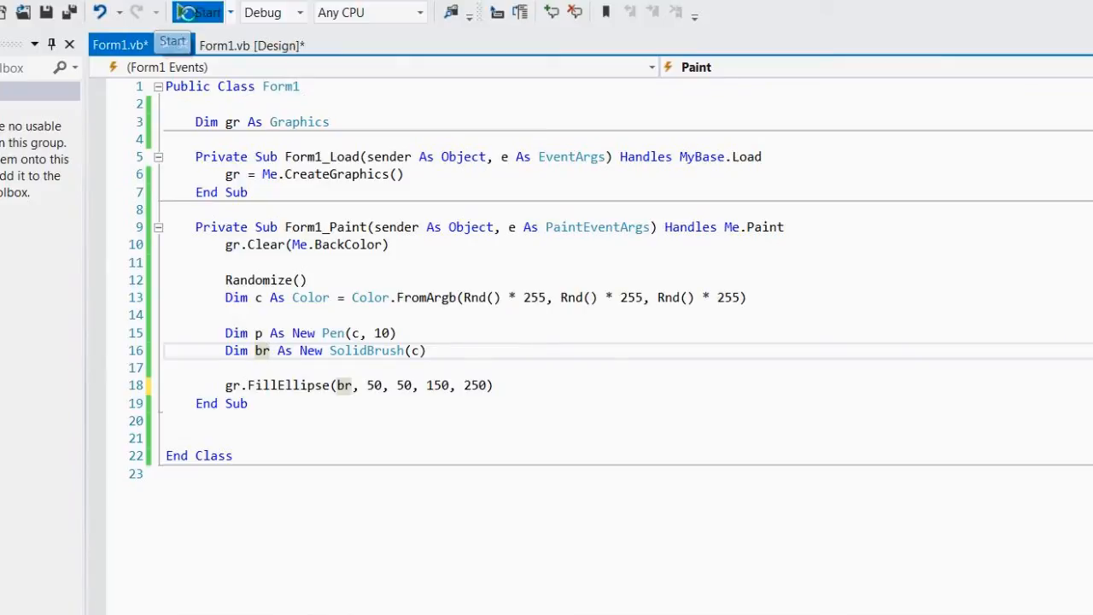
click(196, 12)
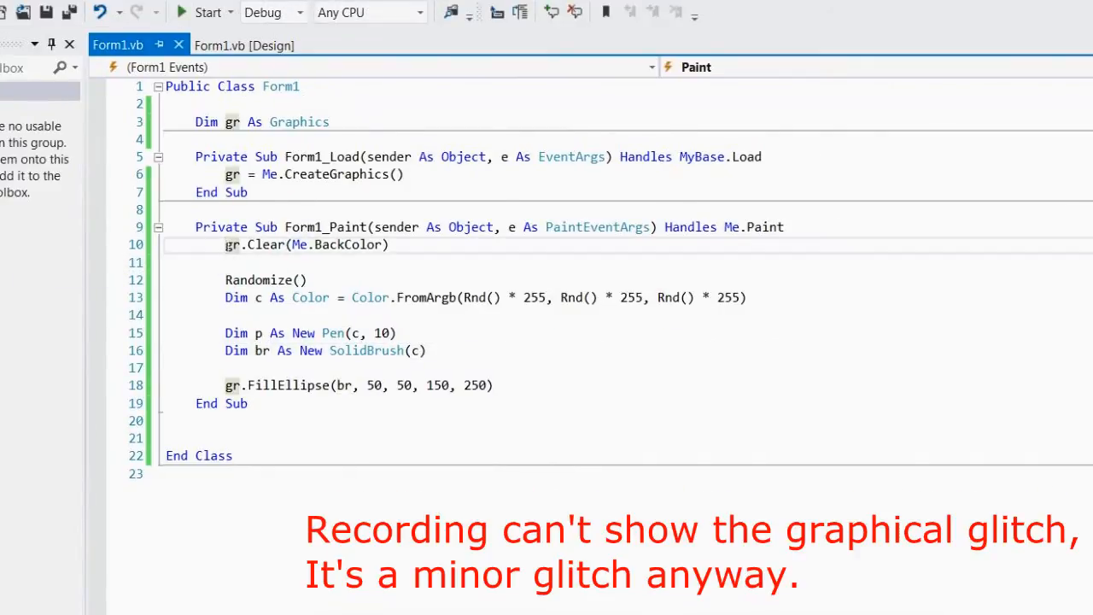
text(')
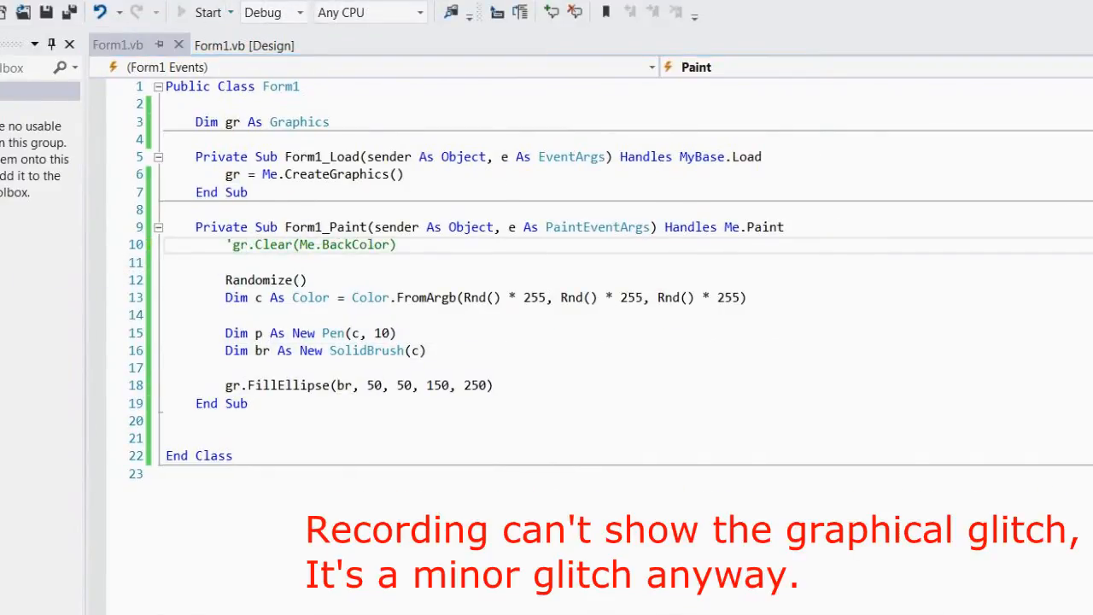
click(209, 12)
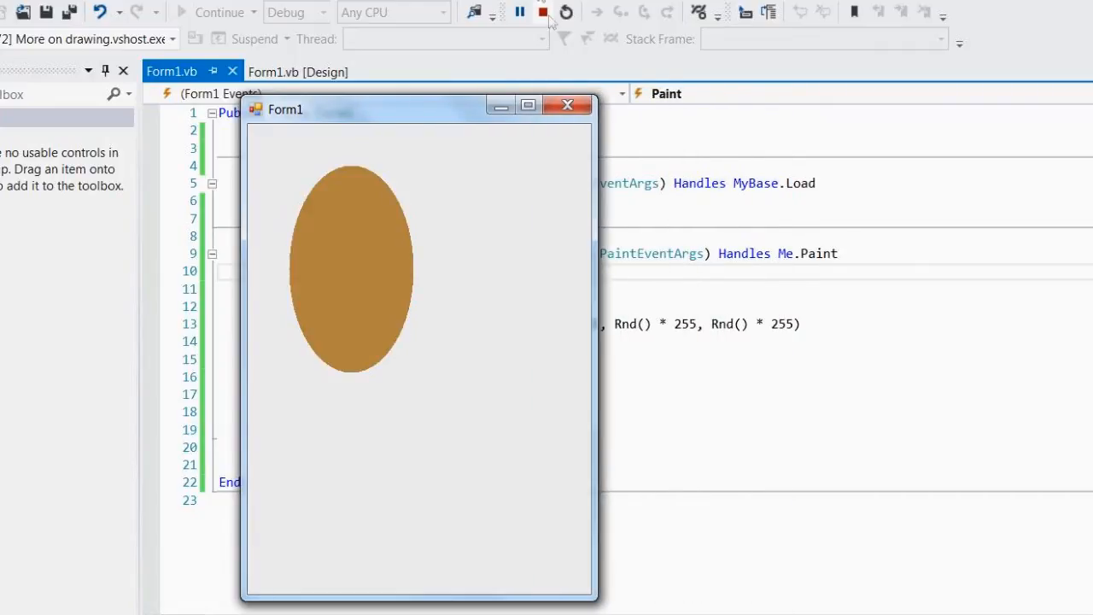
click(543, 11)
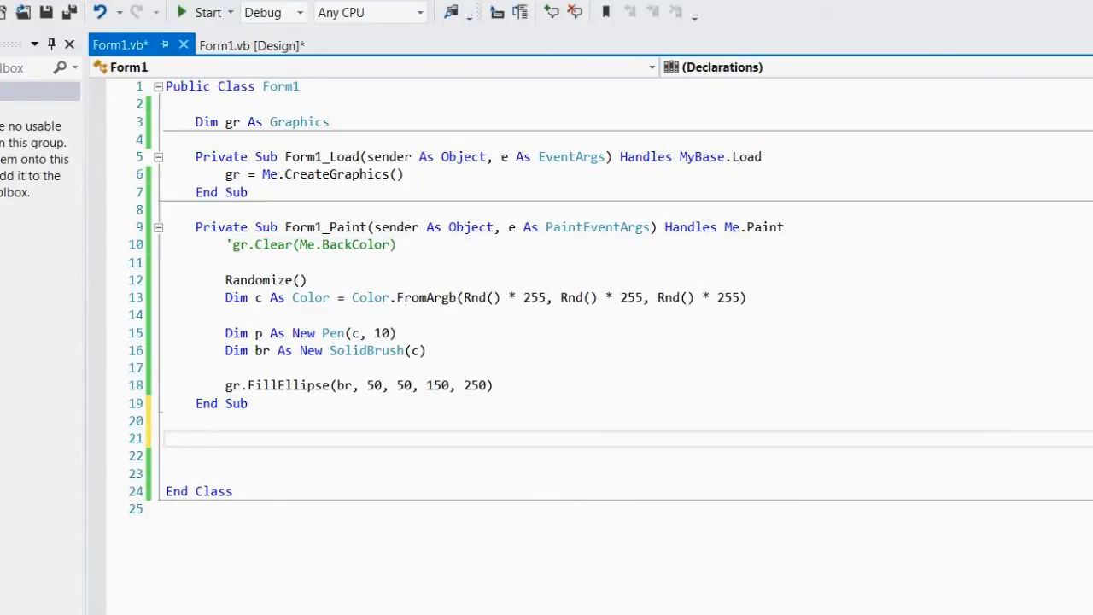
- Write 'Function getC() As Color' returning the random colour, feed it to Pen and SolidBrush, and run a test
text(Function)
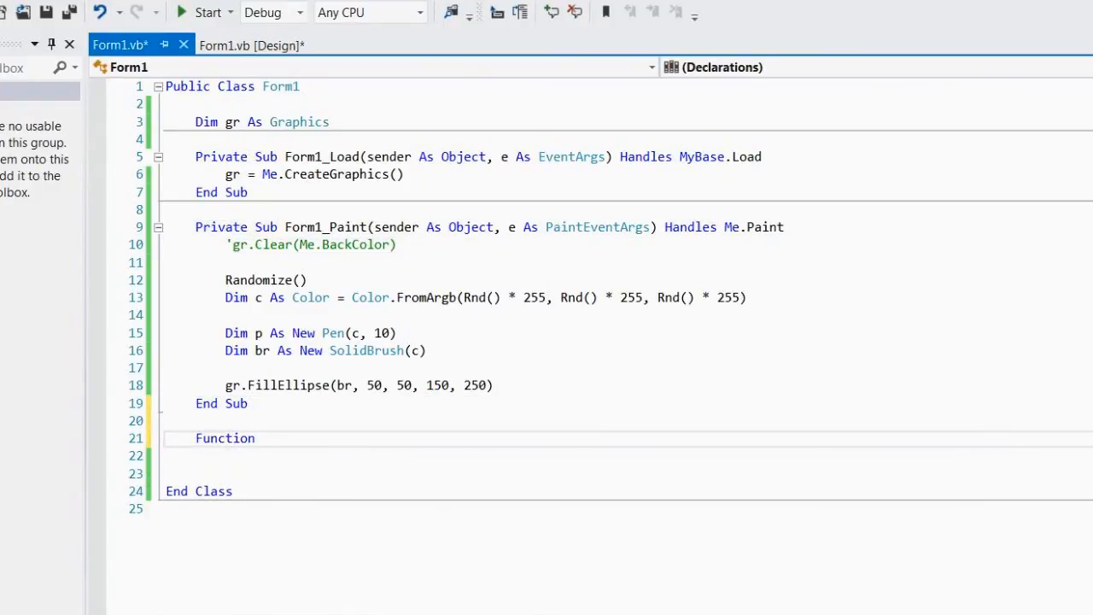
text(getC)
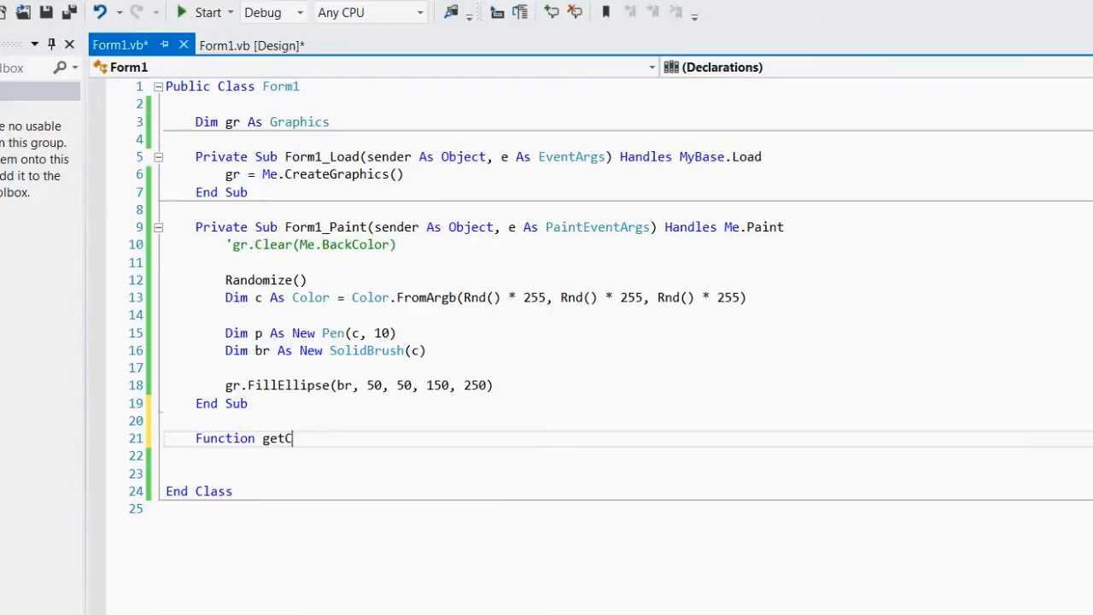
text(() As color)
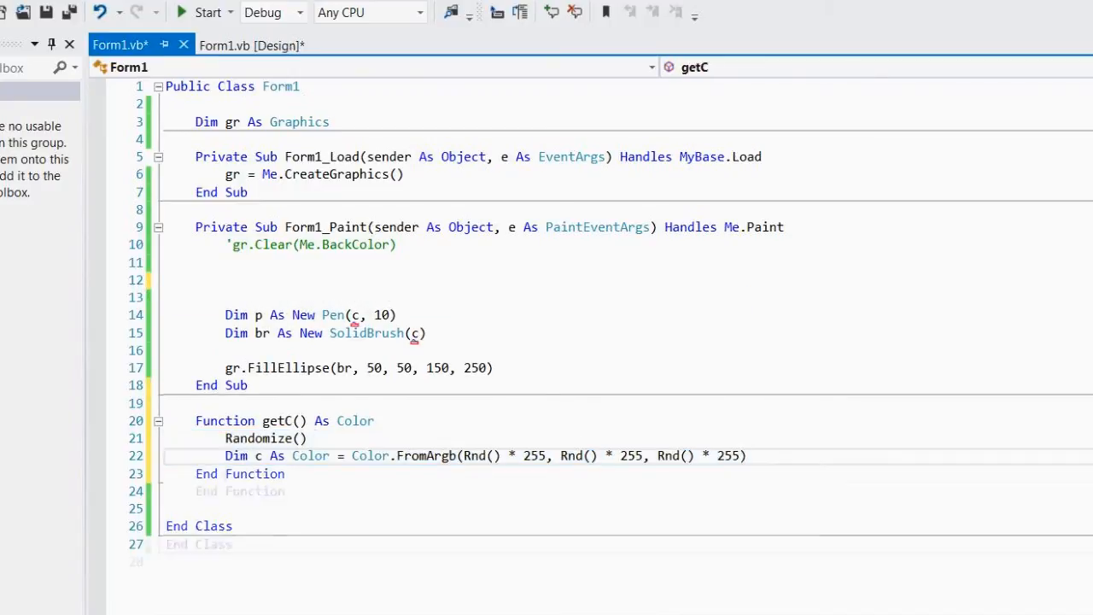
text(retr)
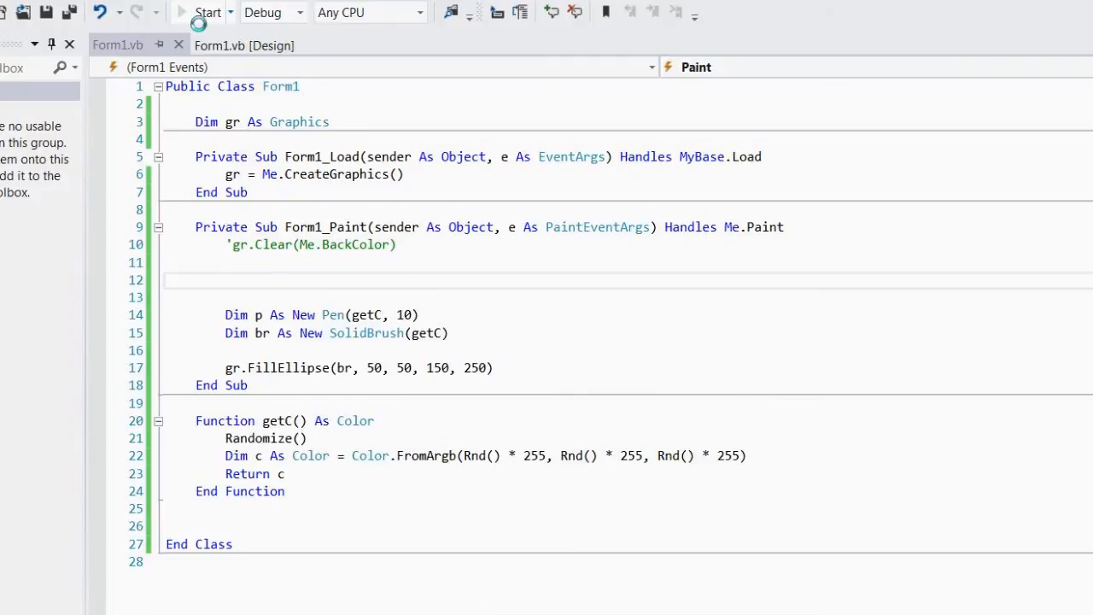
click(208, 11)
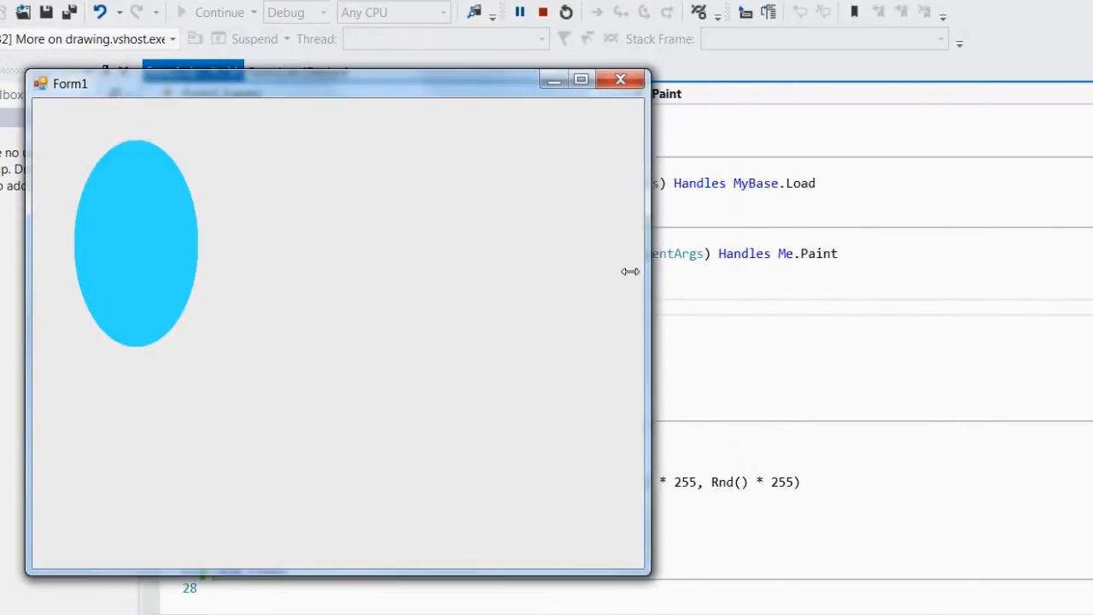
click(544, 12)
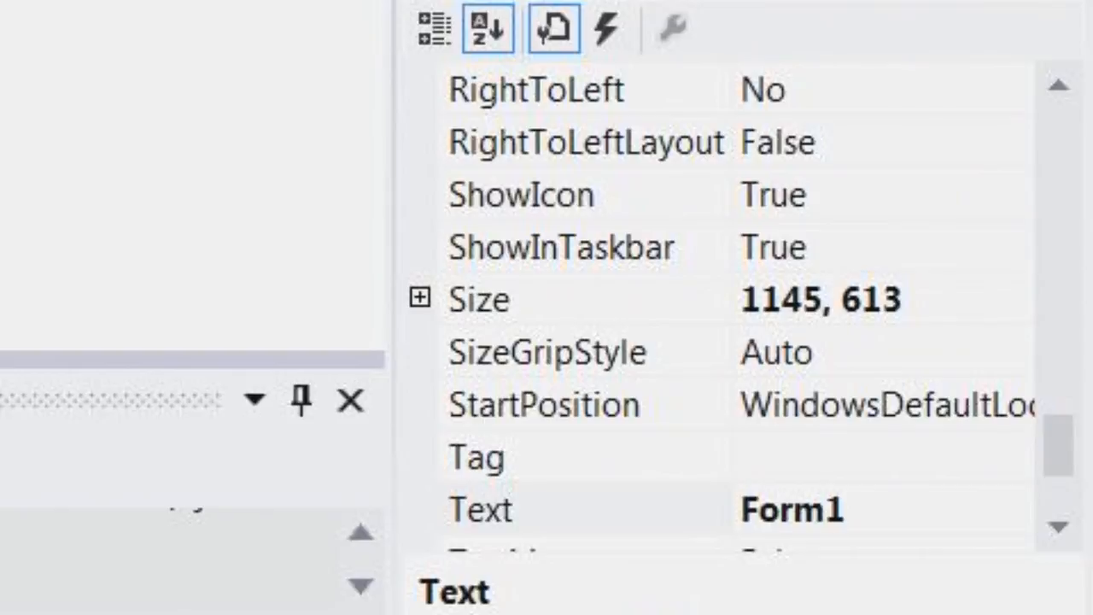
mouse_move(902, 150)
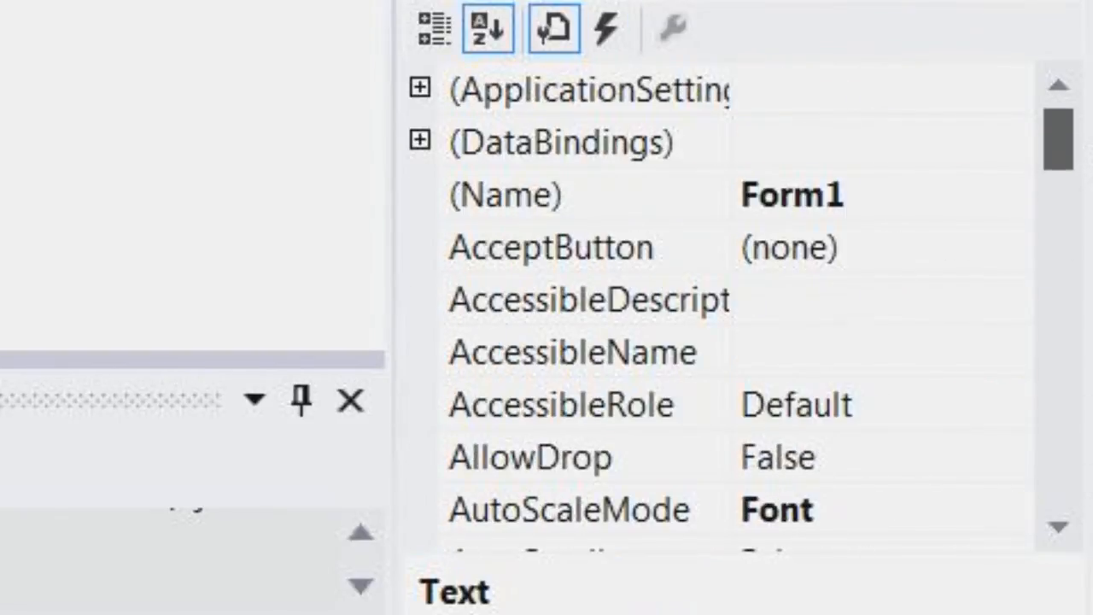
- Switch back to the Form1.vb code showing the empty Form1_MouseMove handler
click(606, 27)
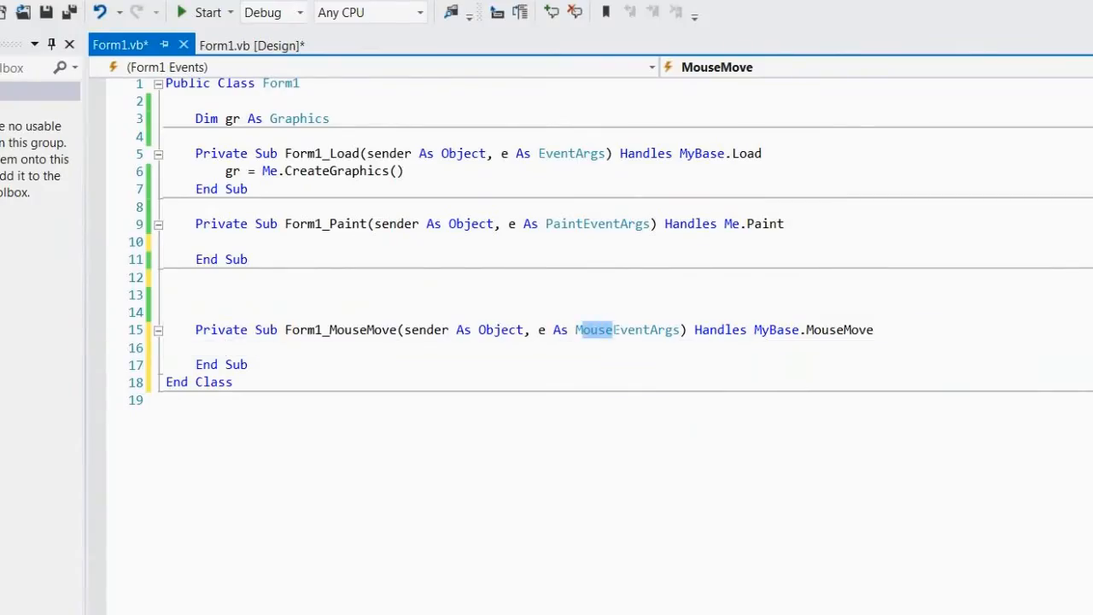
- In Form1_MouseMove declare a drawing object built from Color.FromArgb with Rnd()*255 components
click(197, 310)
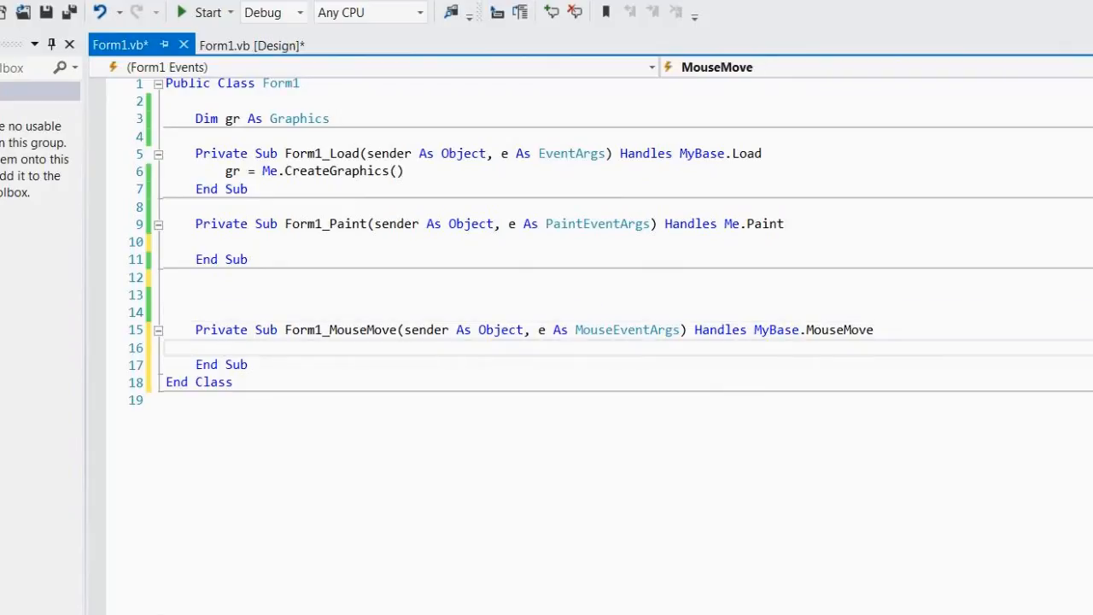
text(draw)
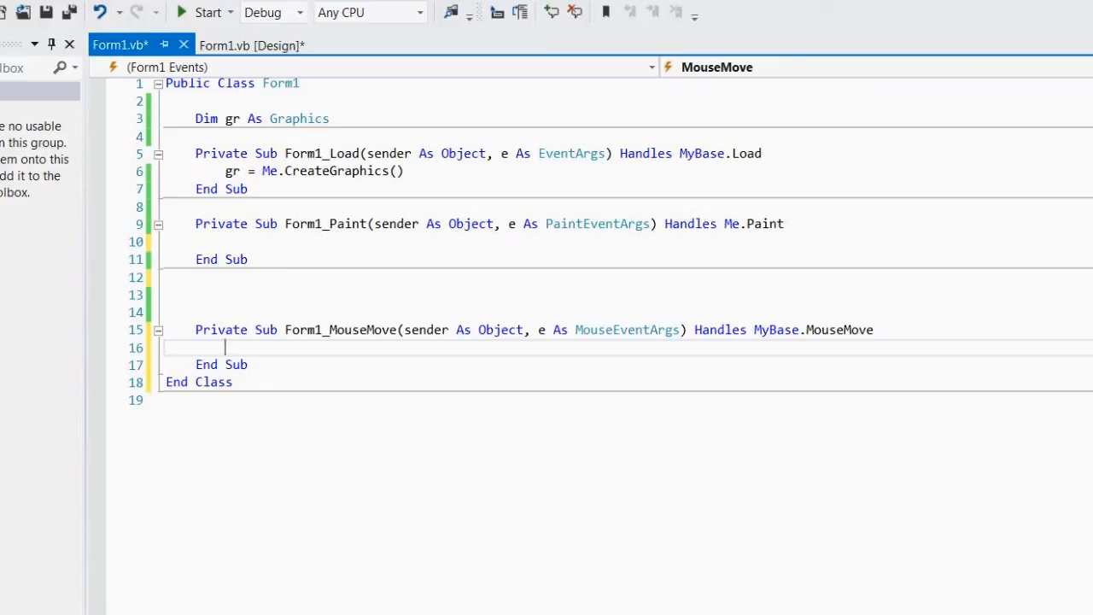
text(Dim pen)
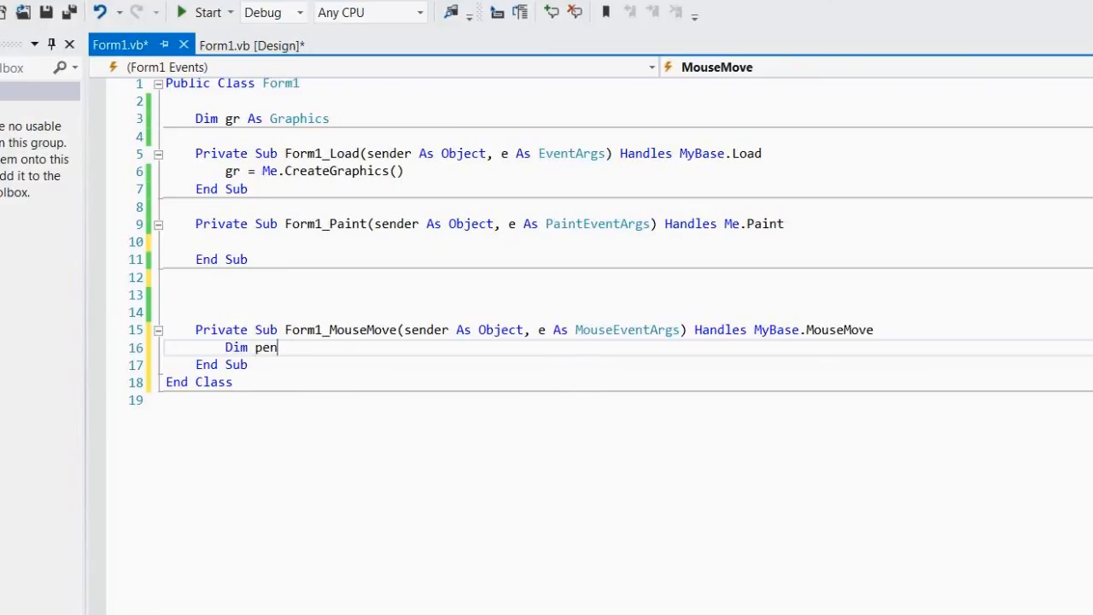
text(As New Pen(Color.FromArgb()
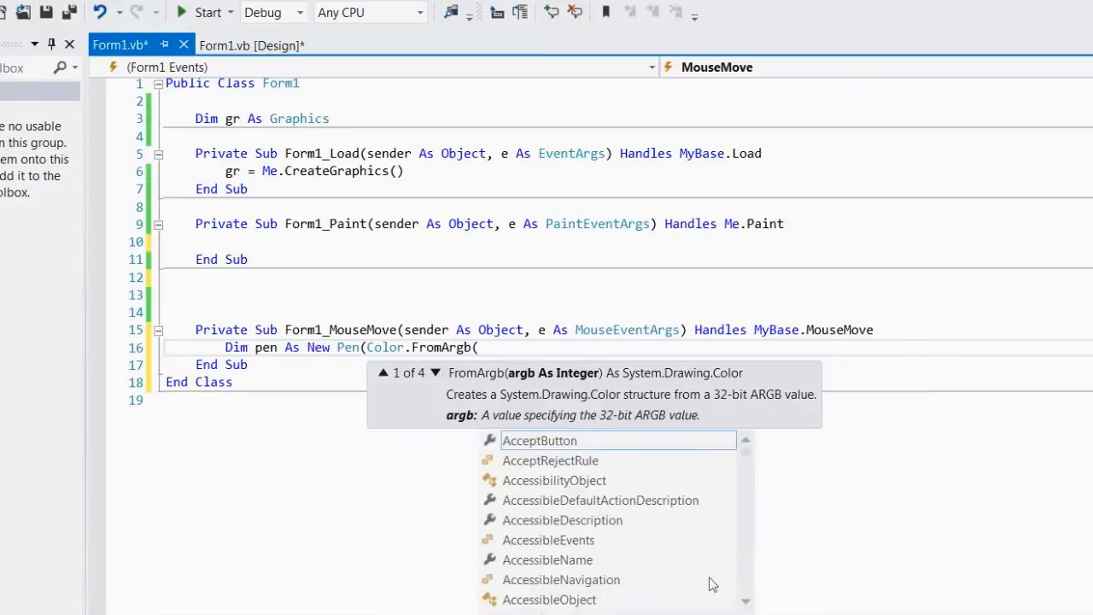
text(Rnd*)
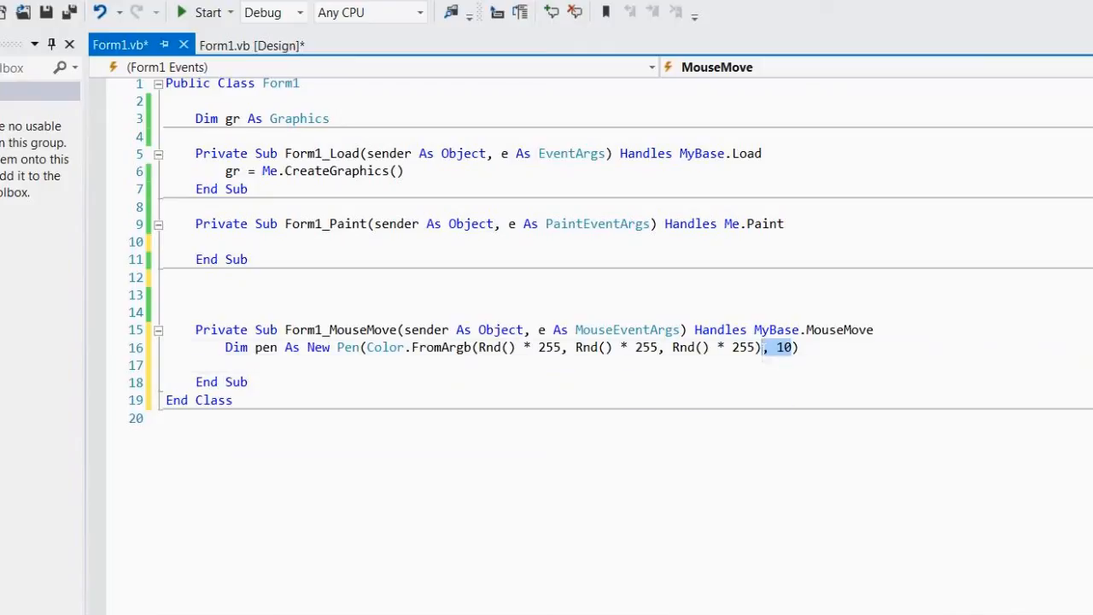
- Add gr.FillEllipse(br, New Rectangle(e.X - 5, e.Y - 5, 10, 10)) to fill a 10 by 10 ellipse at the mouse
text(gr.)
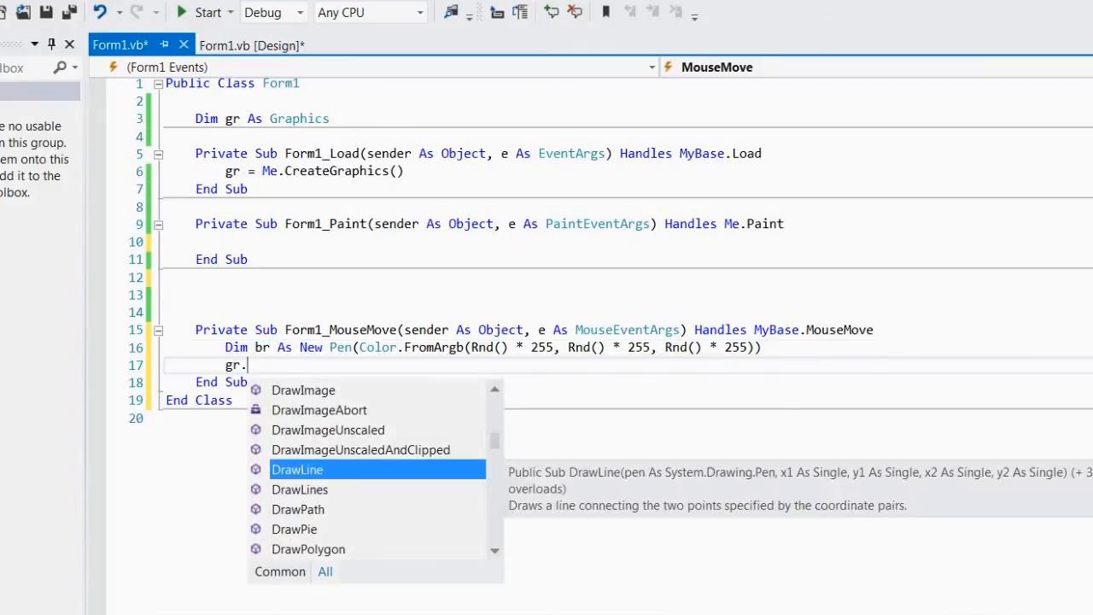
text(FillEllipse)
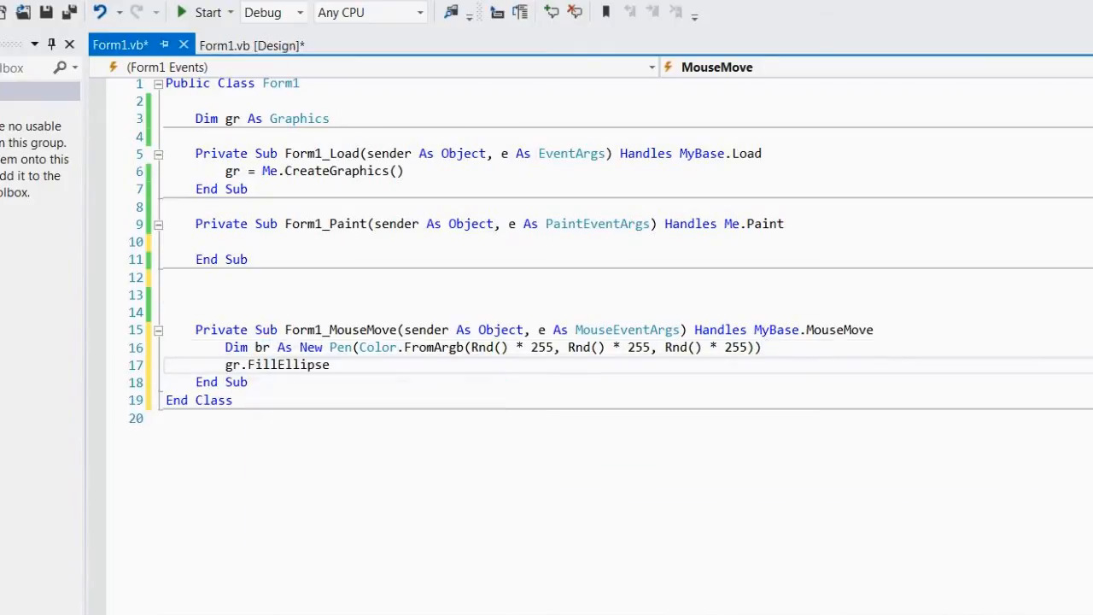
text((br, e.)
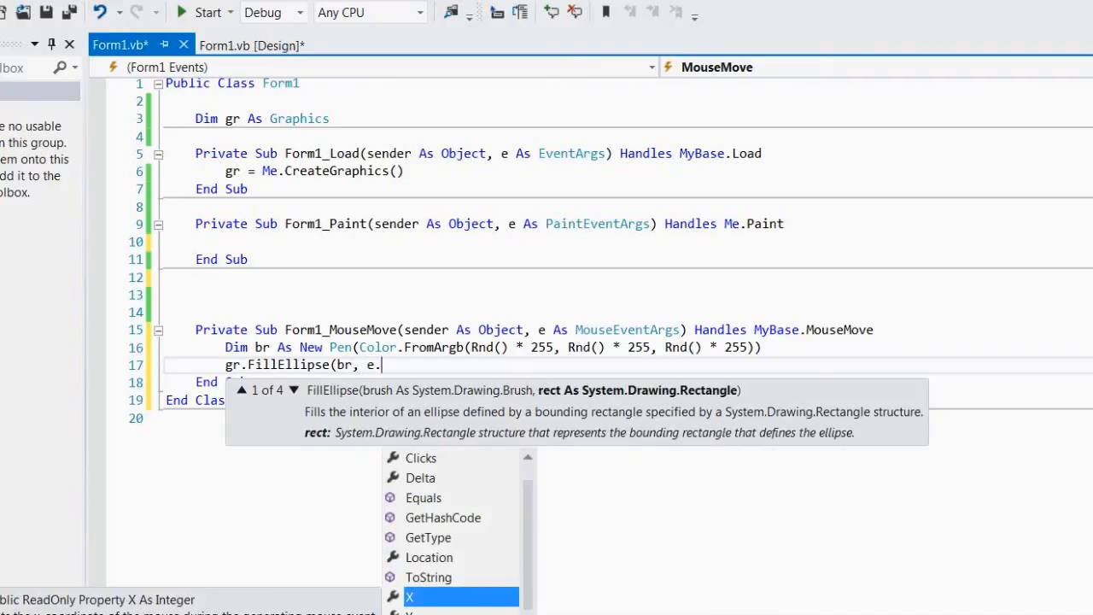
text(New Rectangle)
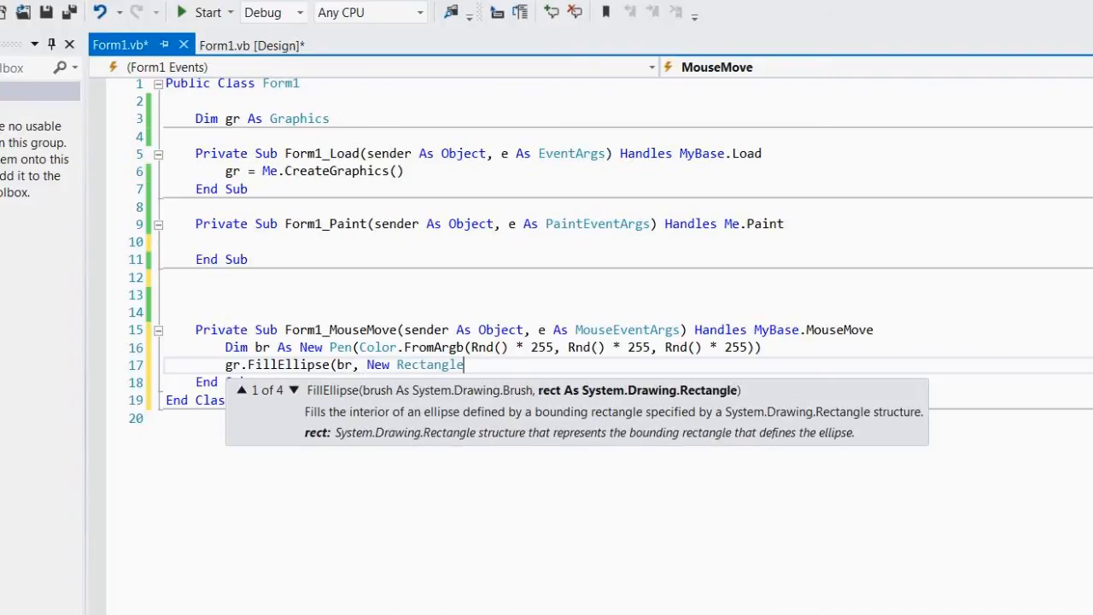
text(())
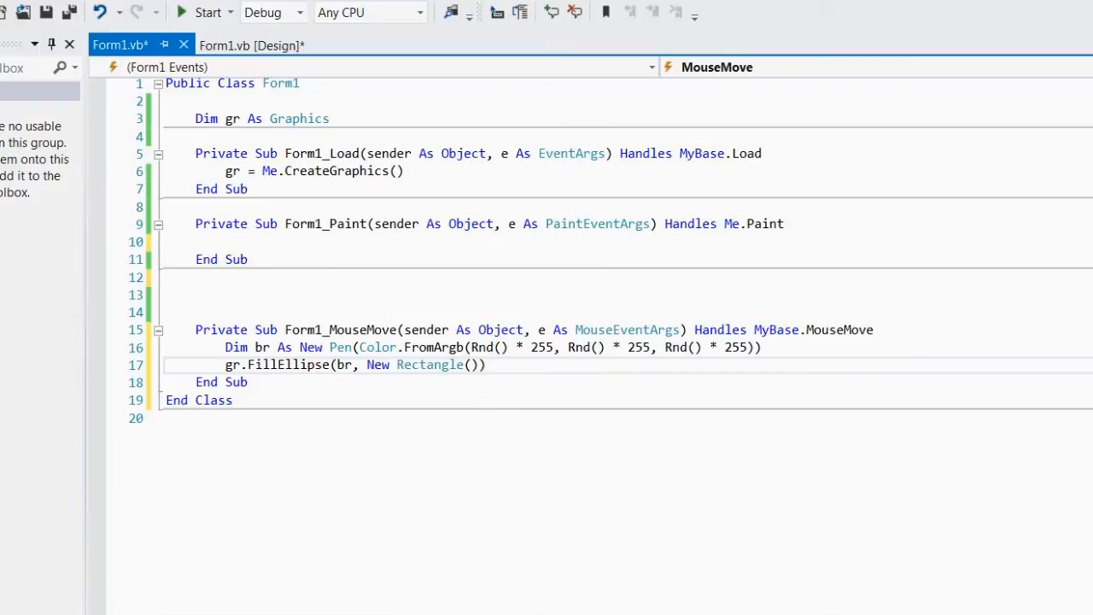
click(470, 365)
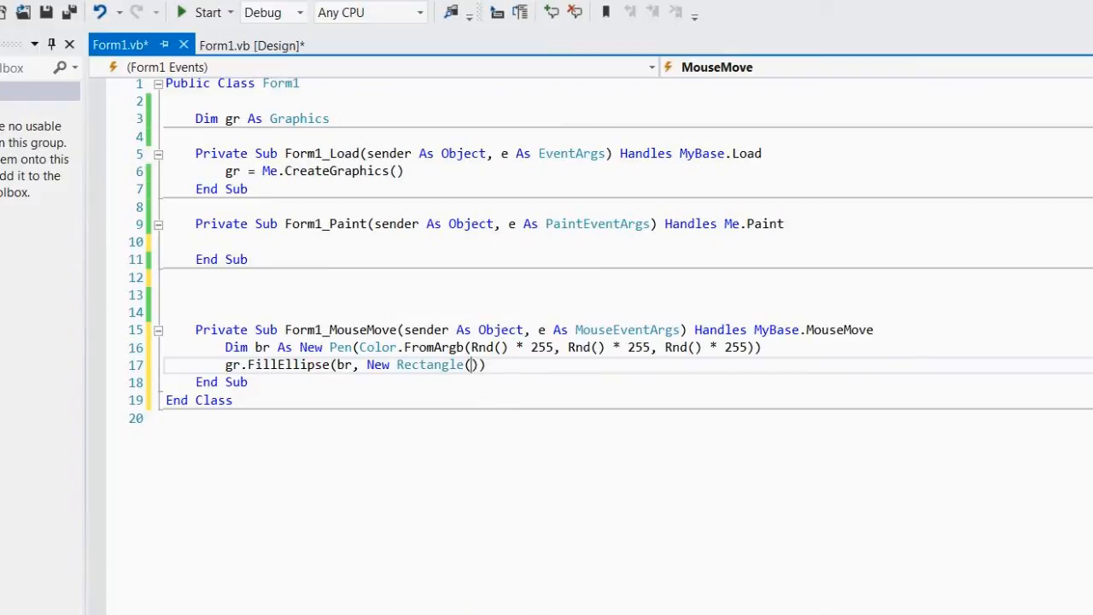
text(e.)
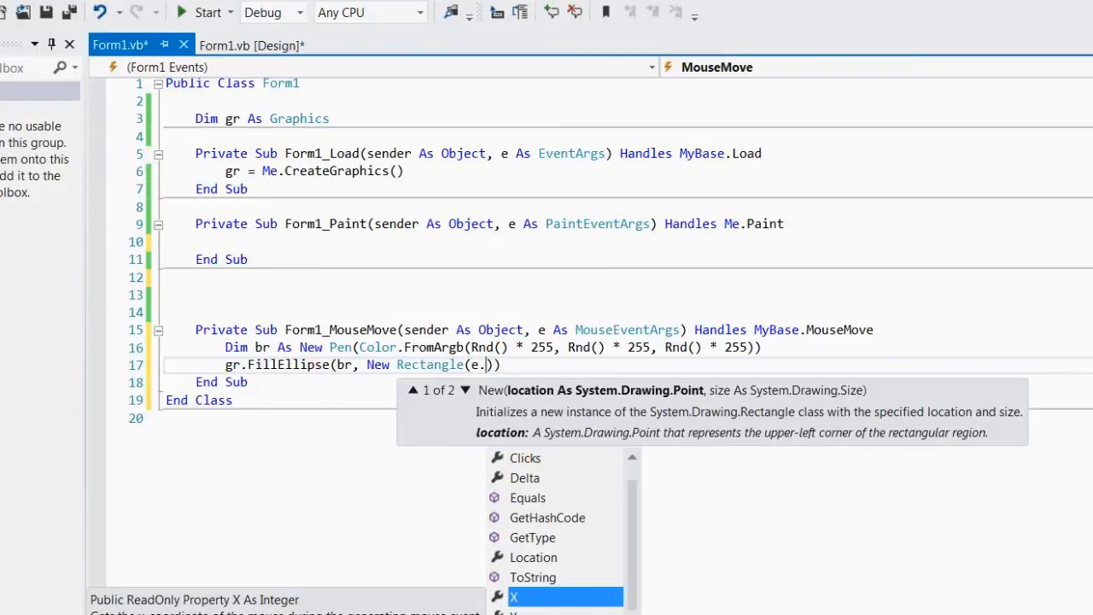
text(X-5m e)
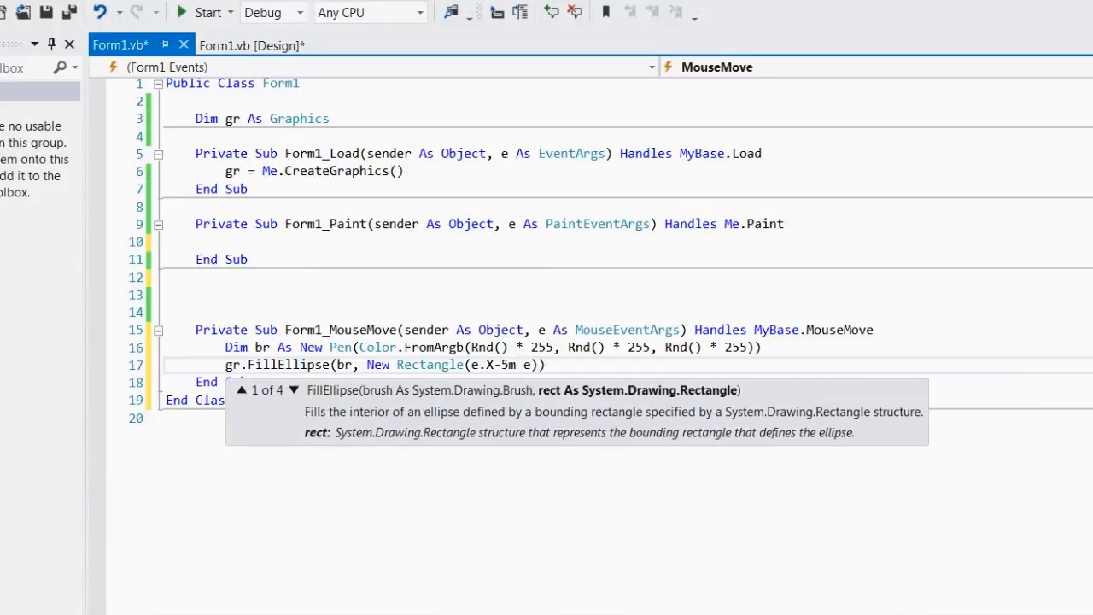
text(.y-5)
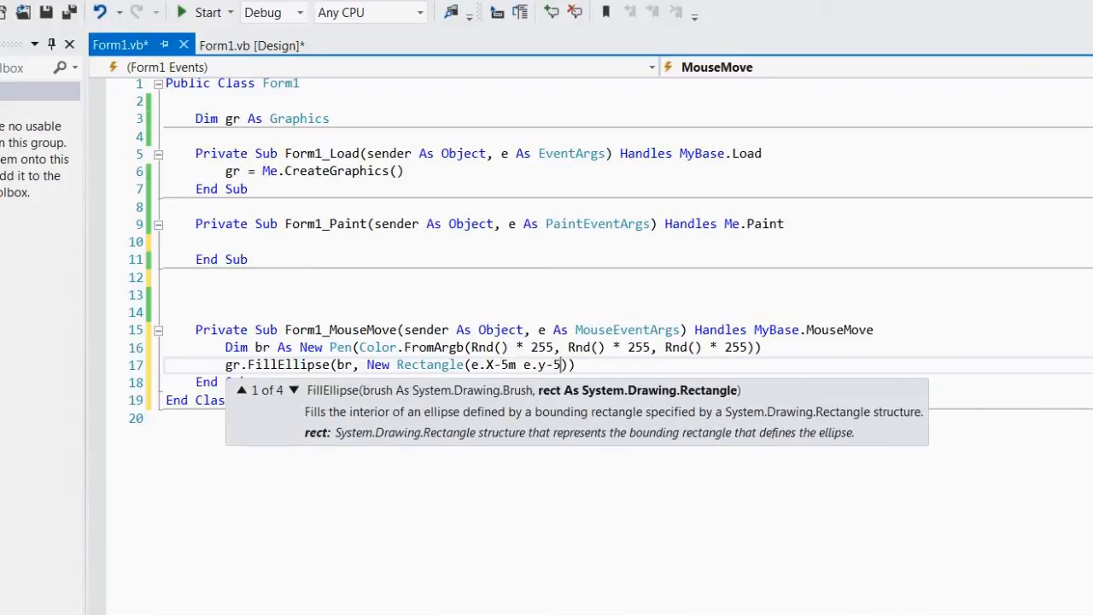
text(,)
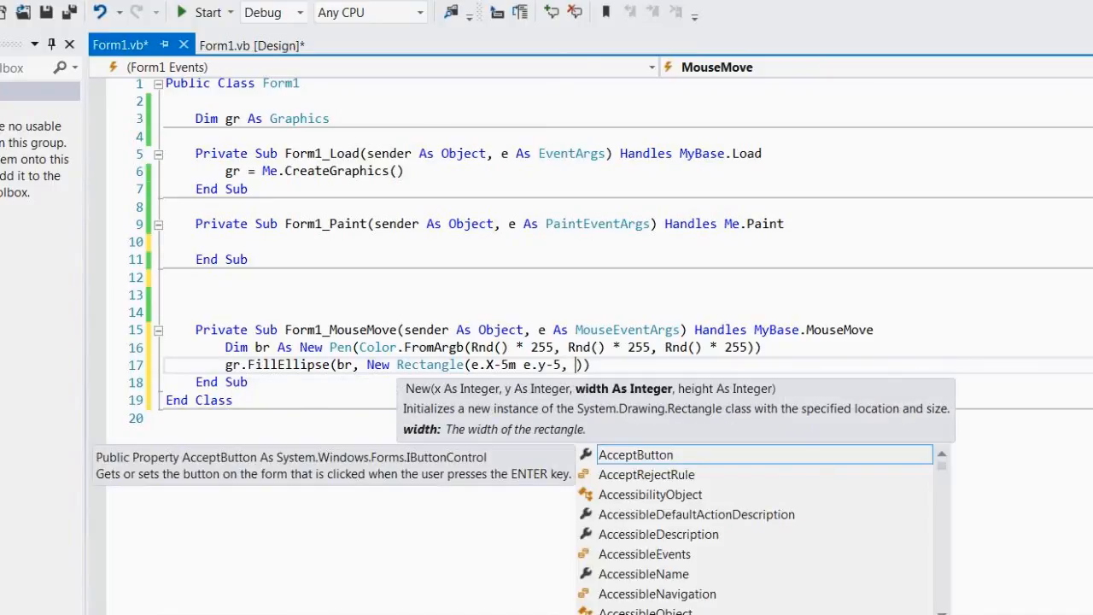
text(10, 10)
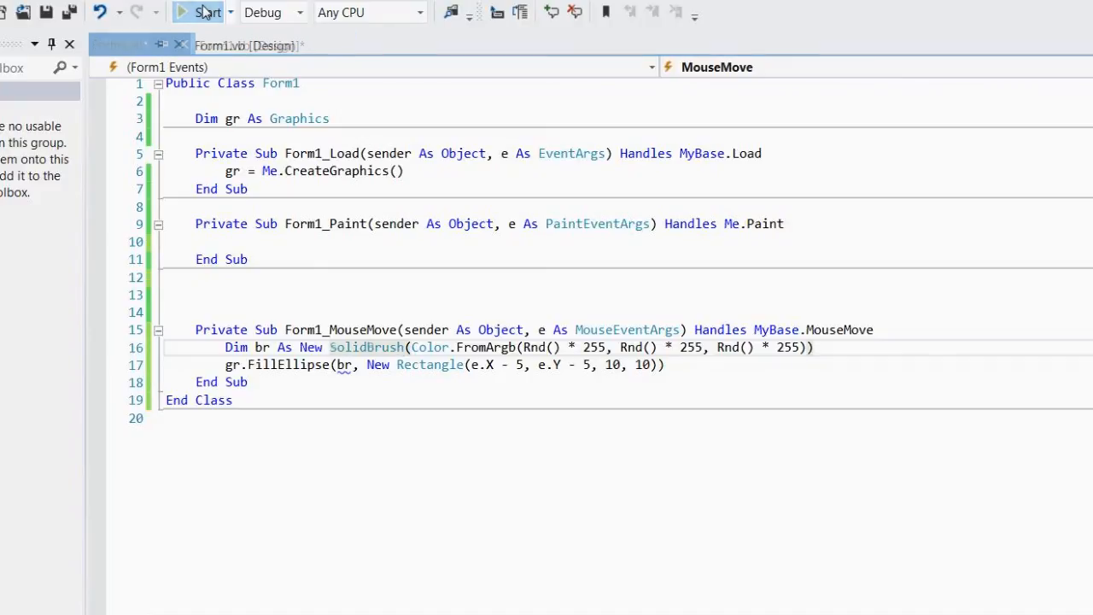
click(181, 12)
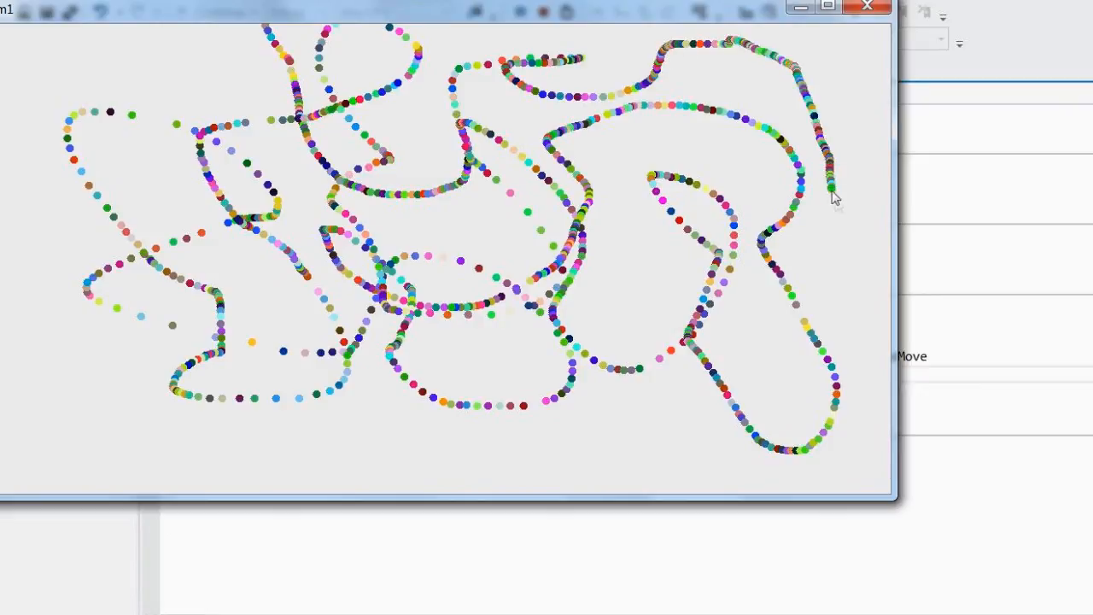
drag(833, 197, 738, 478)
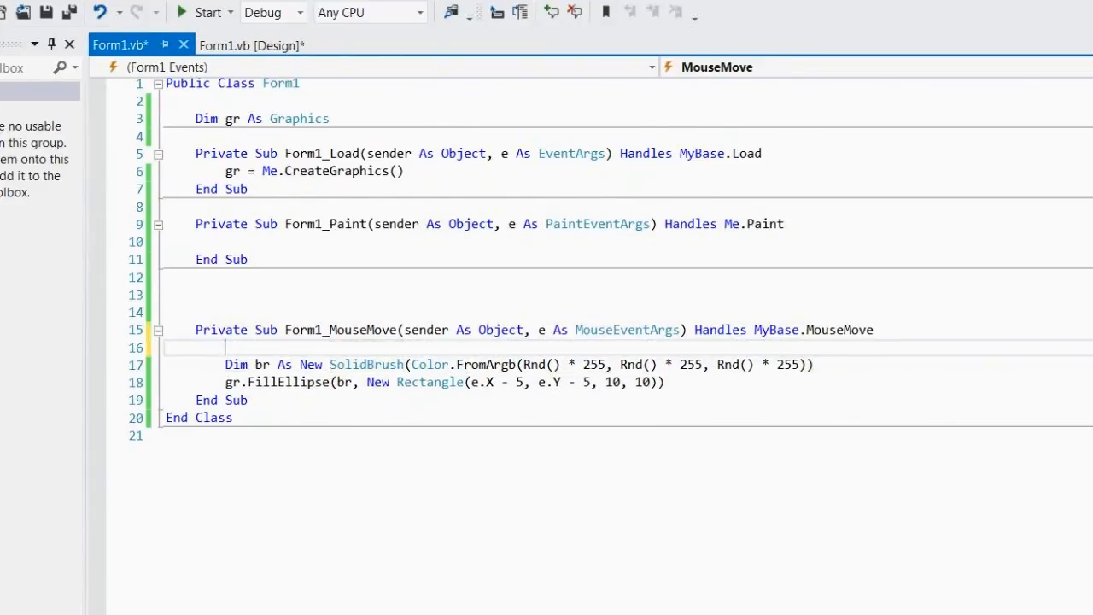
- Add 'Static p As Point' with p = New Point(e.X, e.Y) for DrawLine, run the form and drag to draw a trail
text(Static p As point)
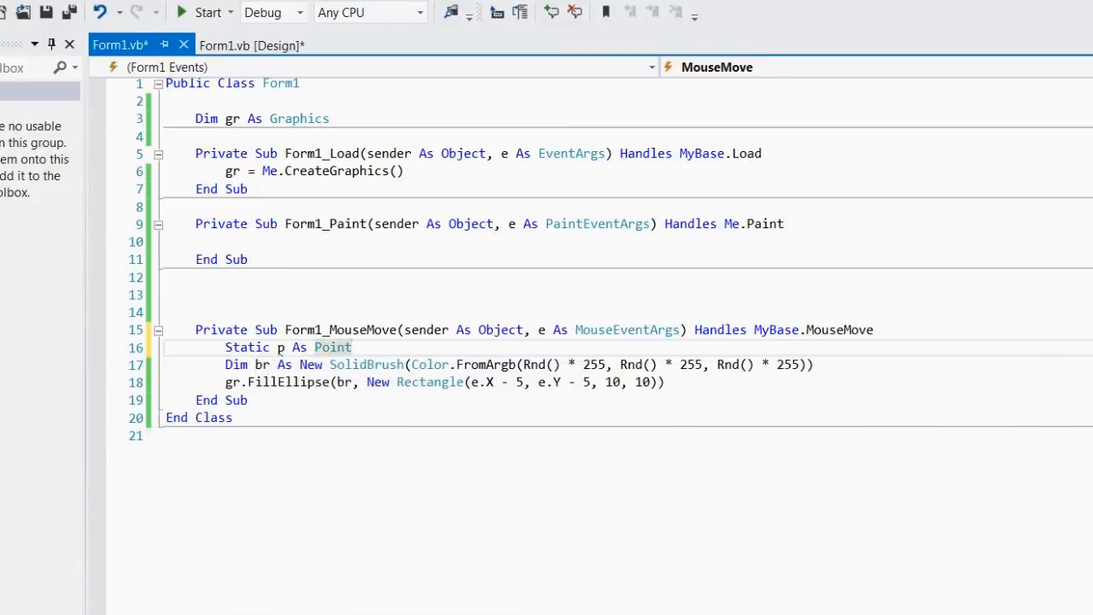
text(p=)
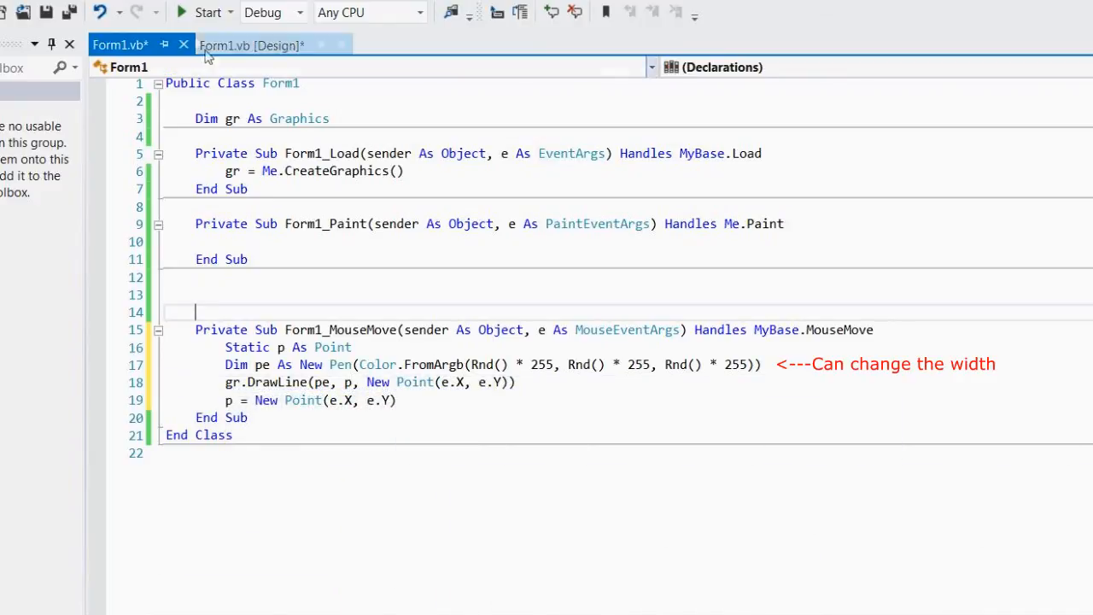
click(201, 12)
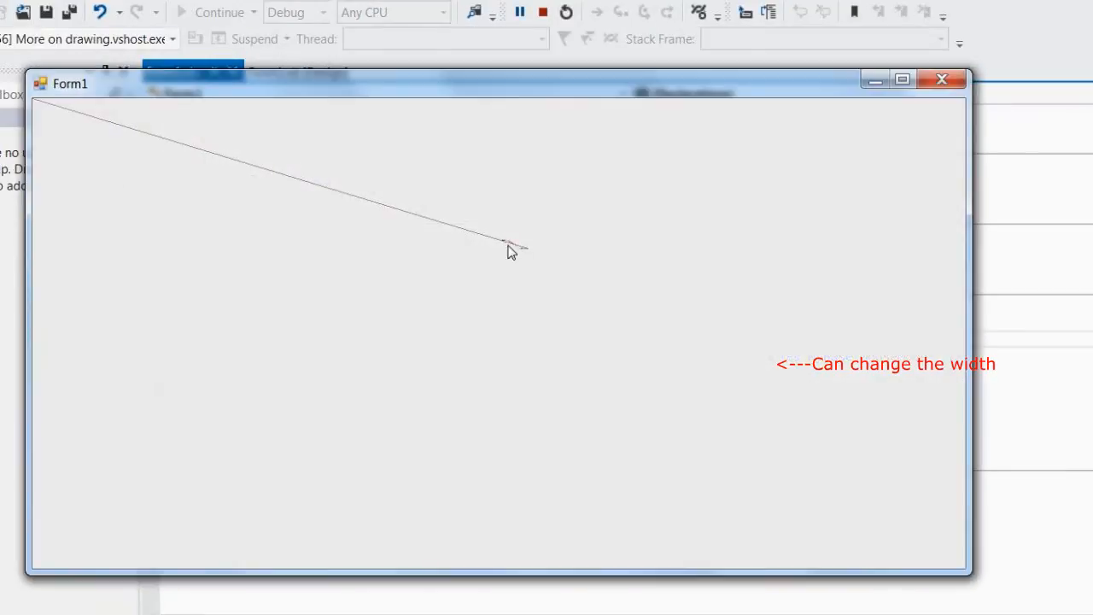
drag(512, 247, 862, 350)
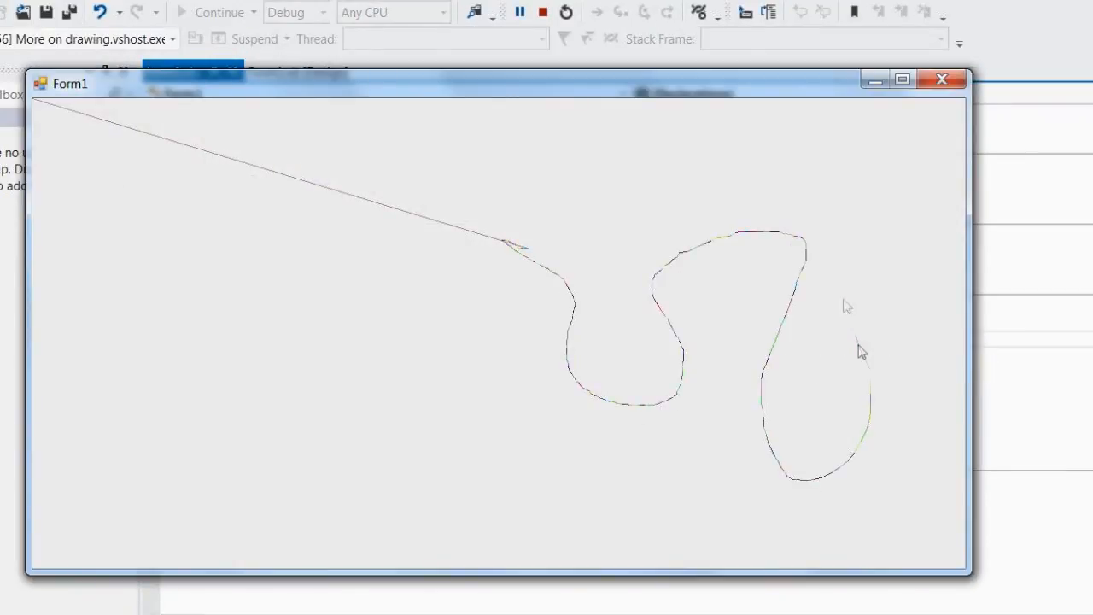